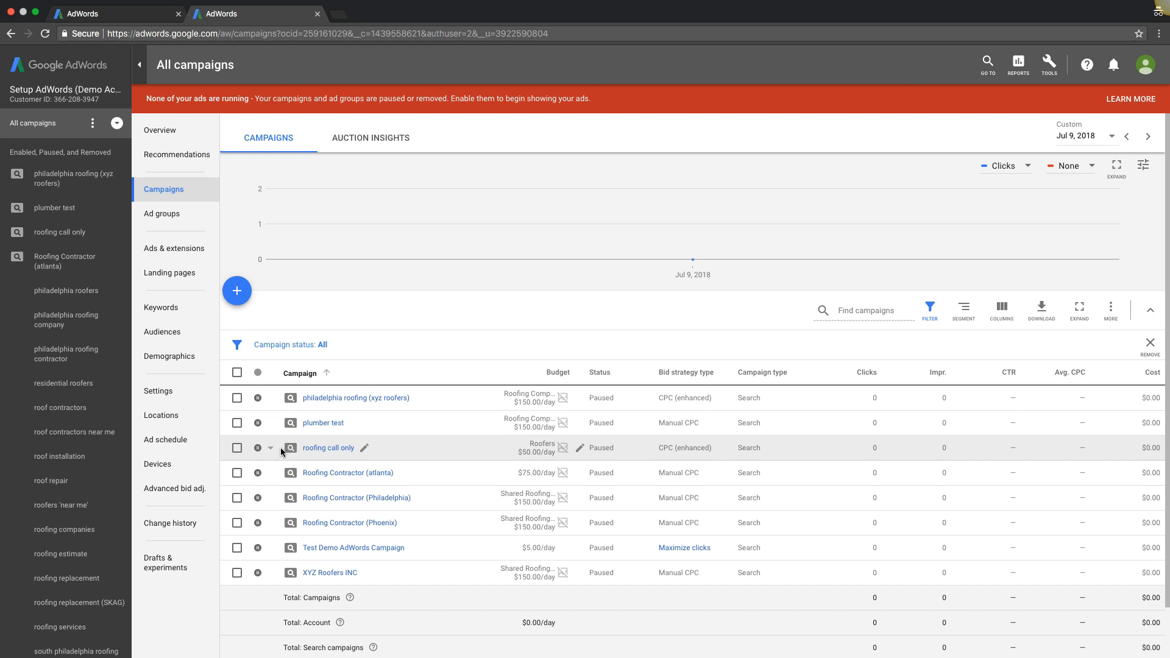
mouse_move(282, 454)
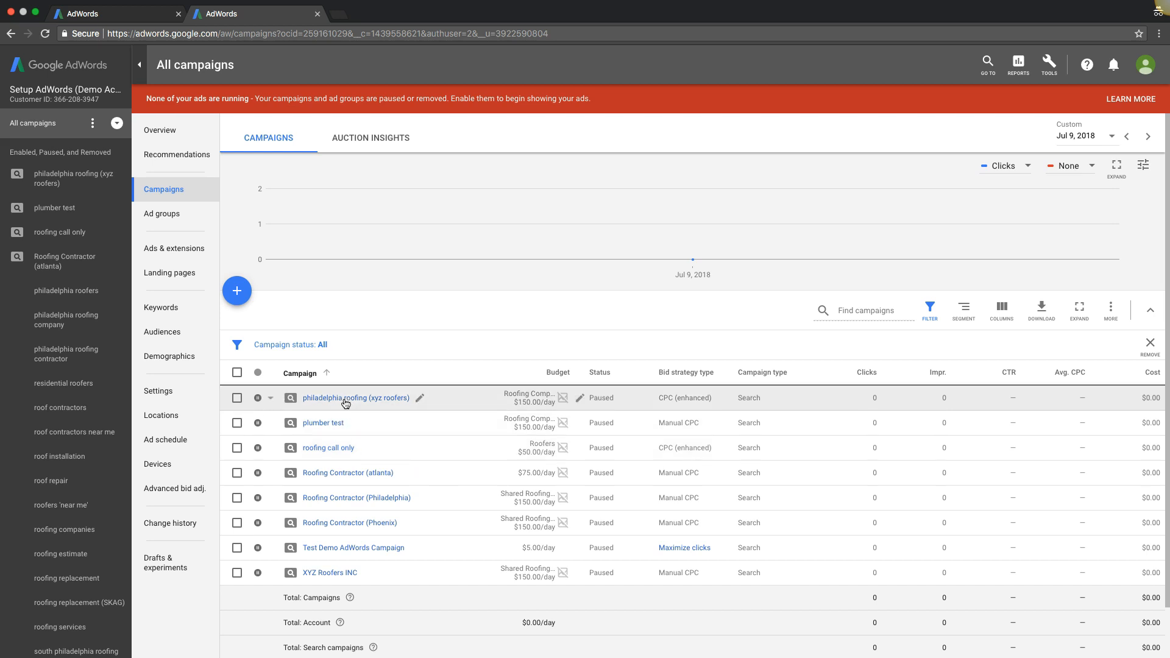
Step: Open the philadelphia roofing (xyz roofers) campaign from the All campaigns table
click(355, 397)
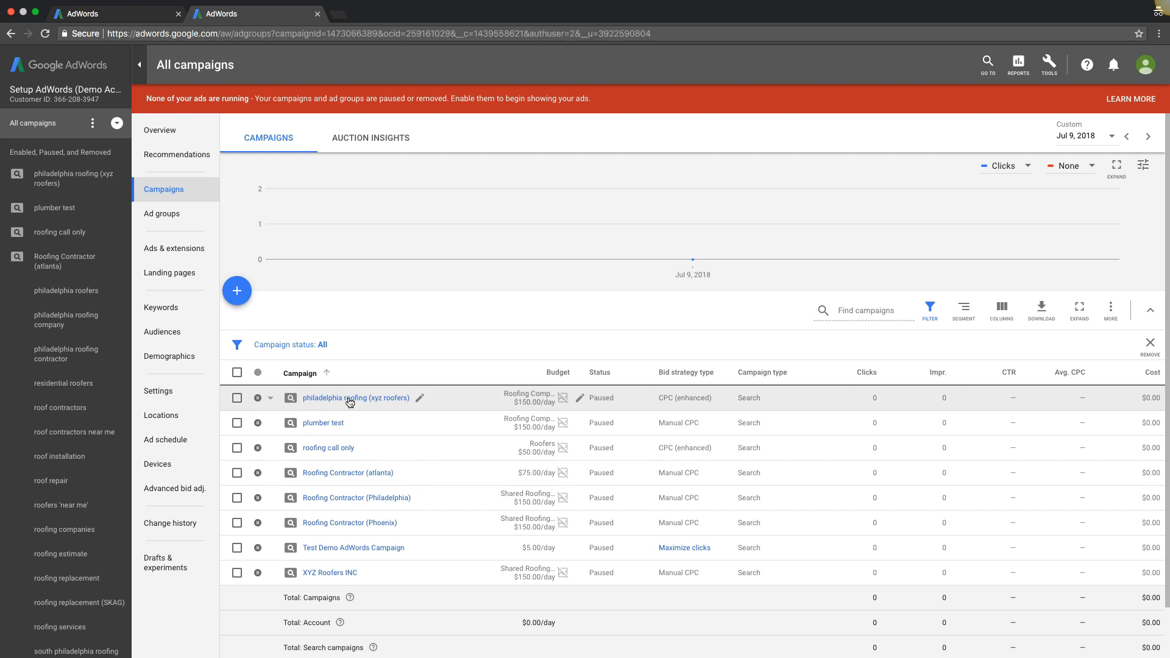
click(356, 397)
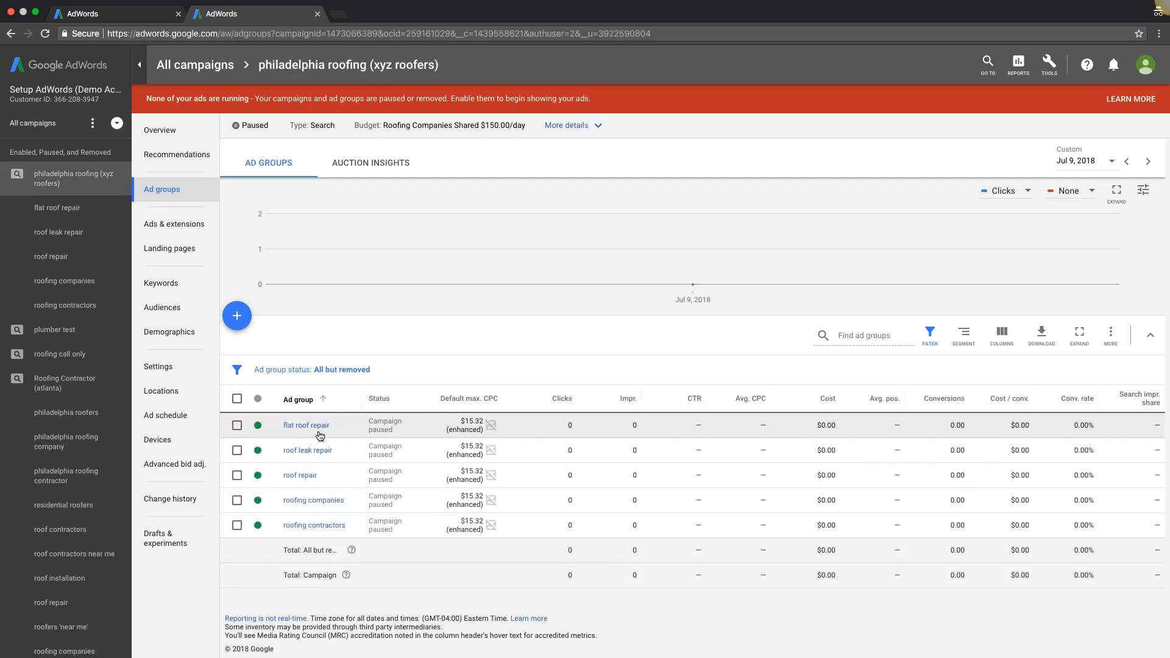
mouse_move(314, 525)
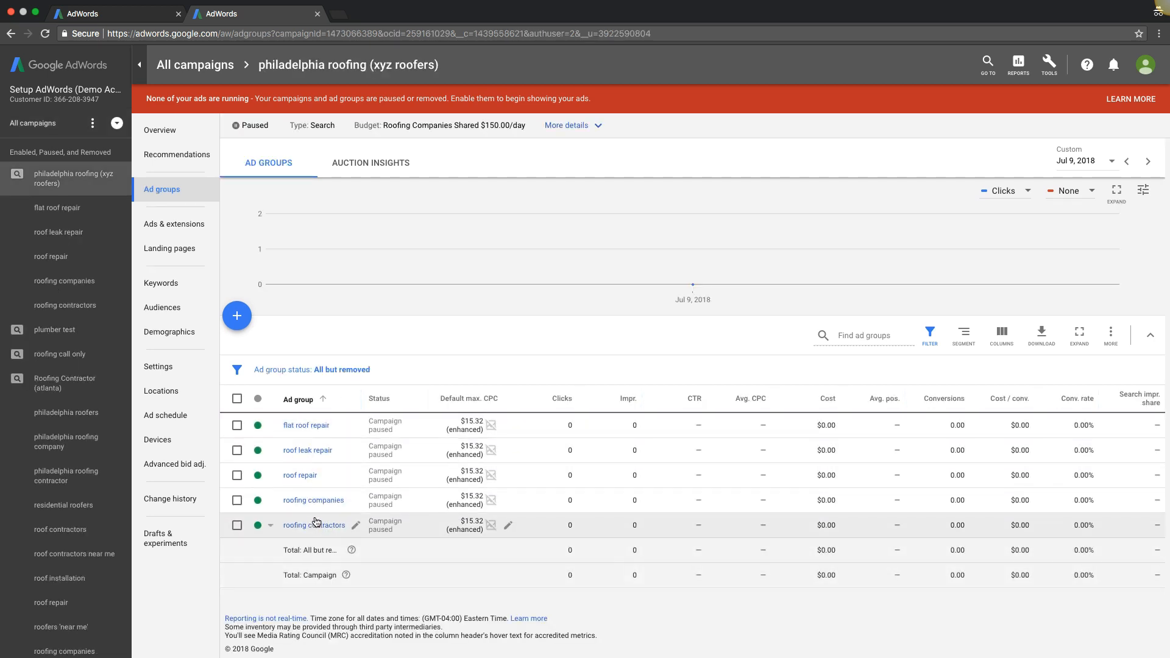
mouse_move(218, 396)
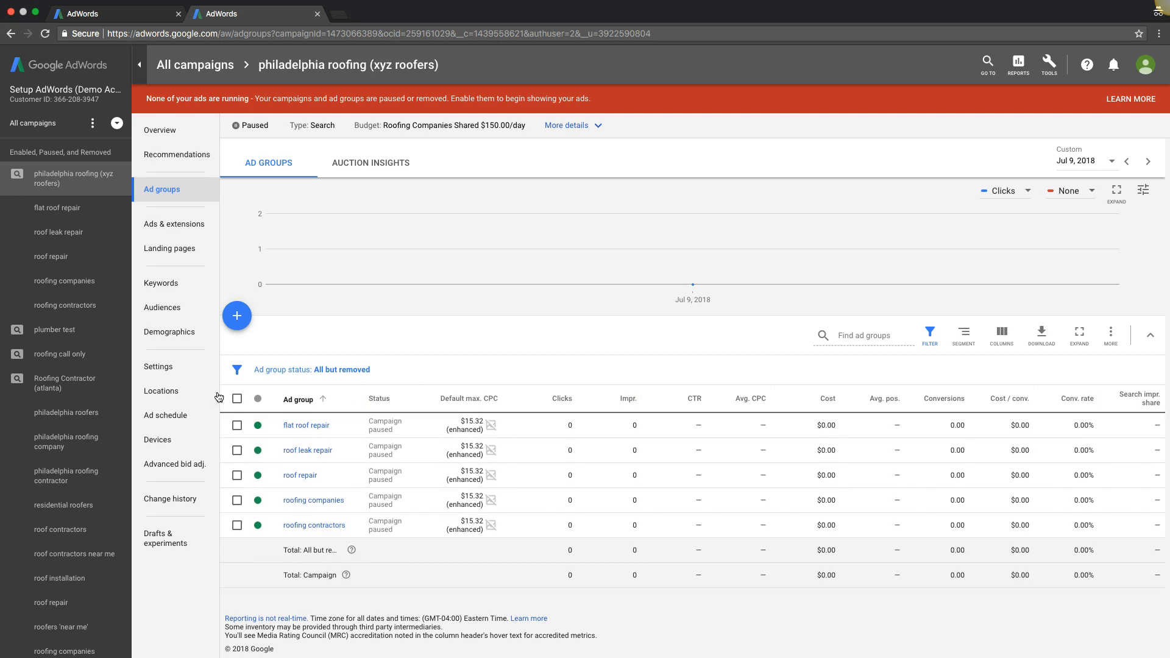
Step: Review the campaign's 19 broad-match negative keywords such as career, chimney, job and shingles
click(161, 283)
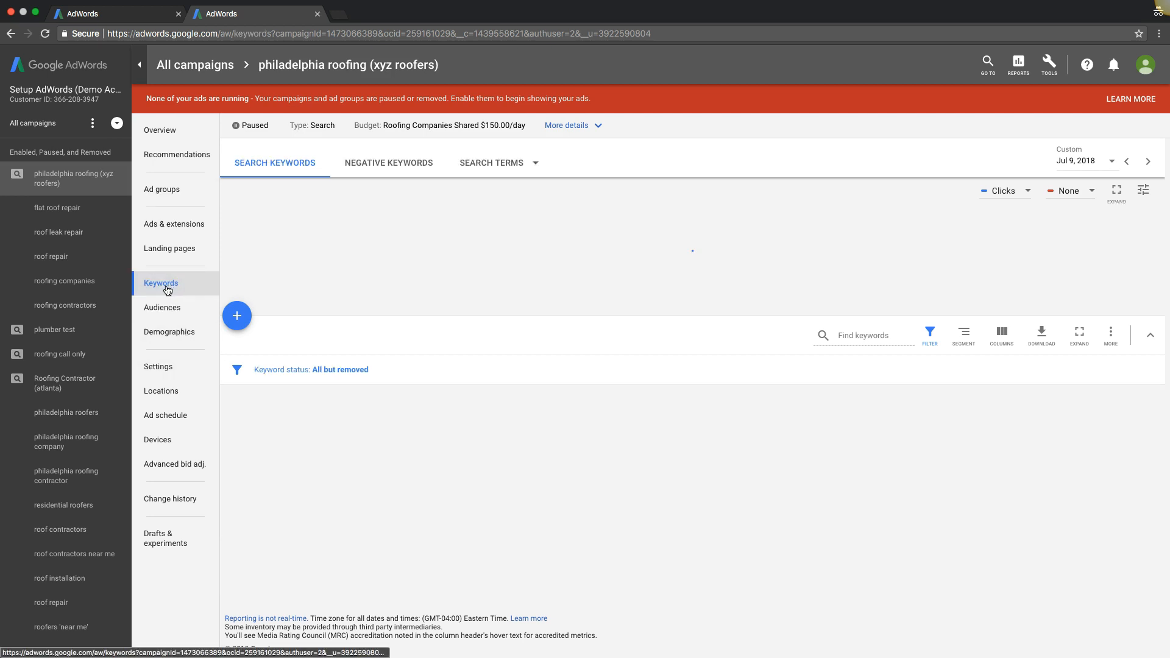
click(387, 162)
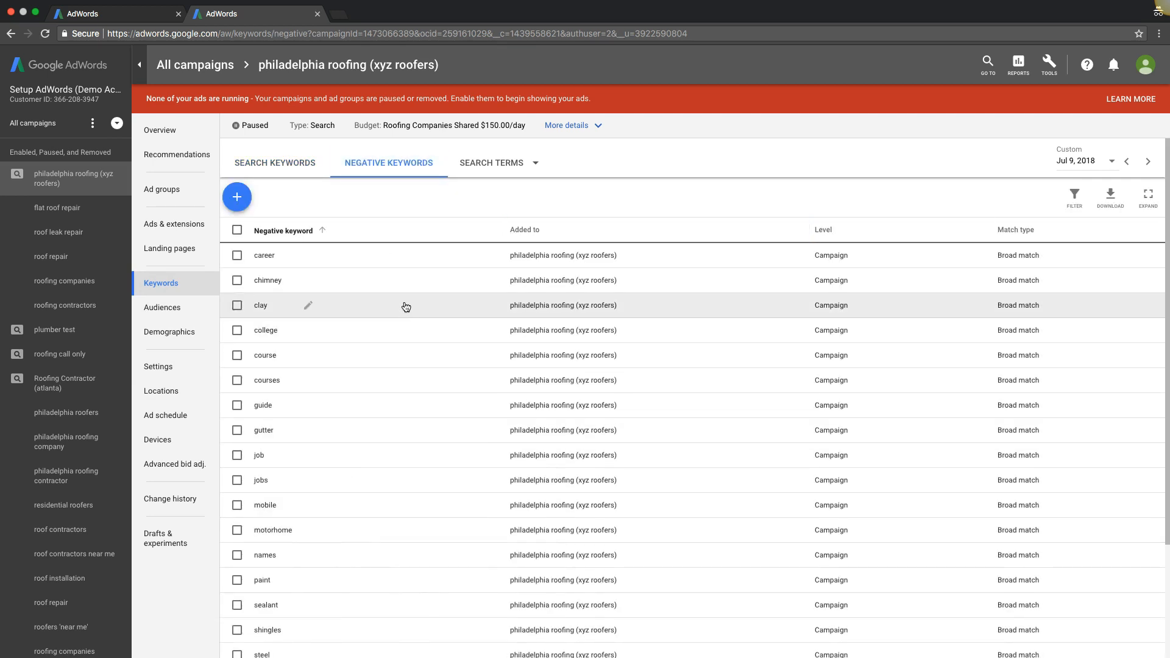
mouse_move(348, 321)
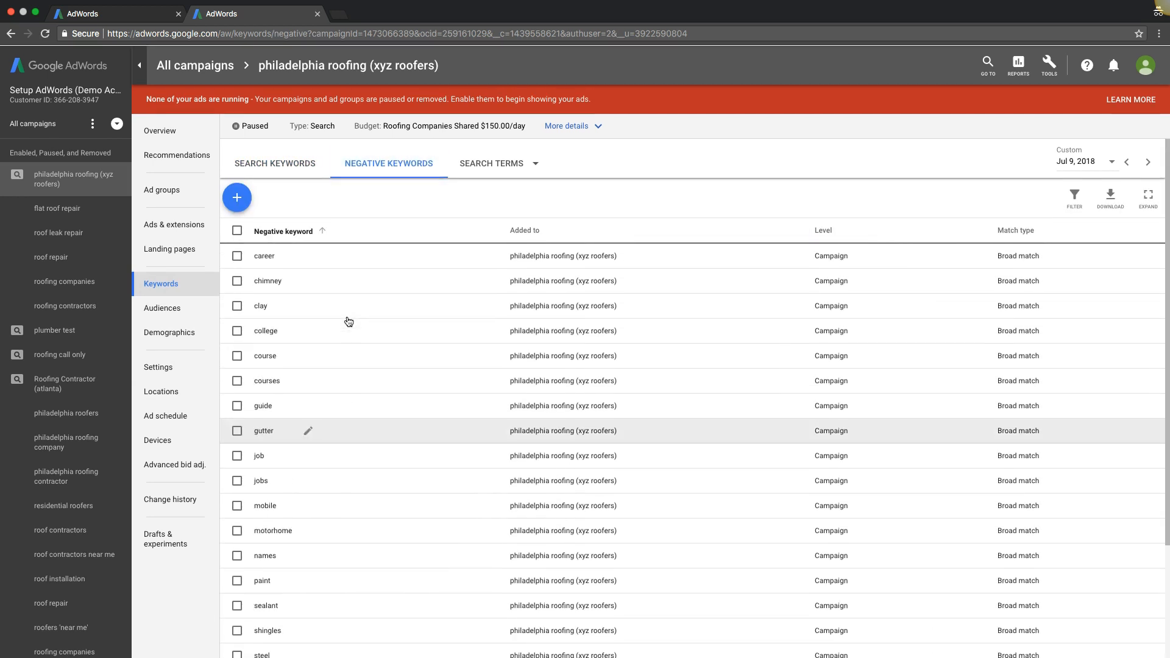
mouse_move(340, 262)
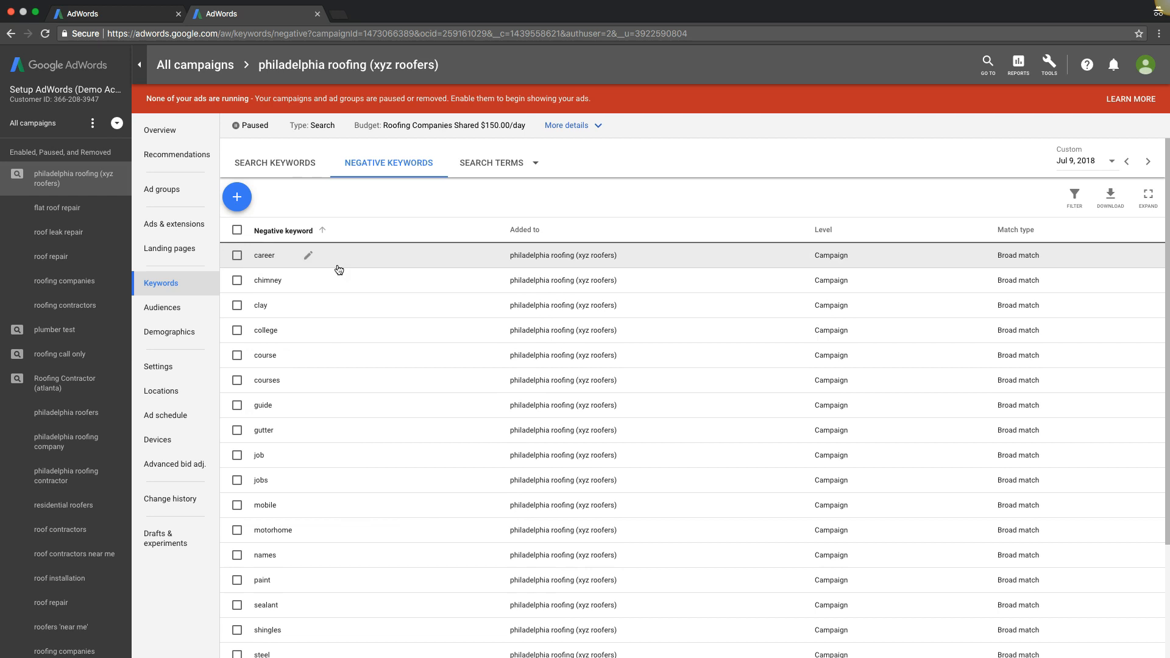
mouse_move(383, 315)
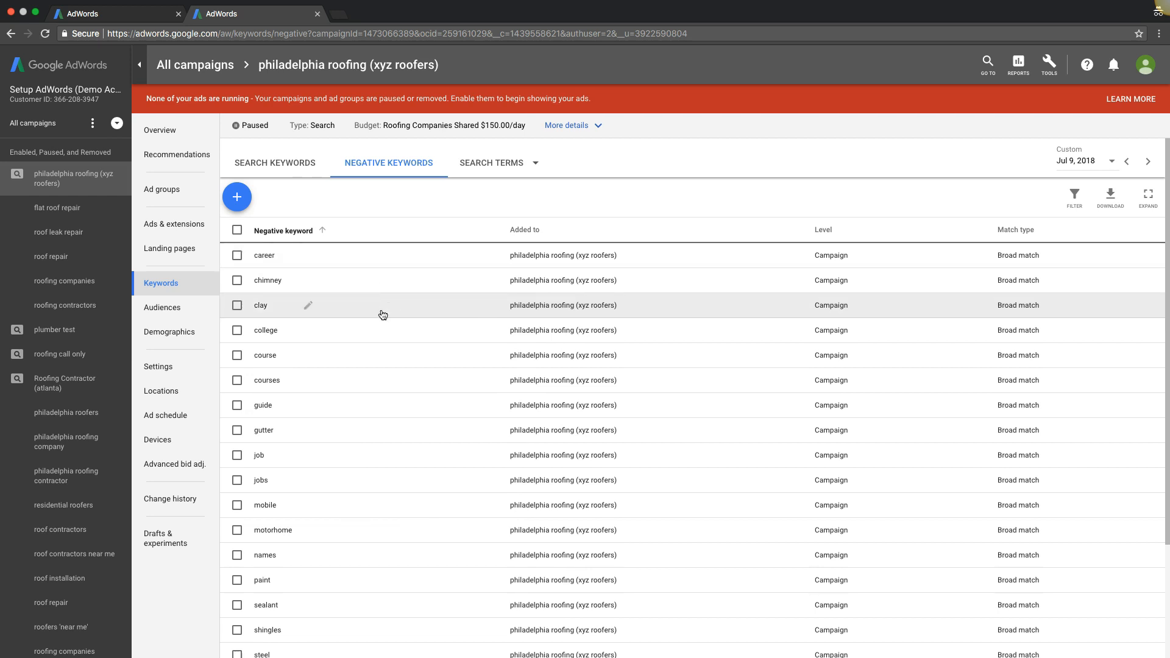
mouse_move(387, 314)
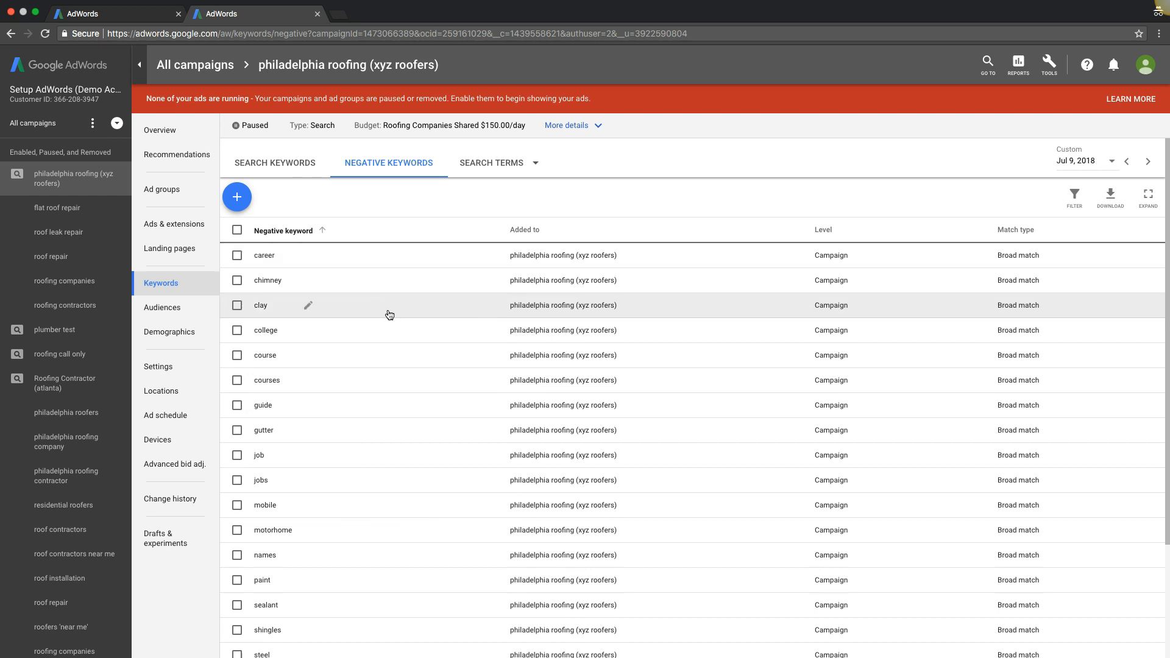
mouse_move(381, 319)
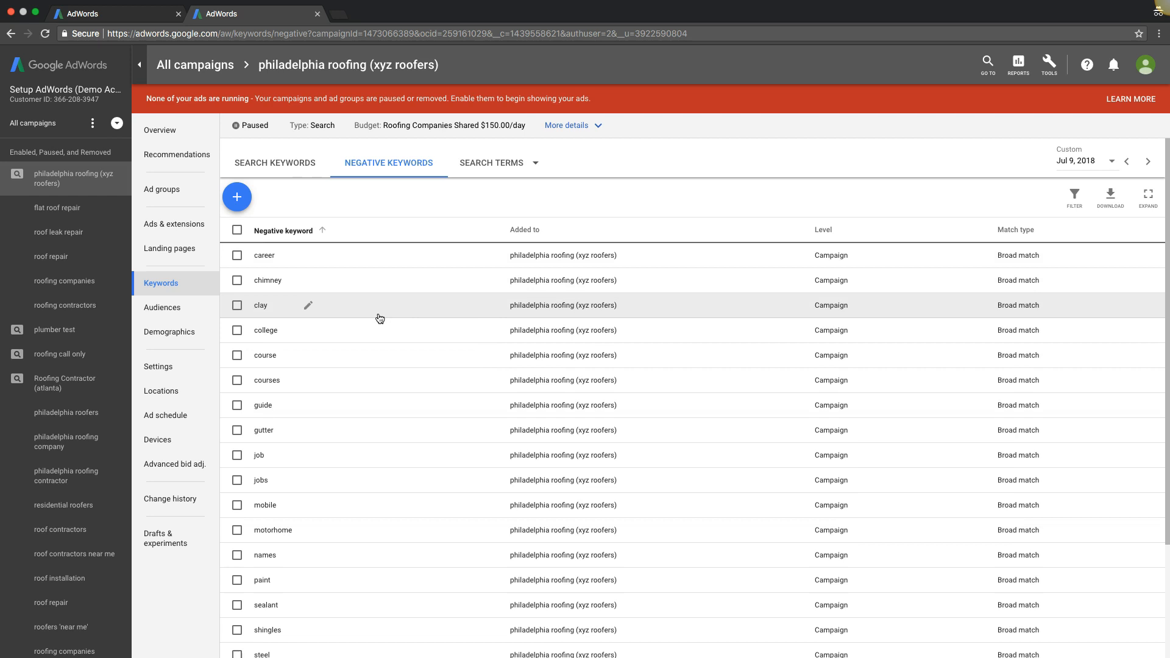
scroll(down, 3)
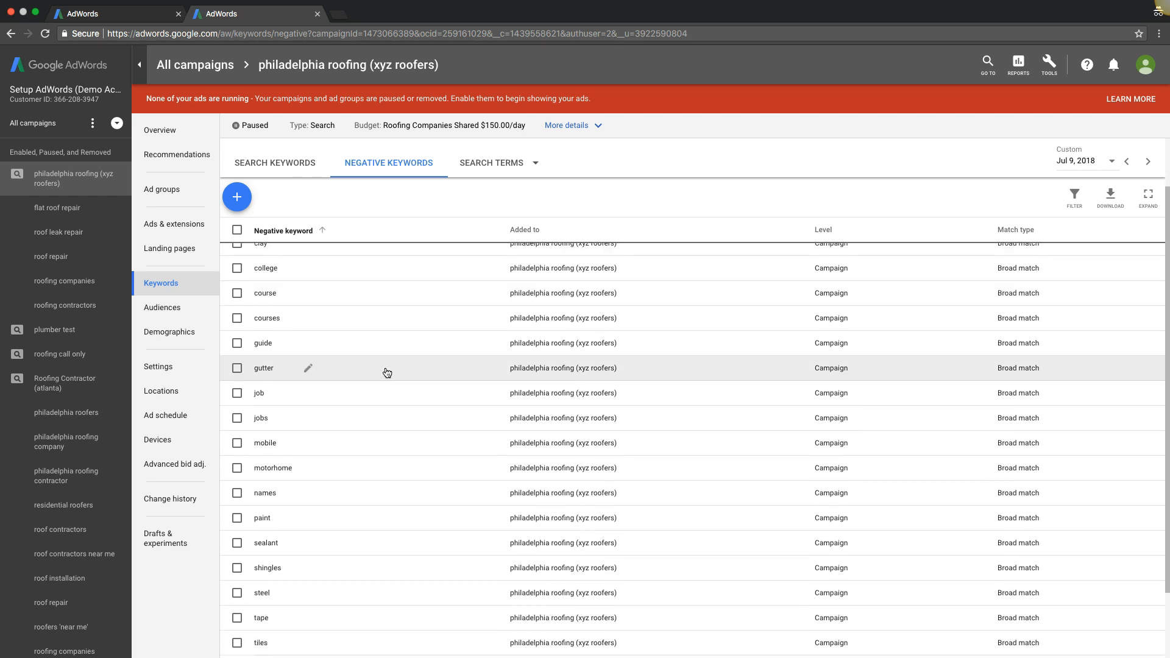
scroll(down, 3)
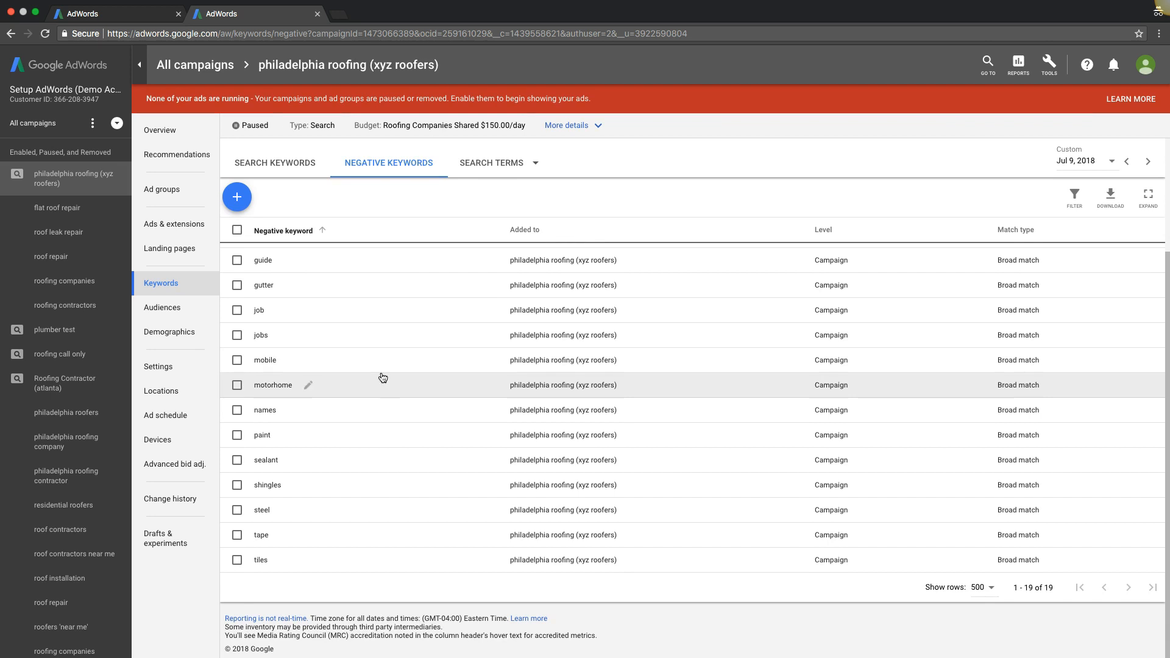
mouse_move(310, 436)
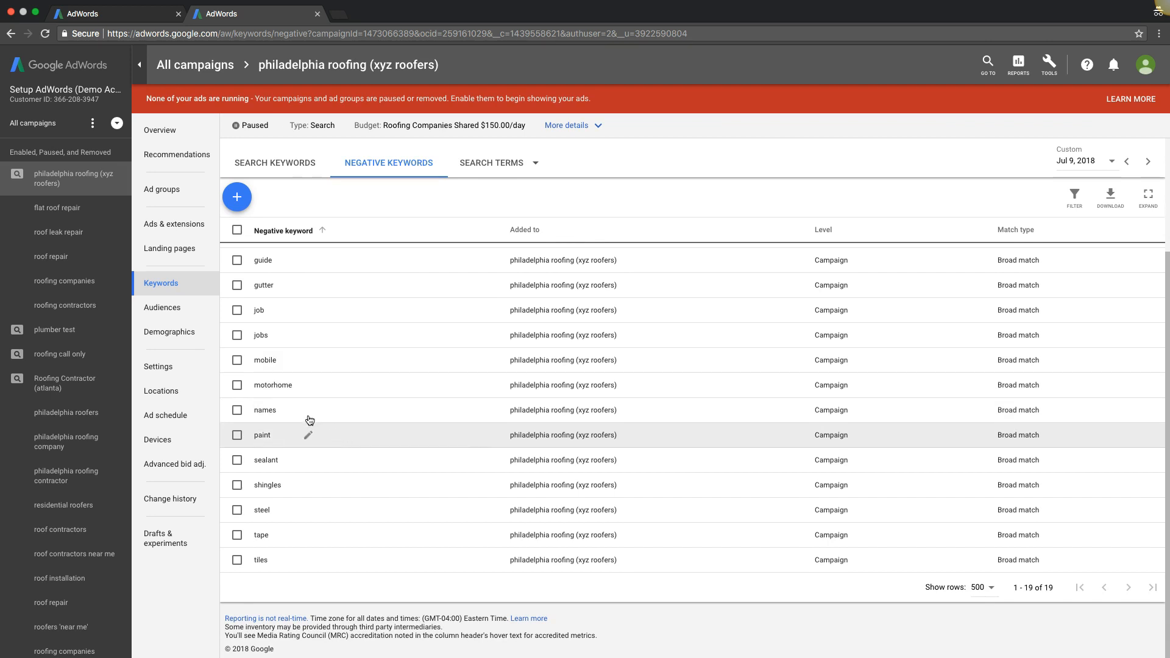
mouse_move(287, 559)
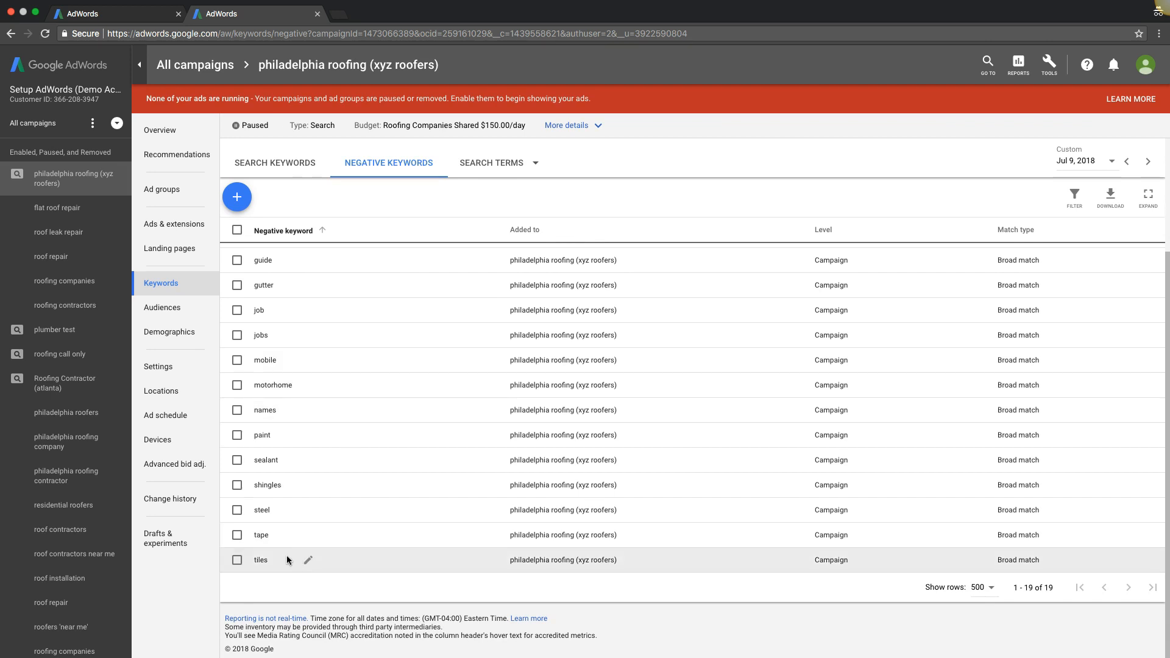
mouse_move(271, 459)
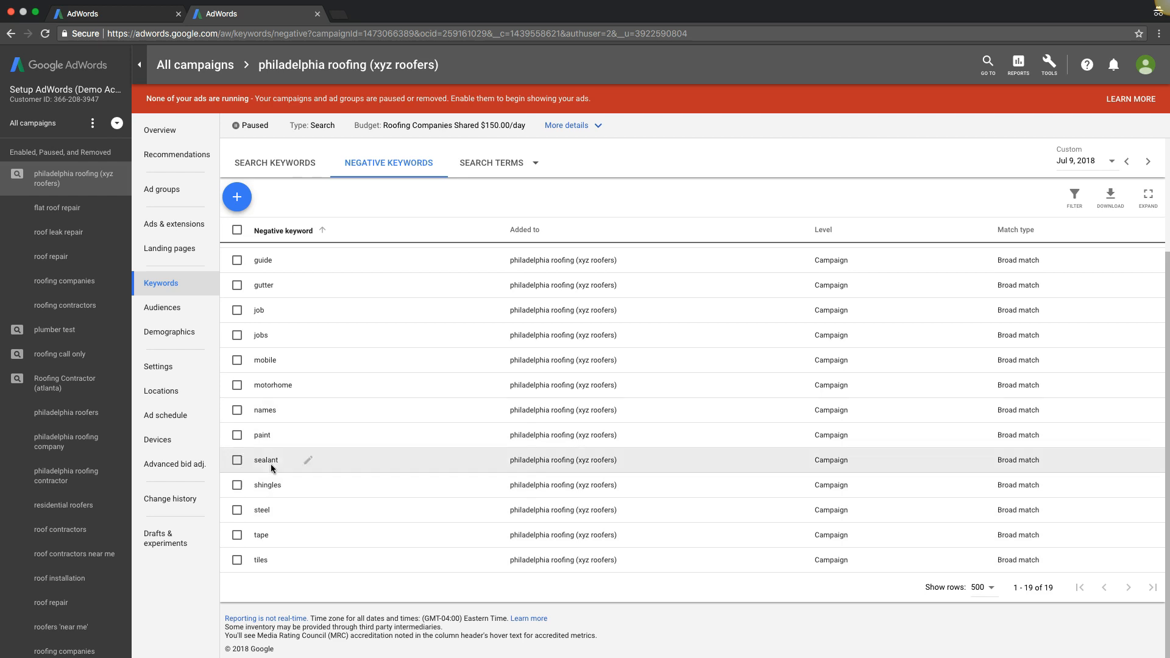
scroll(up, 3)
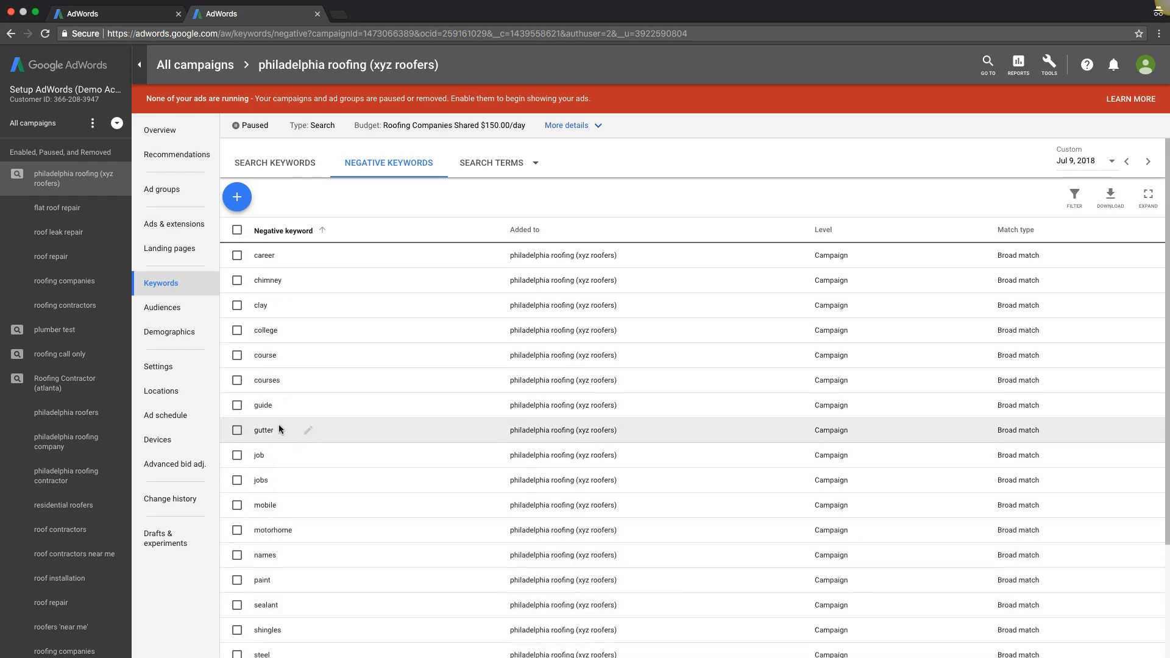
mouse_move(265, 380)
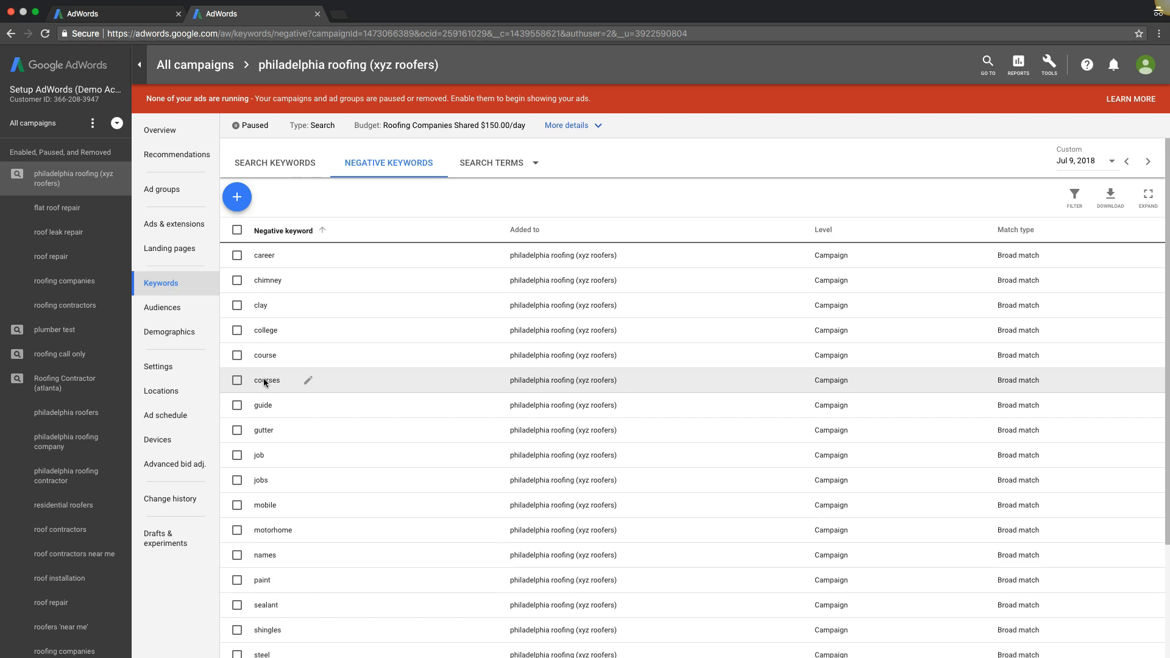
mouse_move(282, 305)
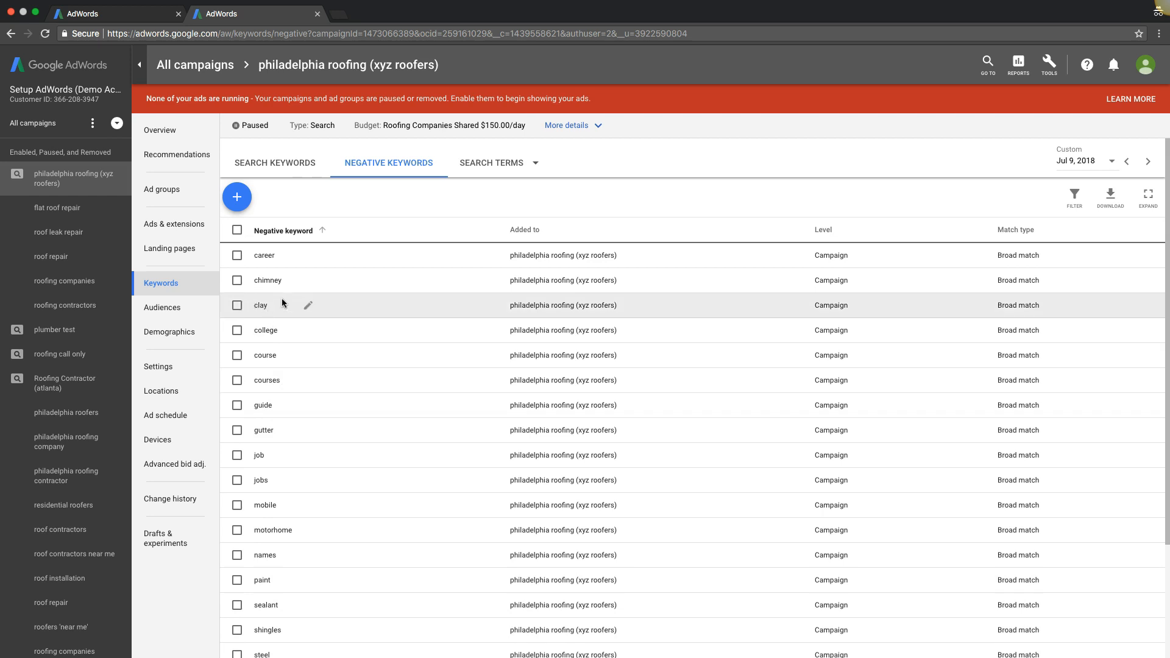
mouse_move(267, 281)
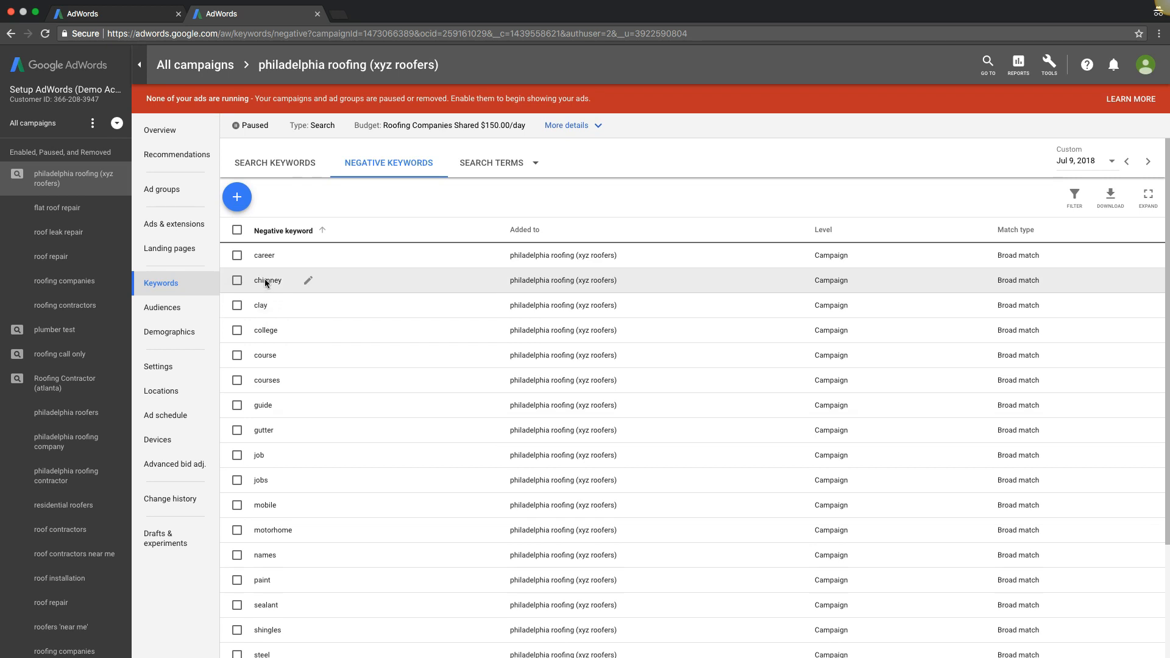
mouse_move(282, 285)
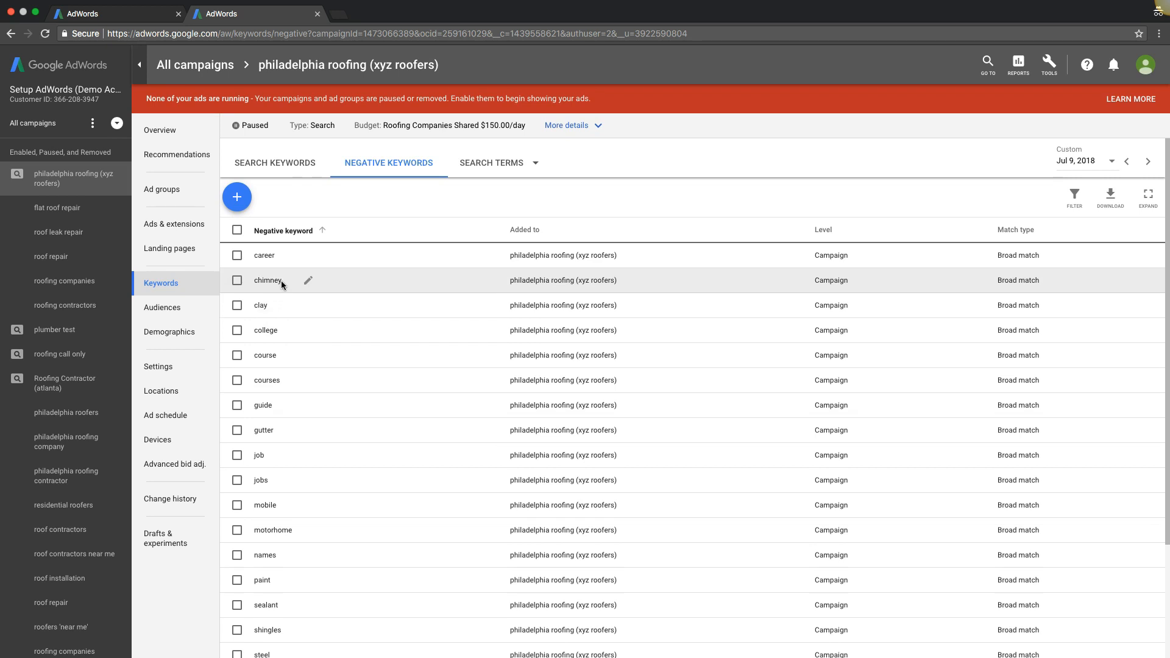
mouse_move(278, 290)
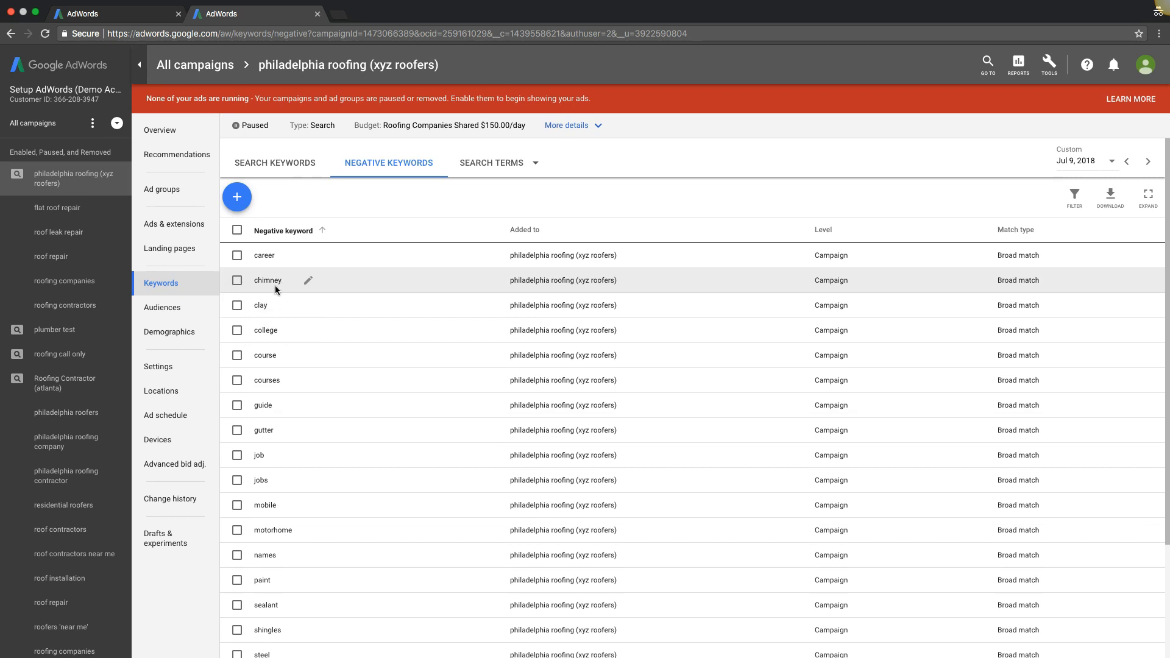
mouse_move(367, 358)
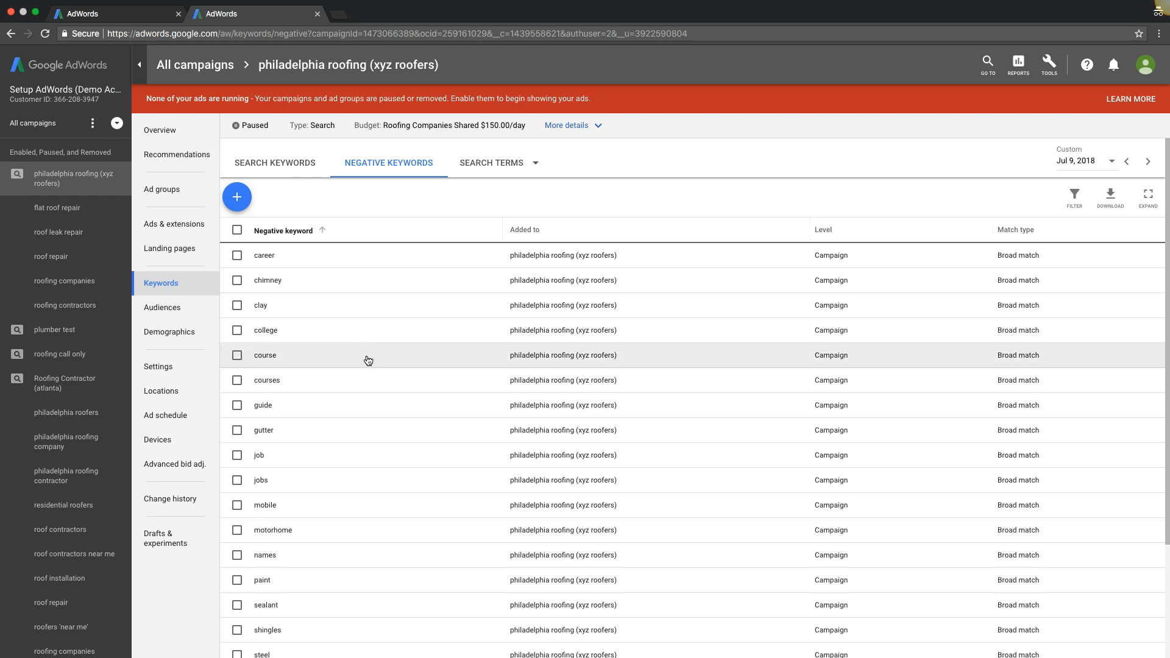
scroll(down, 3)
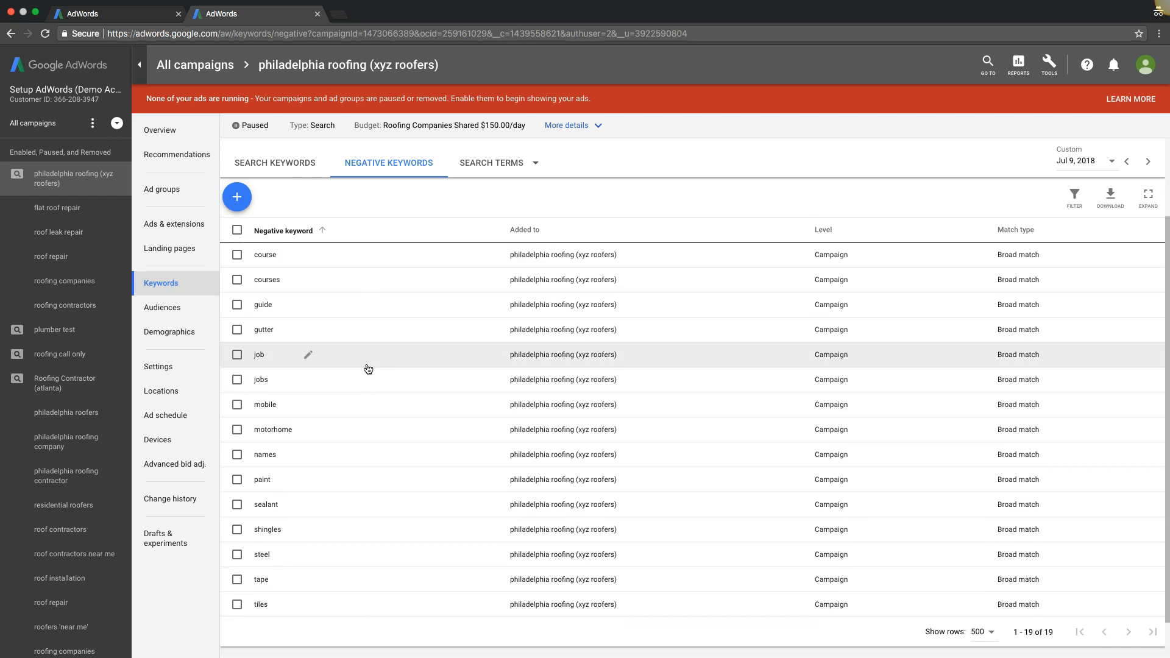
mouse_move(364, 368)
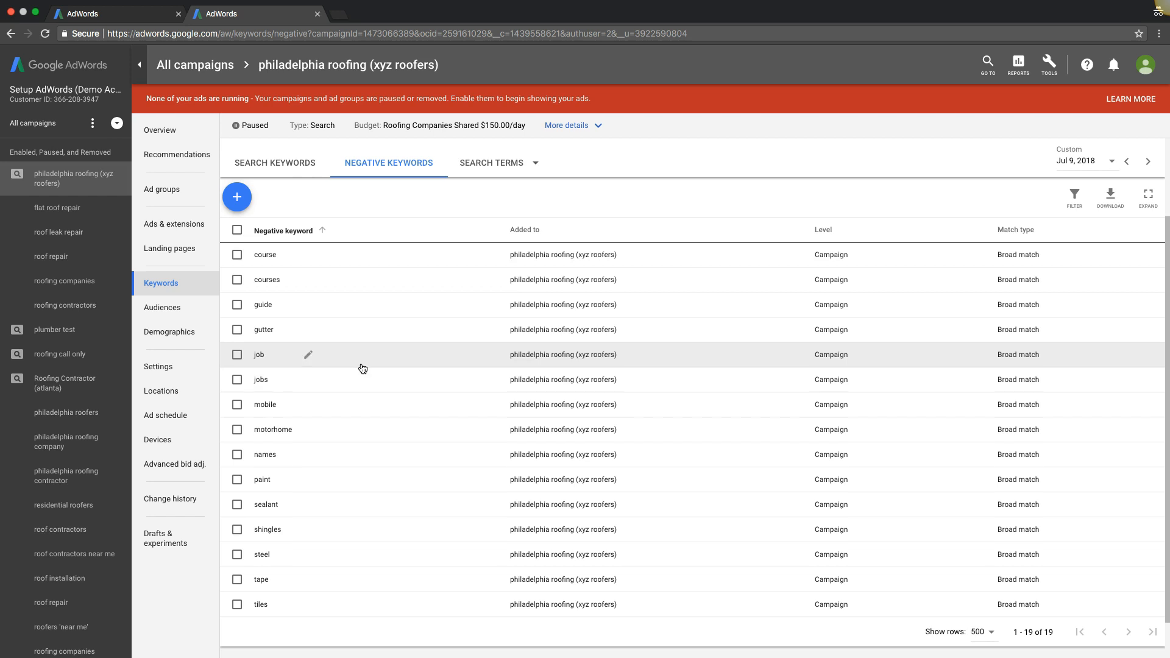
click(161, 189)
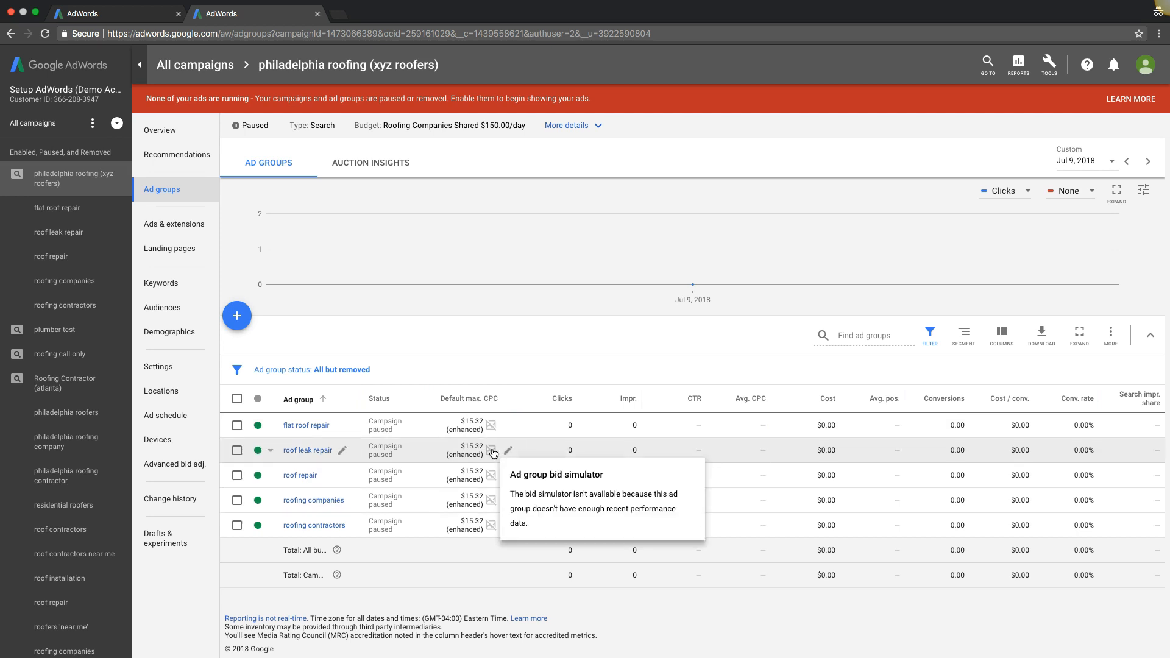
mouse_move(534, 439)
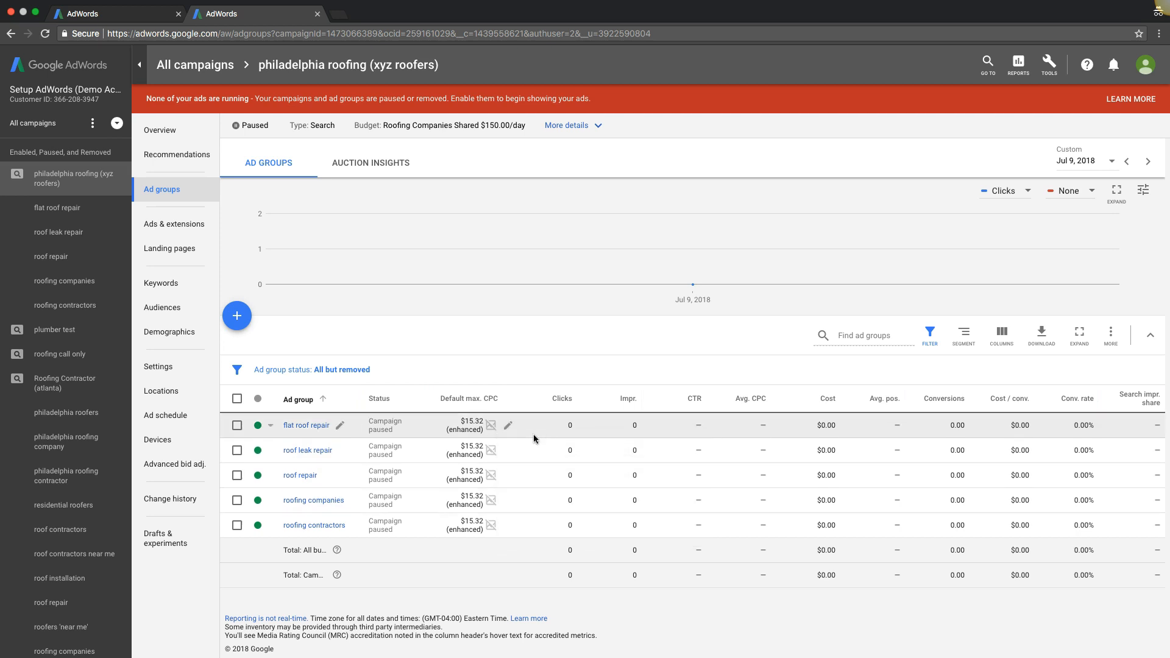
click(307, 450)
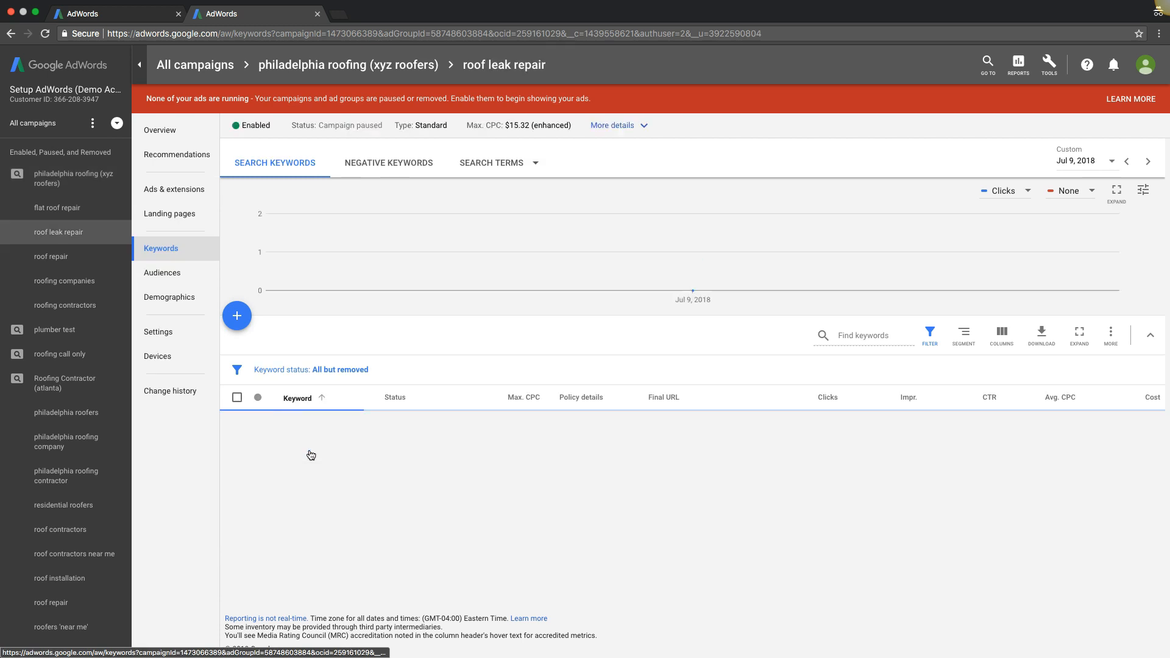
click(174, 189)
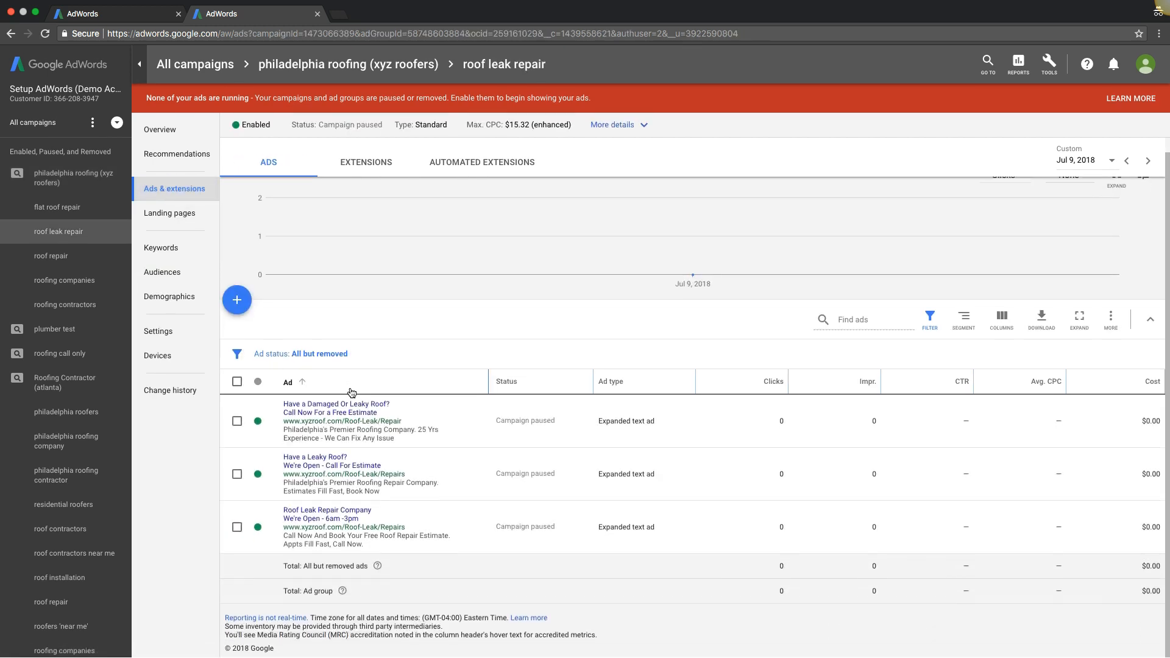
mouse_move(366, 412)
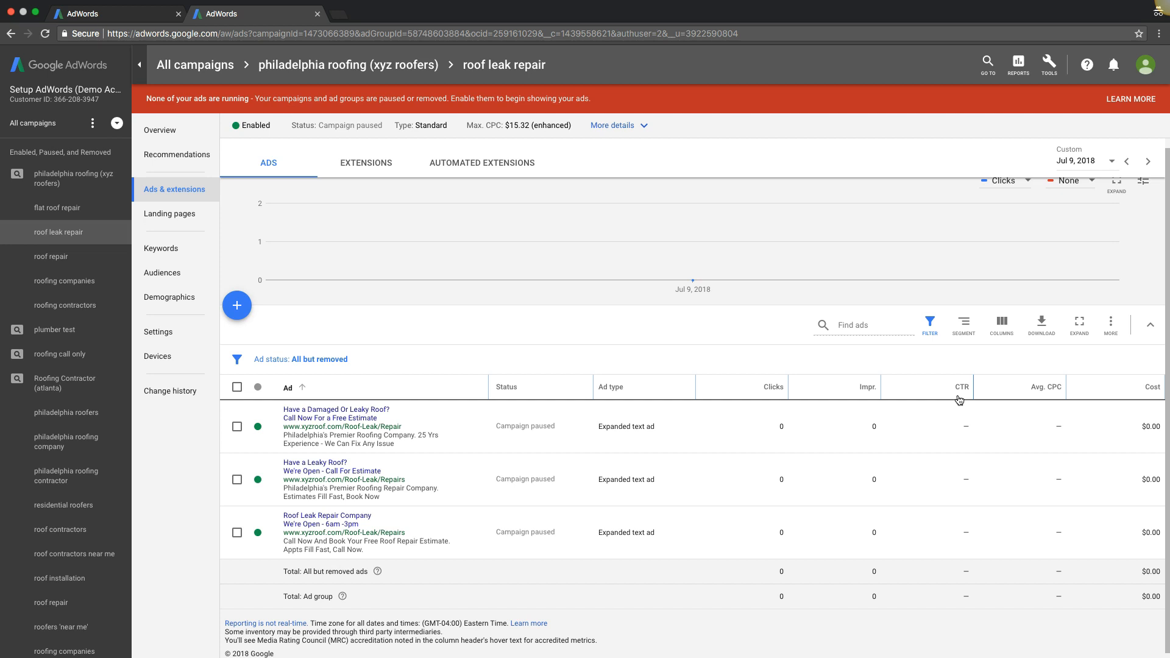
mouse_move(961, 386)
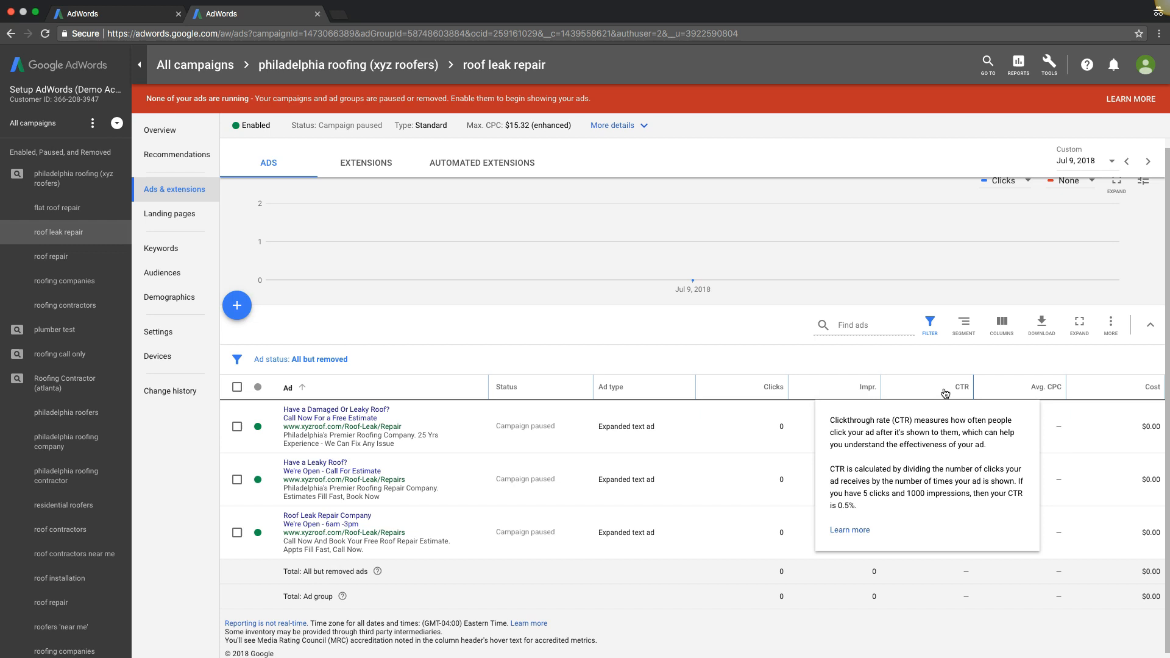
mouse_move(871, 353)
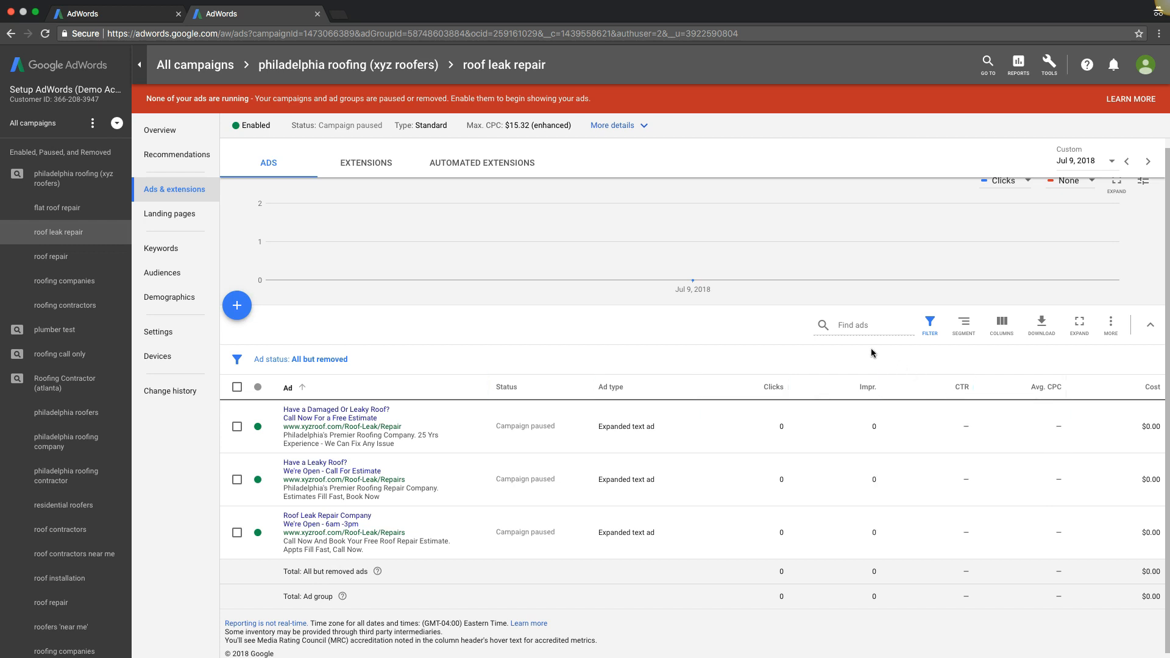
mouse_move(963, 397)
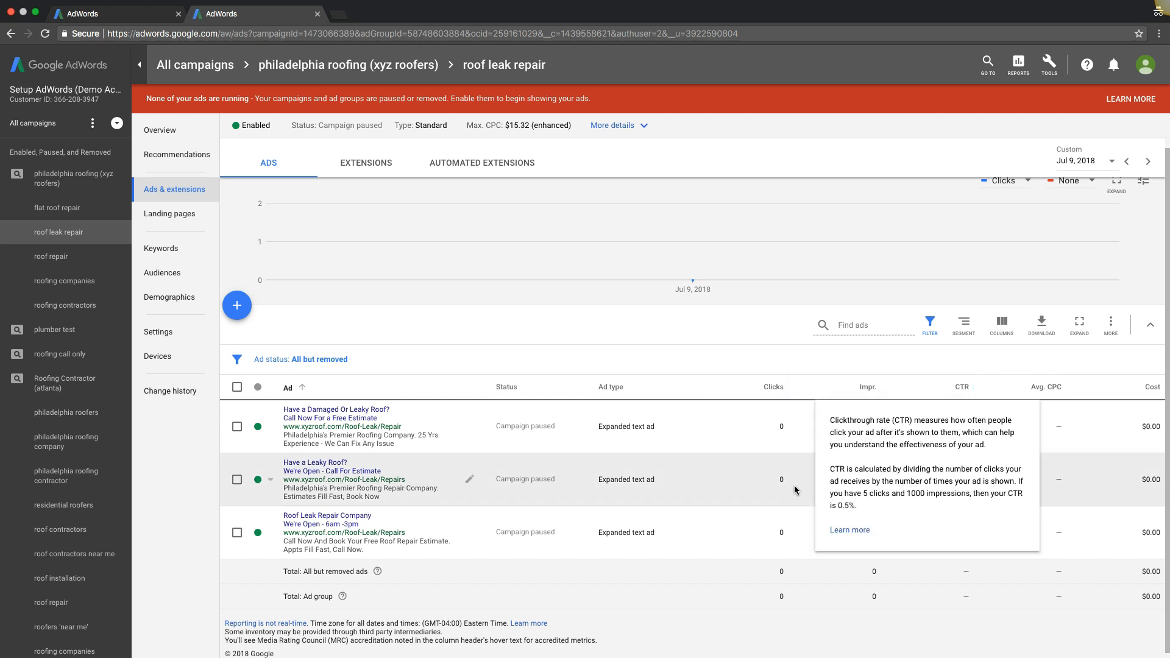
mouse_move(968, 483)
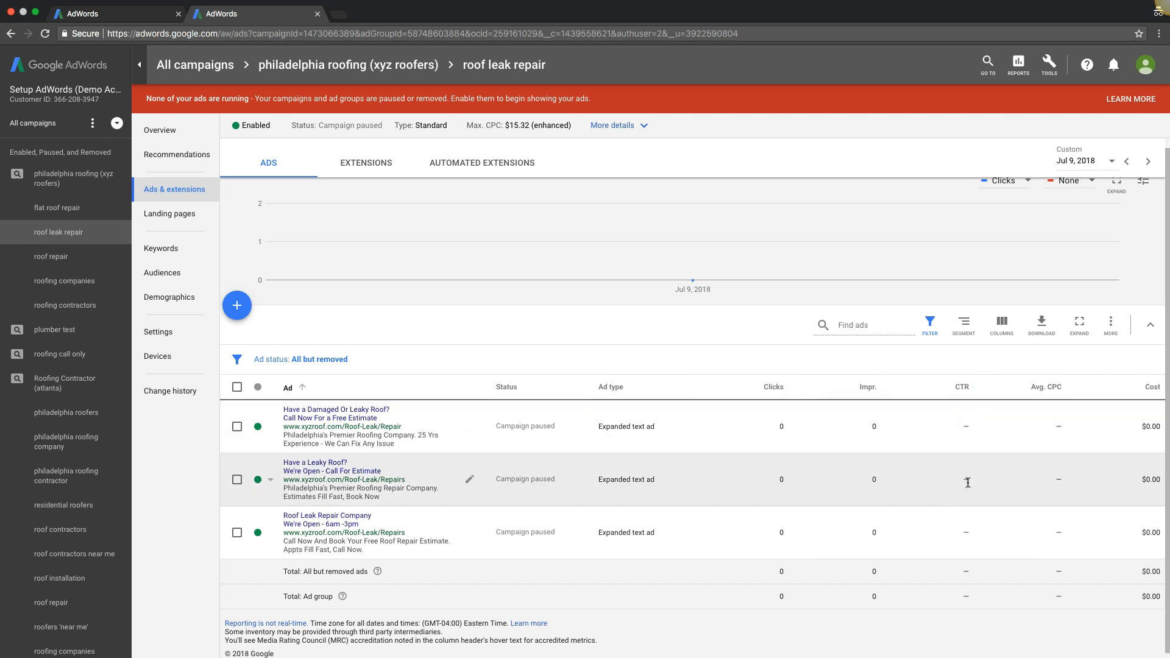
mouse_move(966, 457)
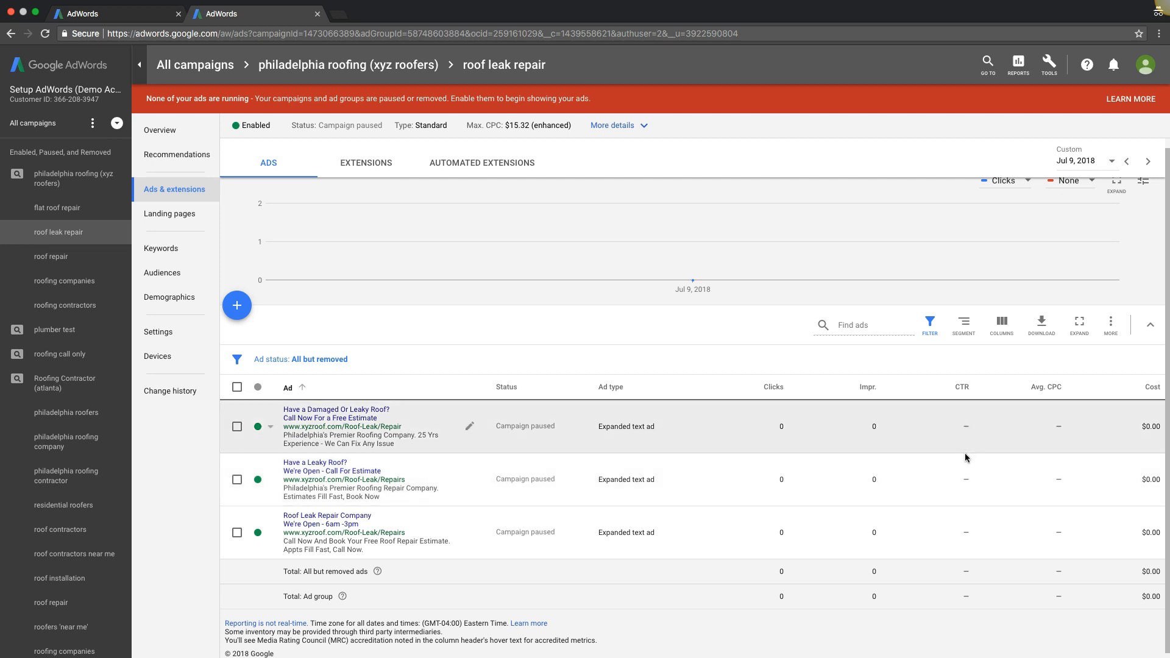
mouse_move(969, 487)
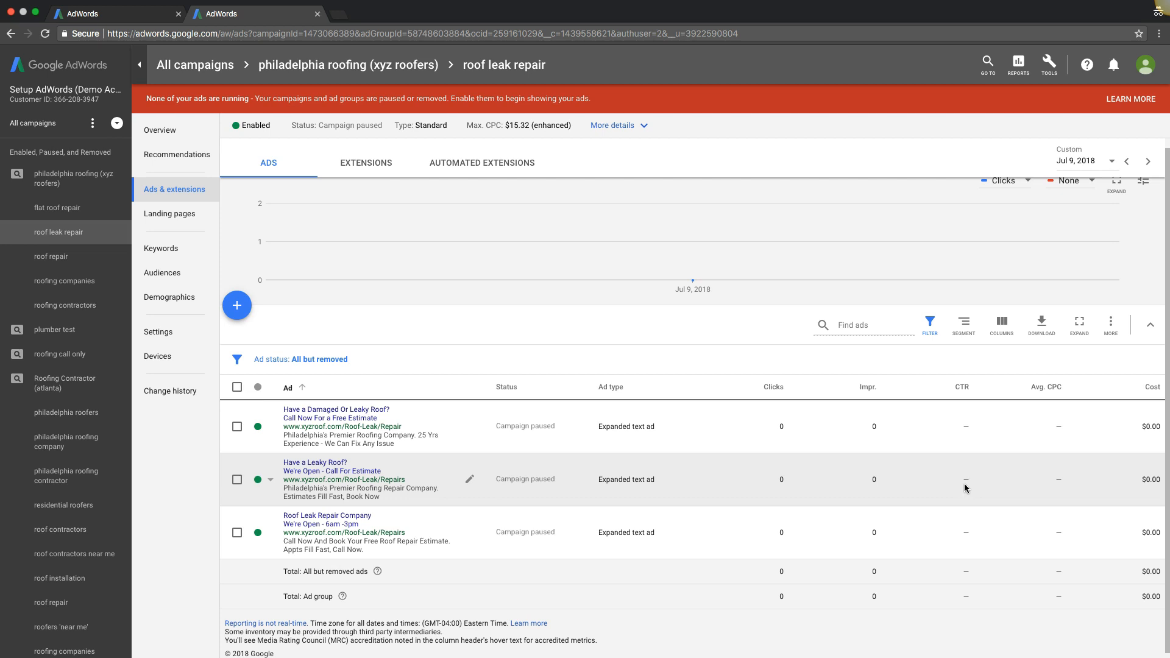
mouse_move(967, 483)
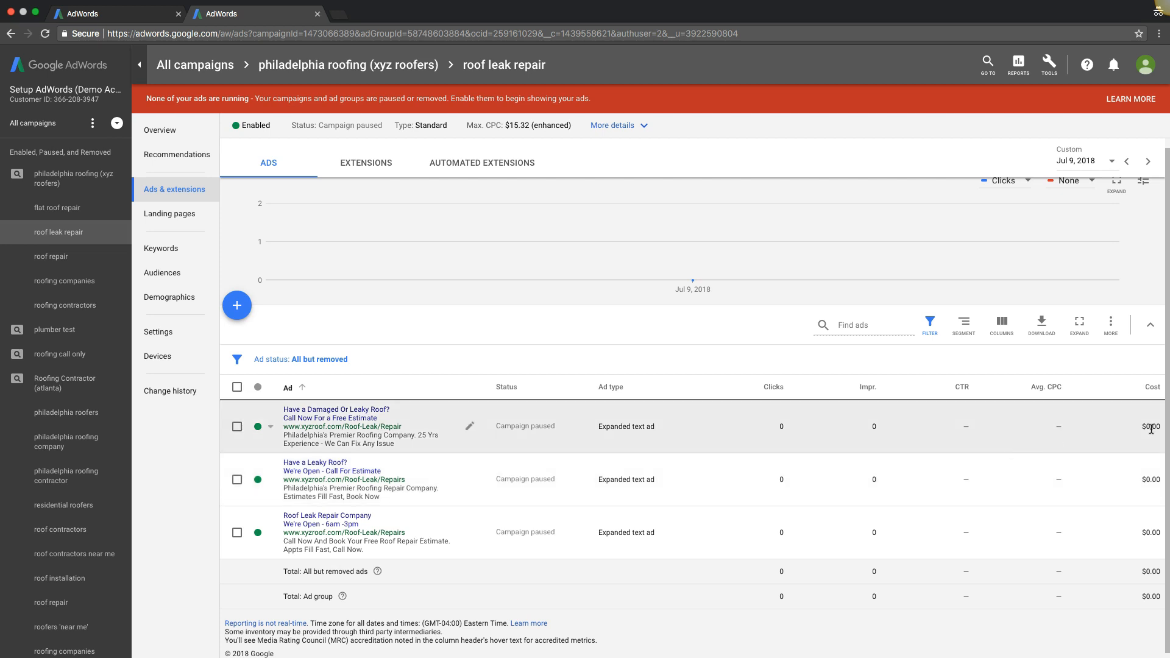
mouse_move(1002, 325)
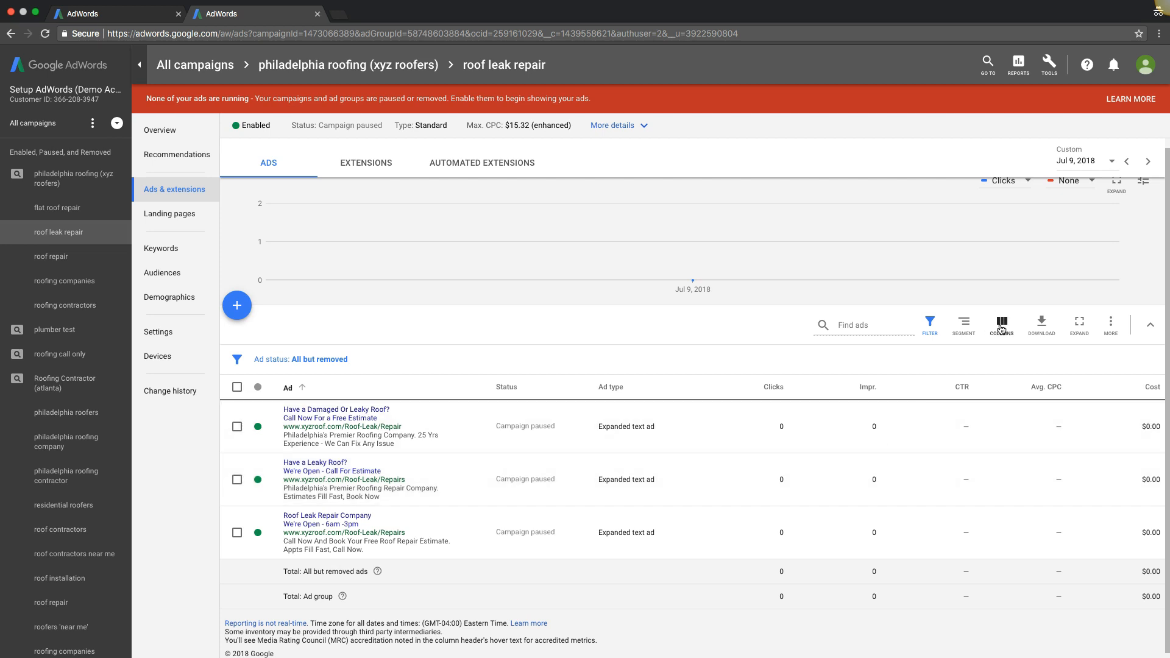
Step: Add Conversions, Cost / conv. and Conv. rate columns to the ads table, then return to the campaign
click(1002, 325)
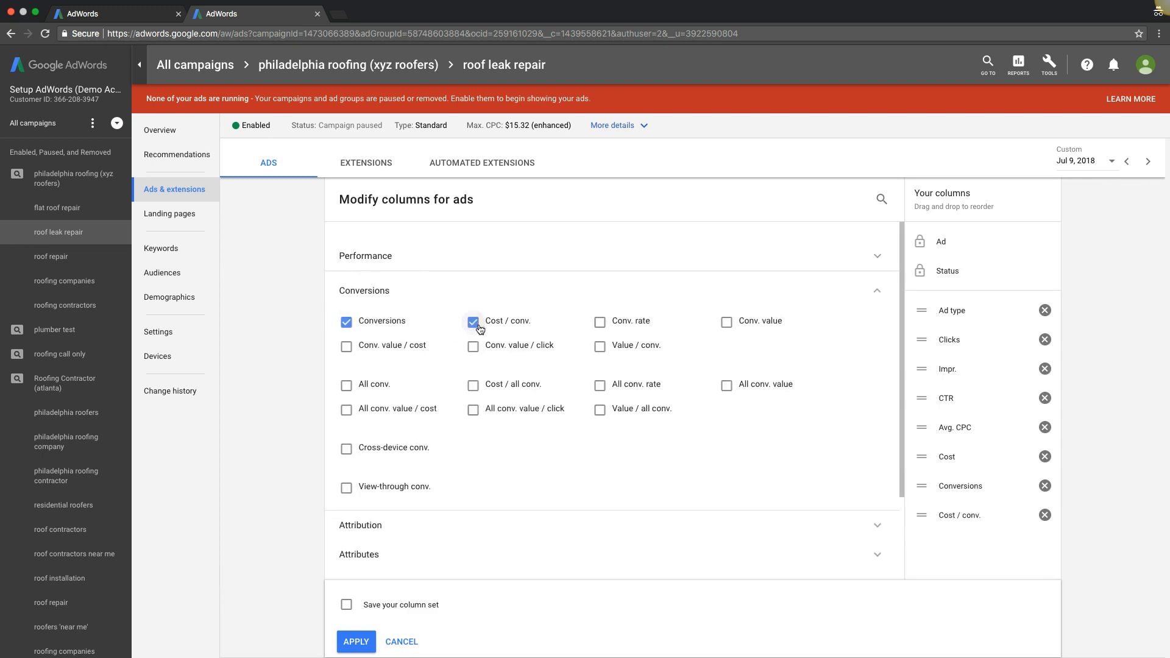
click(600, 321)
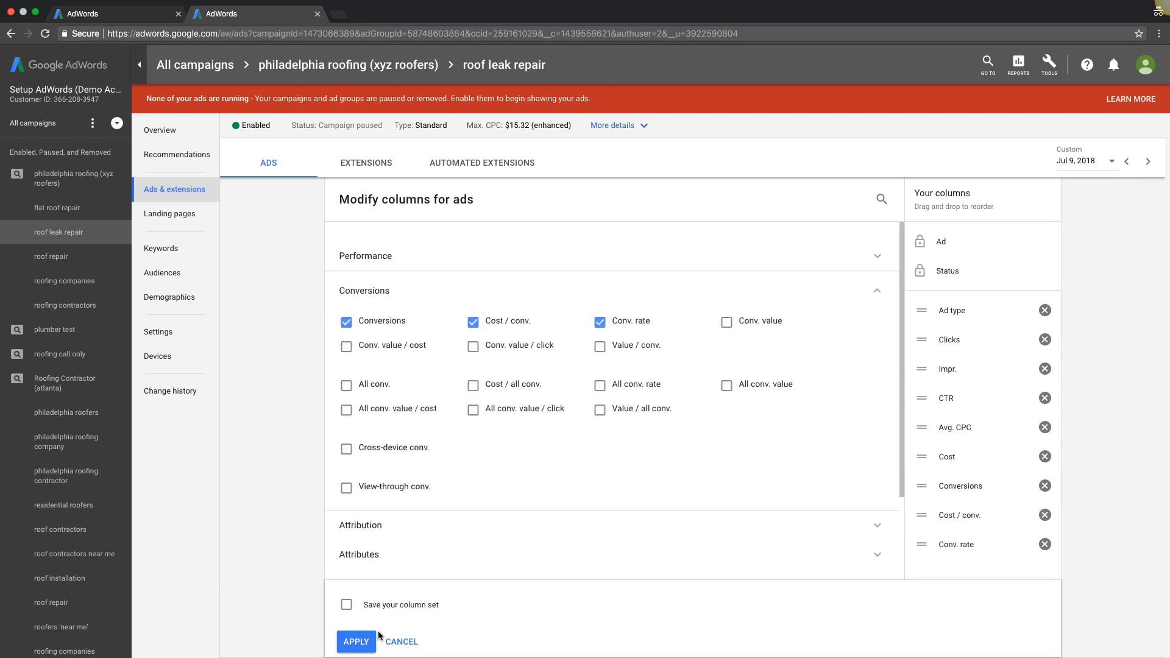
click(356, 642)
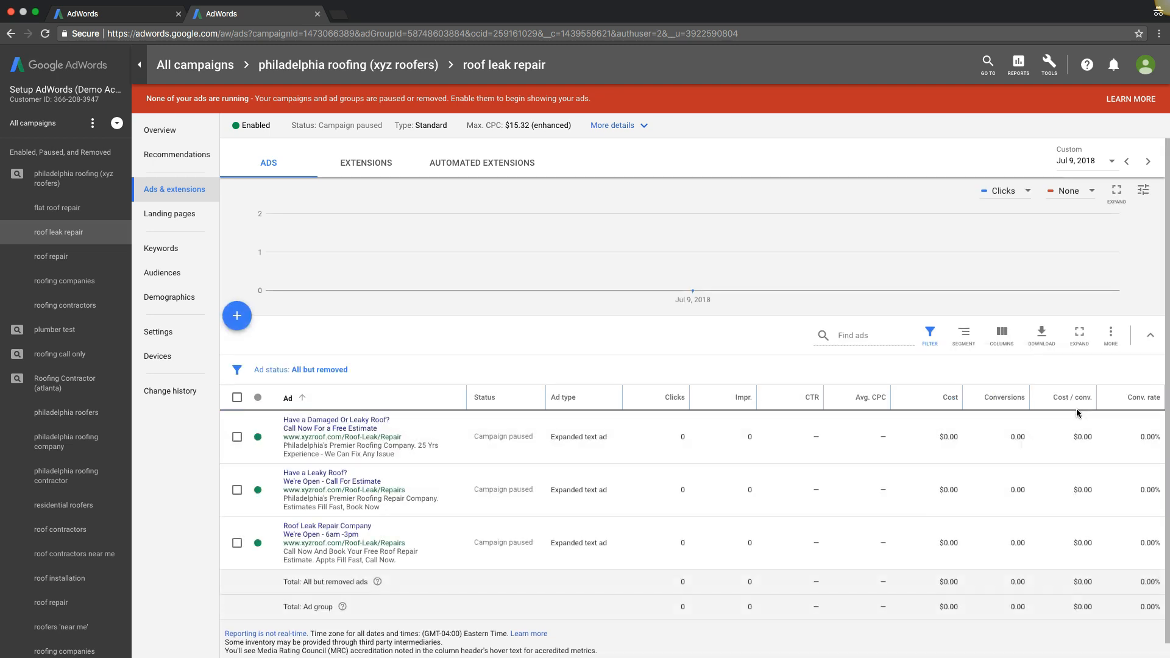
mouse_move(856, 401)
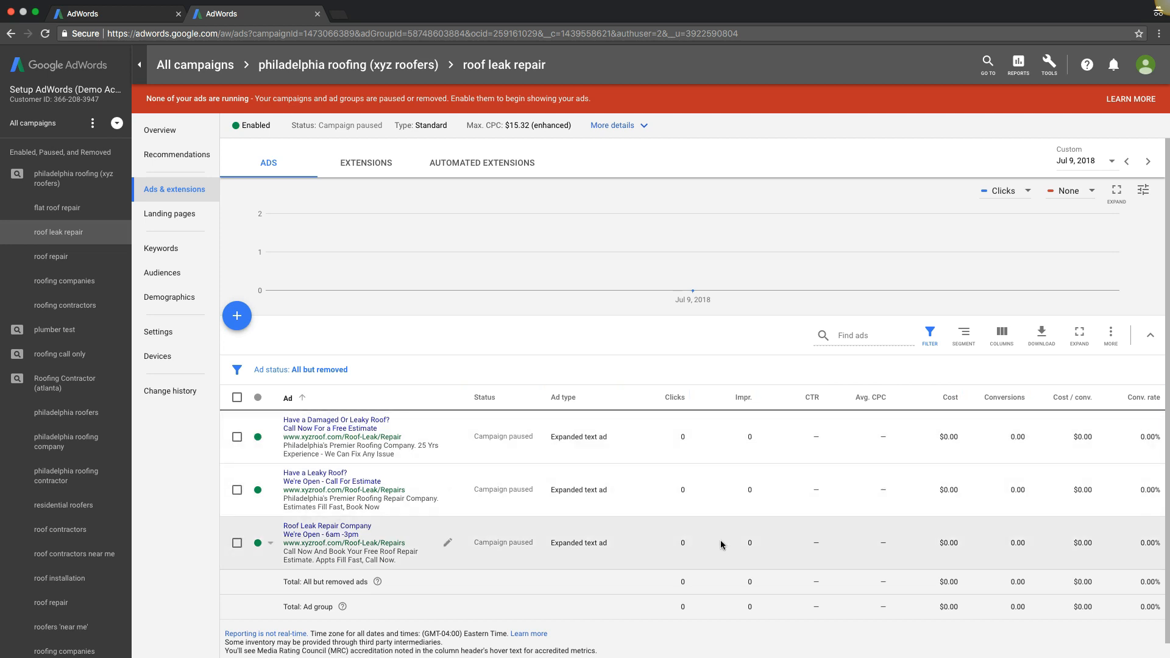
mouse_move(570, 501)
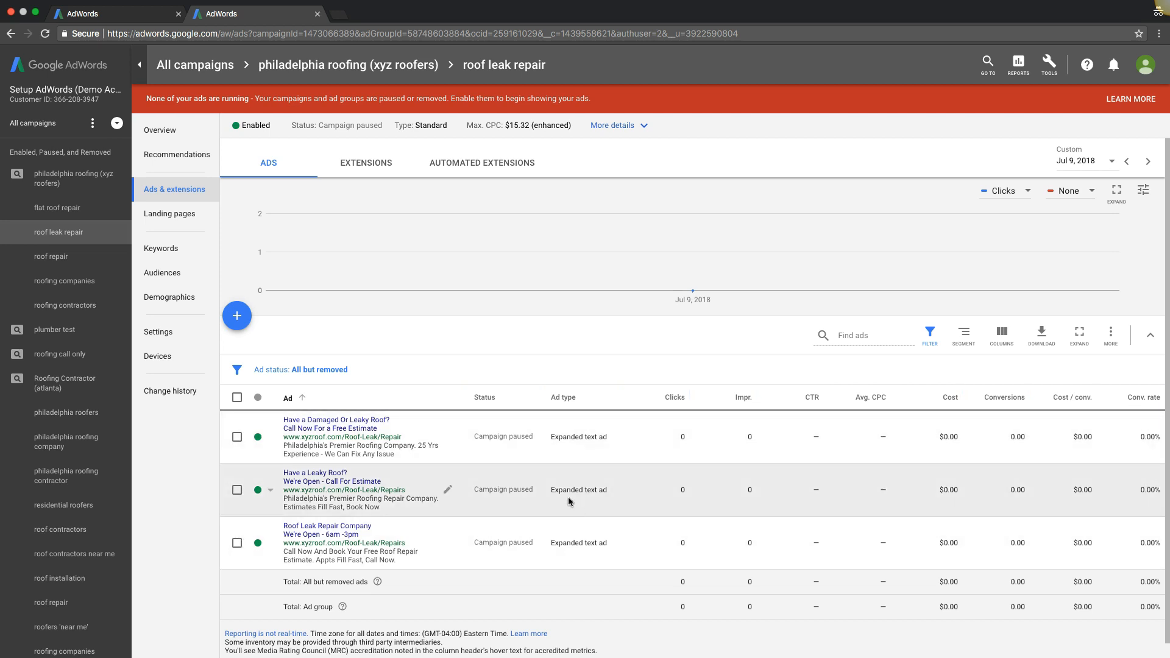
mouse_move(363, 451)
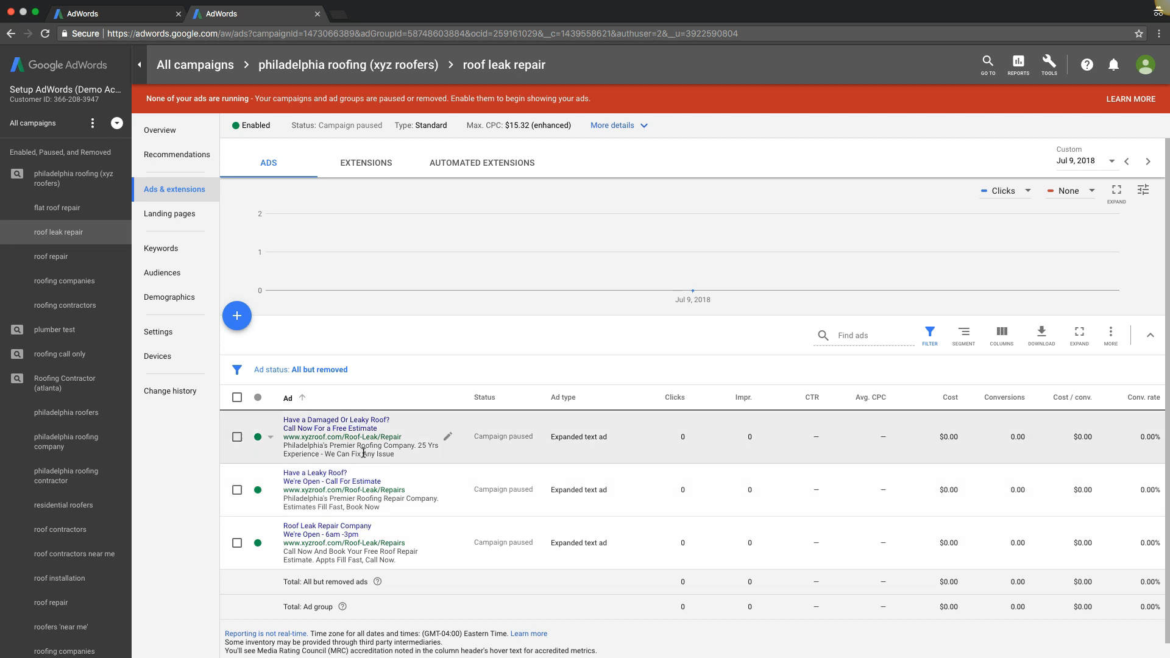
mouse_move(802, 427)
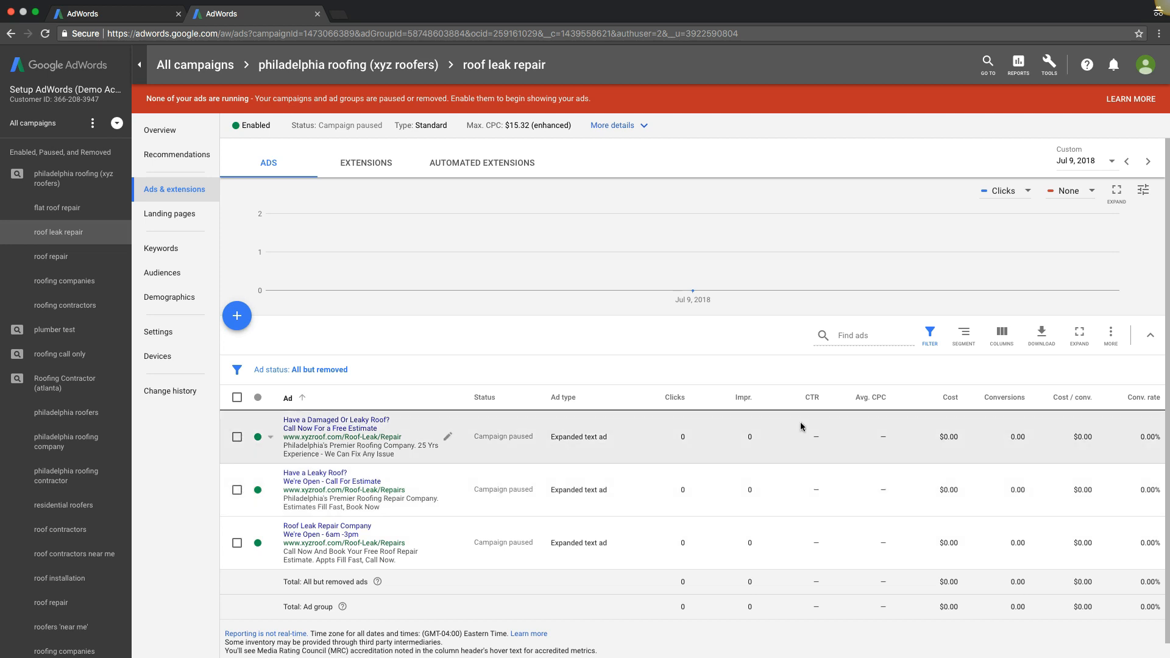
mouse_move(798, 440)
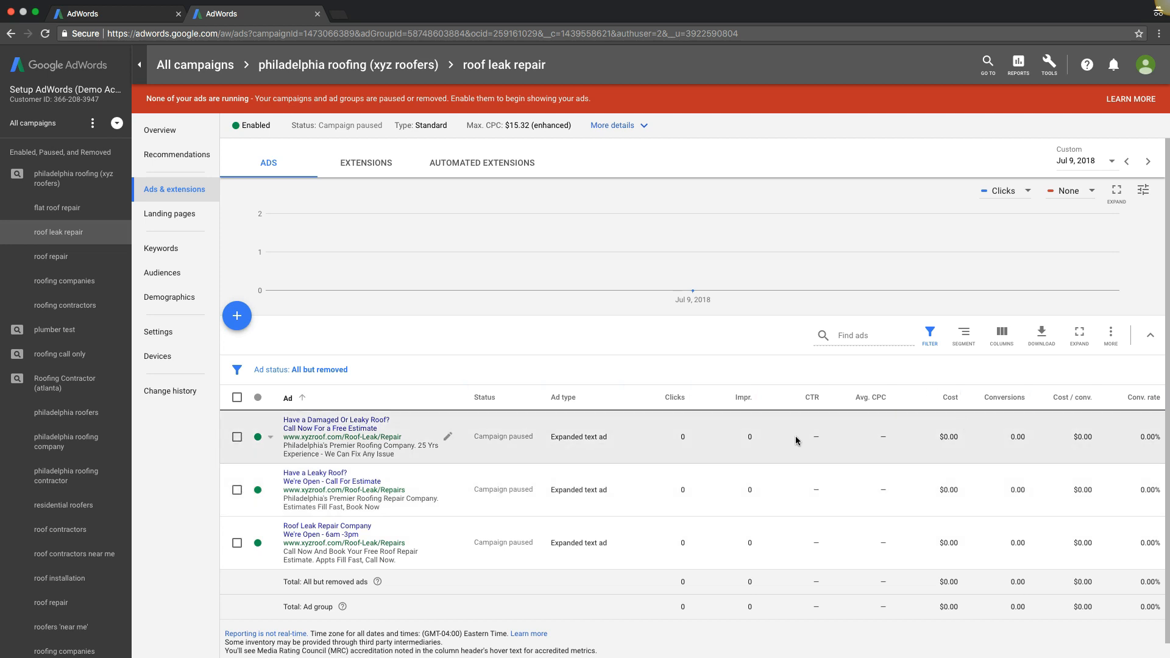
mouse_move(815, 438)
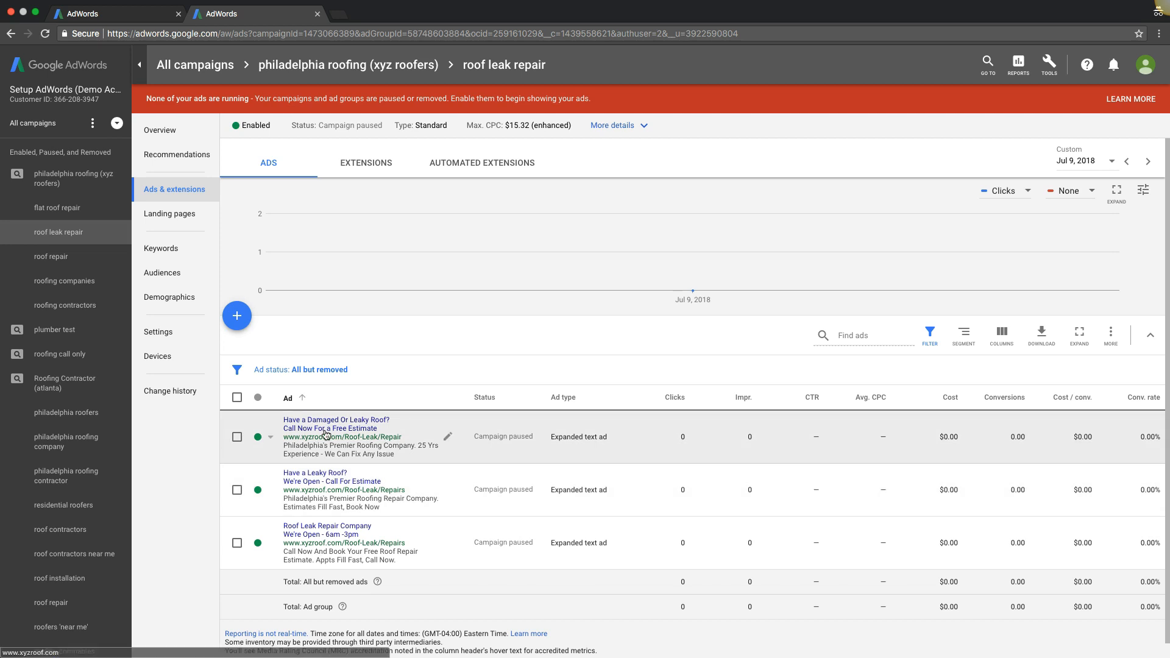
mouse_move(716, 450)
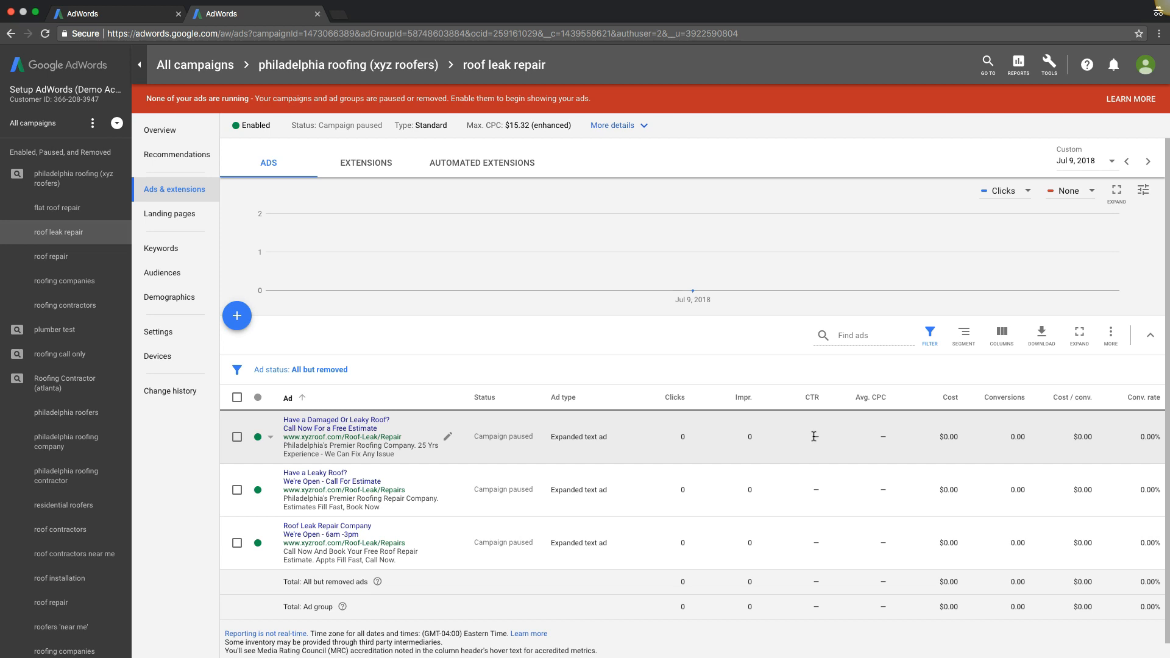
mouse_move(1133, 407)
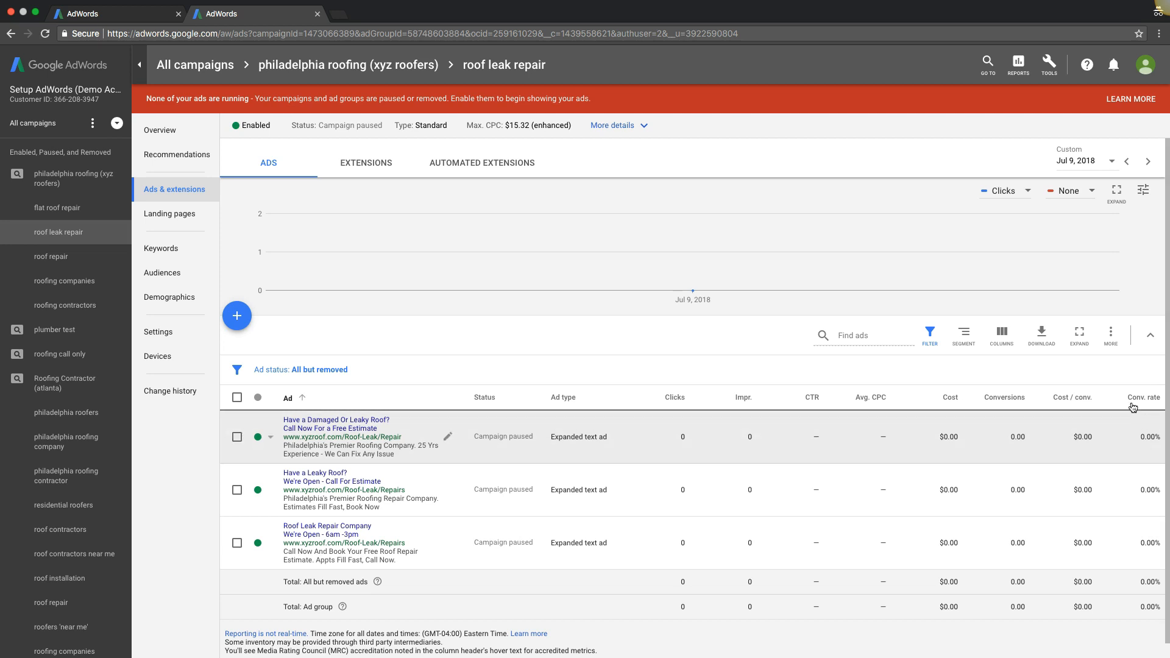
mouse_move(1145, 397)
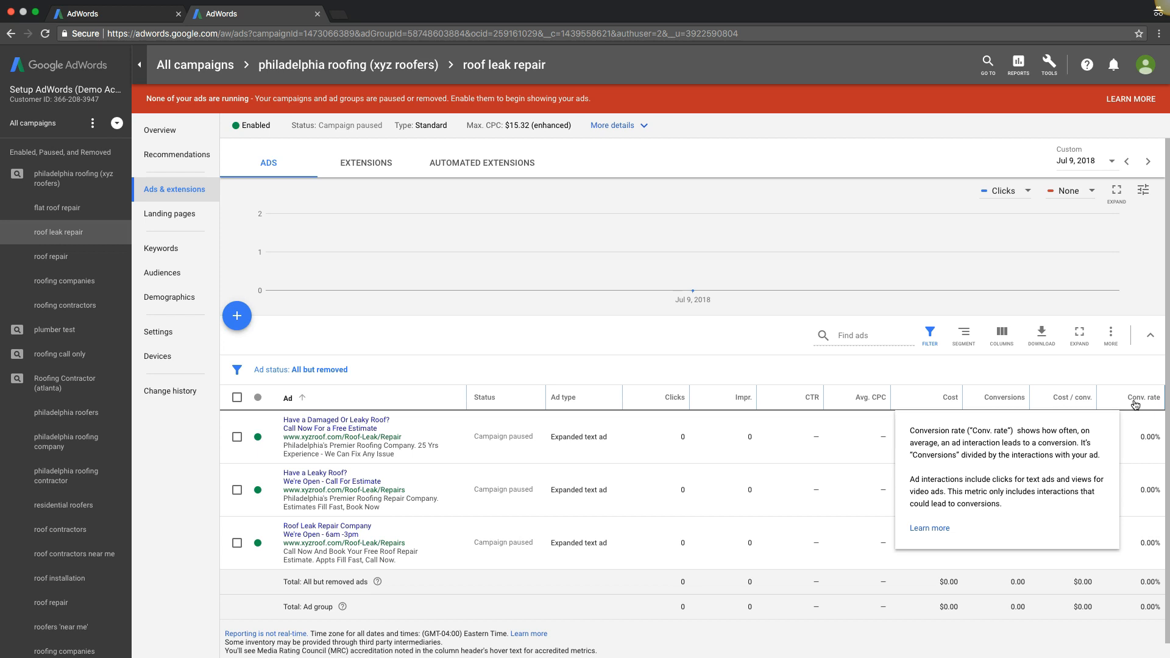
mouse_move(1110, 380)
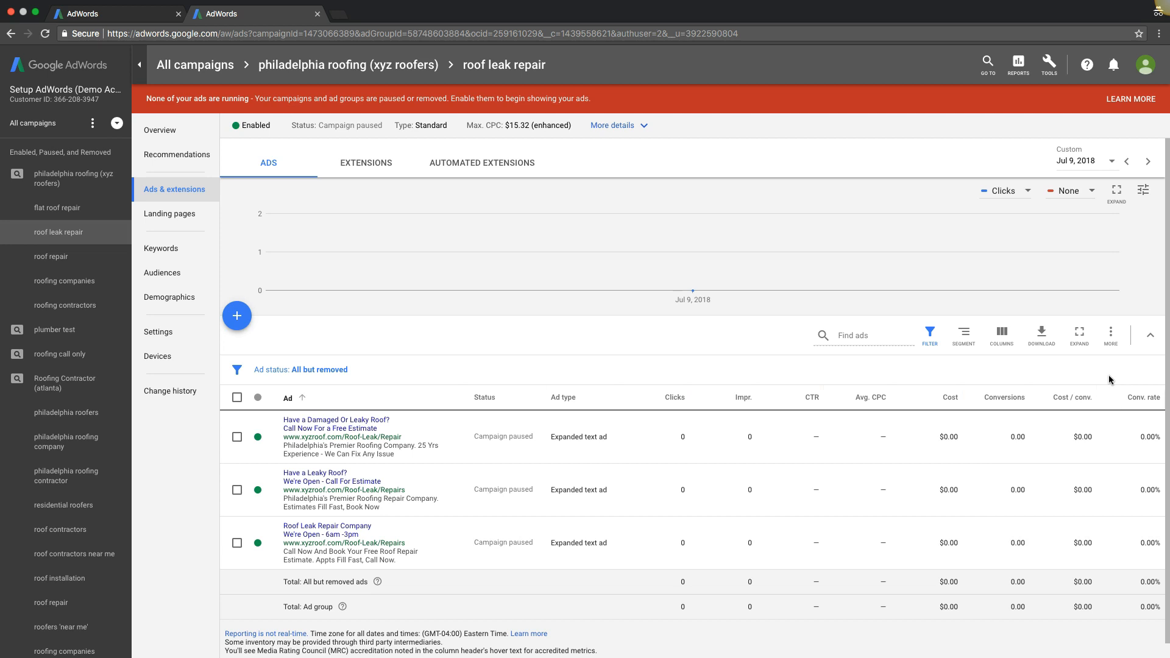
mouse_move(1121, 369)
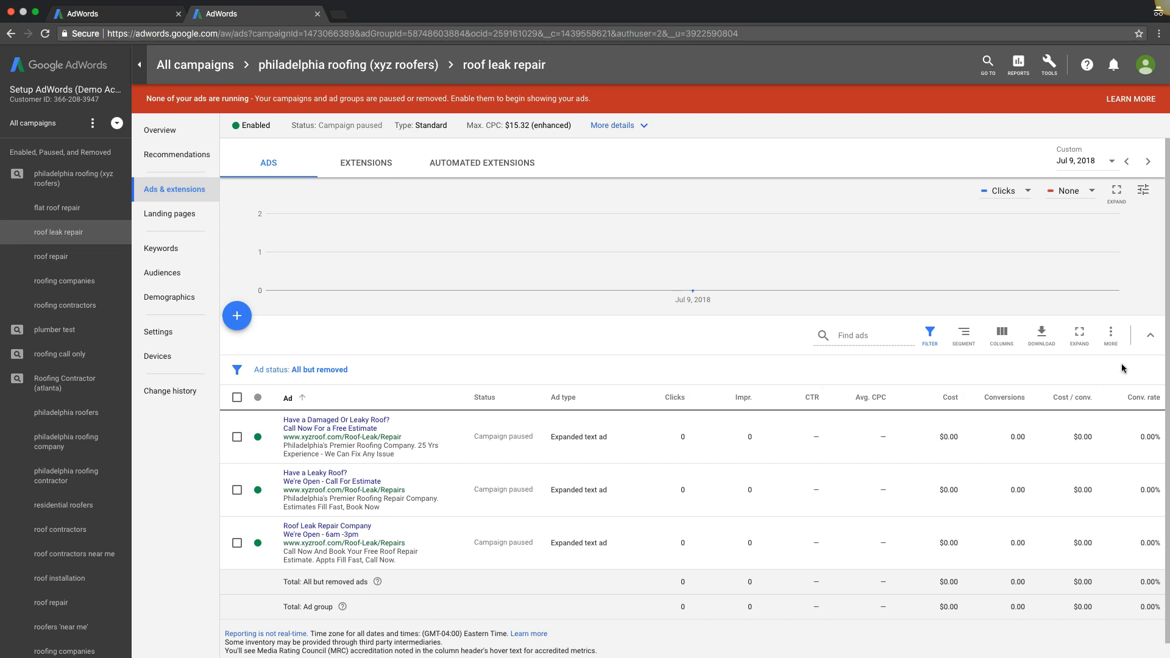
mouse_move(1144, 398)
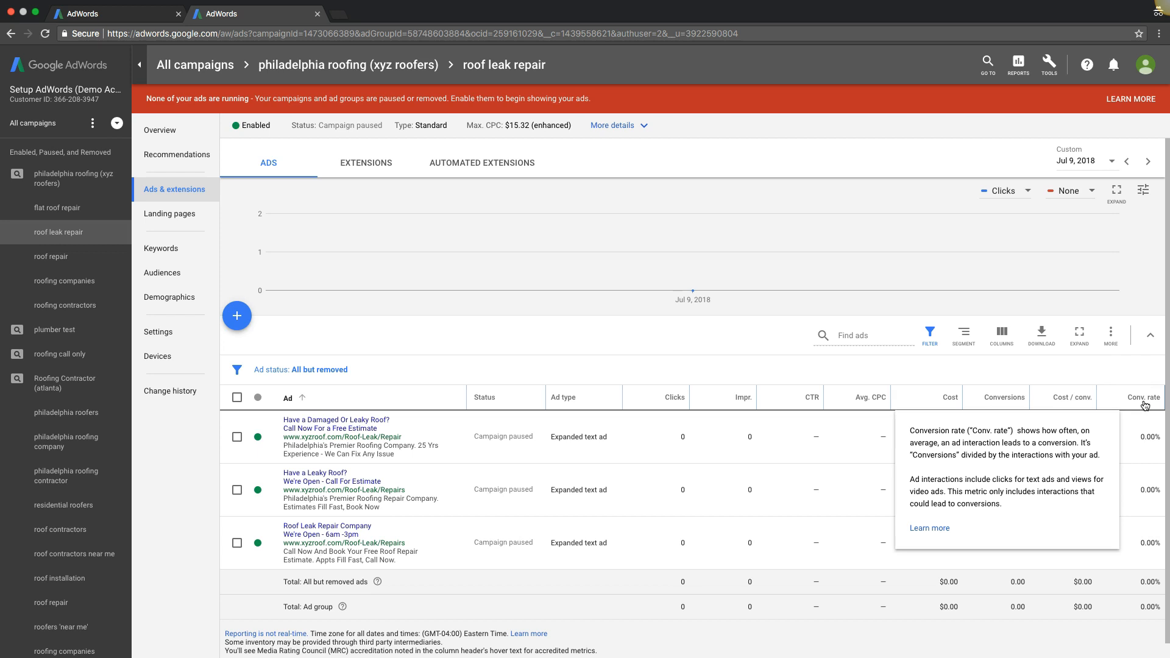
mouse_move(1116, 378)
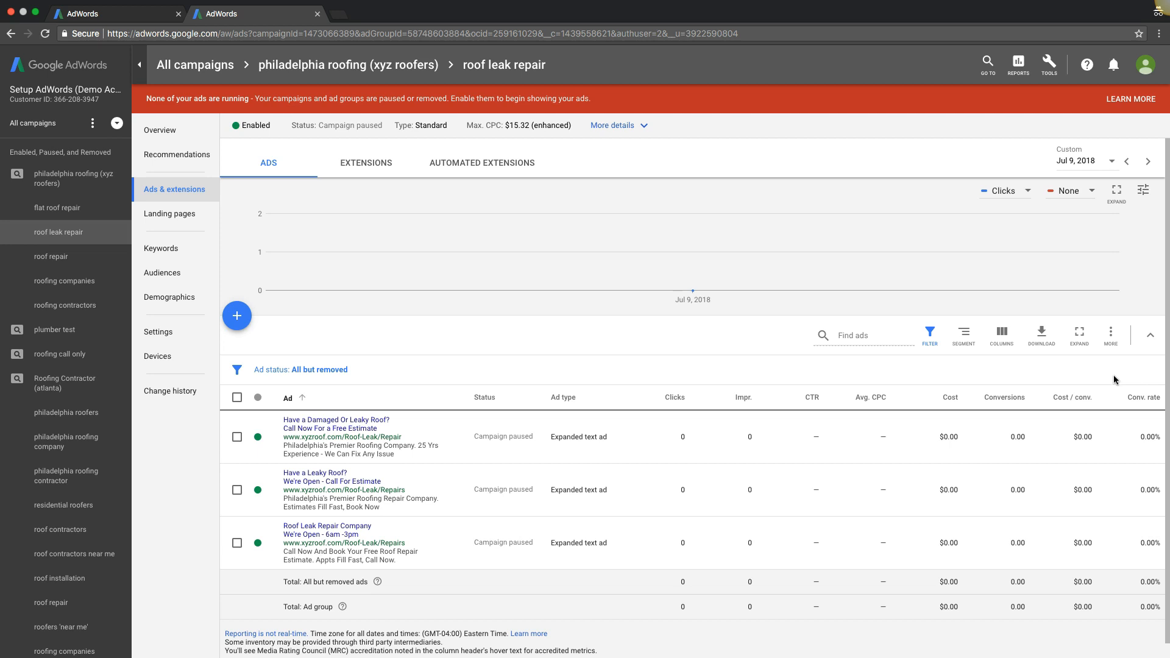
mouse_move(1115, 379)
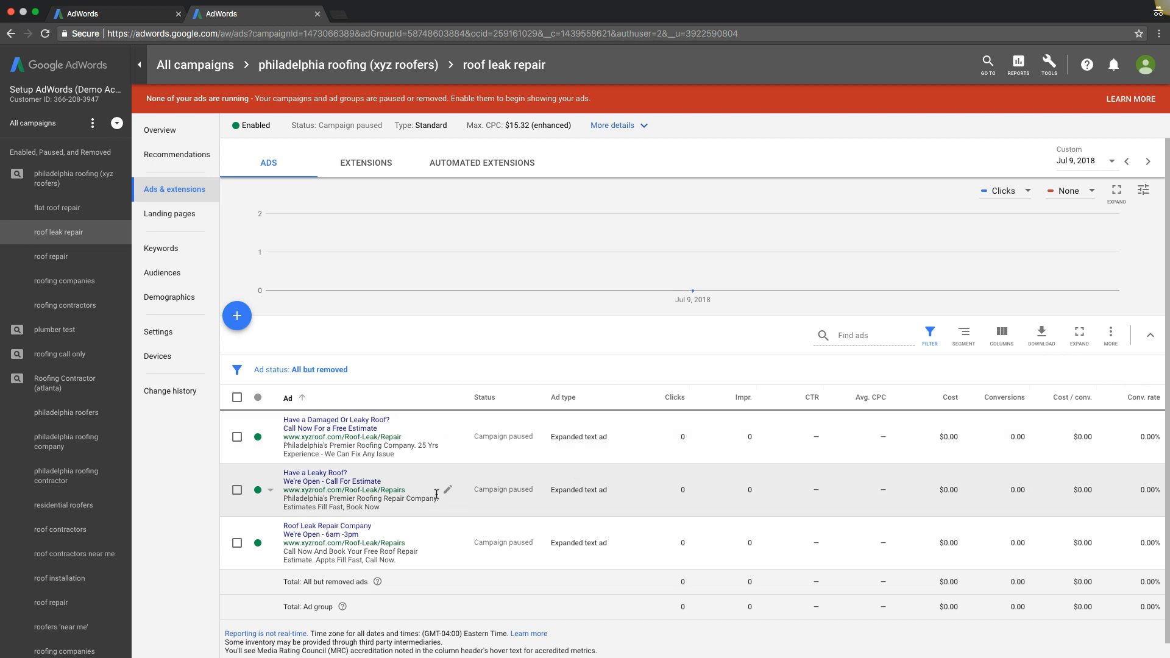
mouse_move(433, 492)
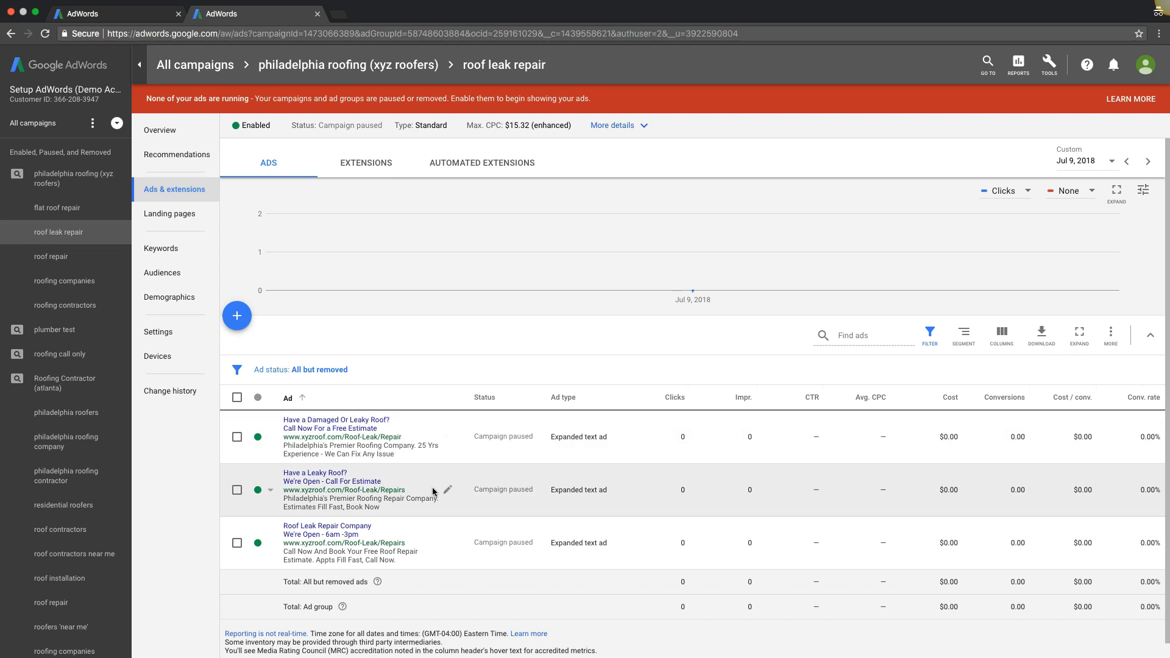
mouse_move(185, 178)
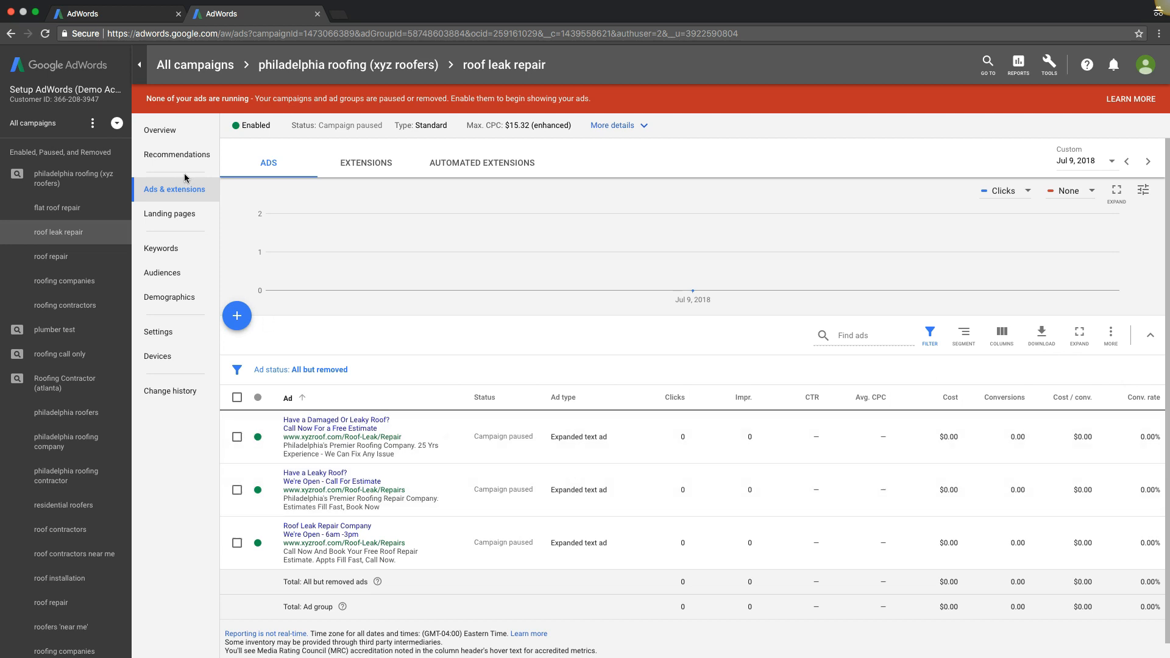
mouse_move(52, 183)
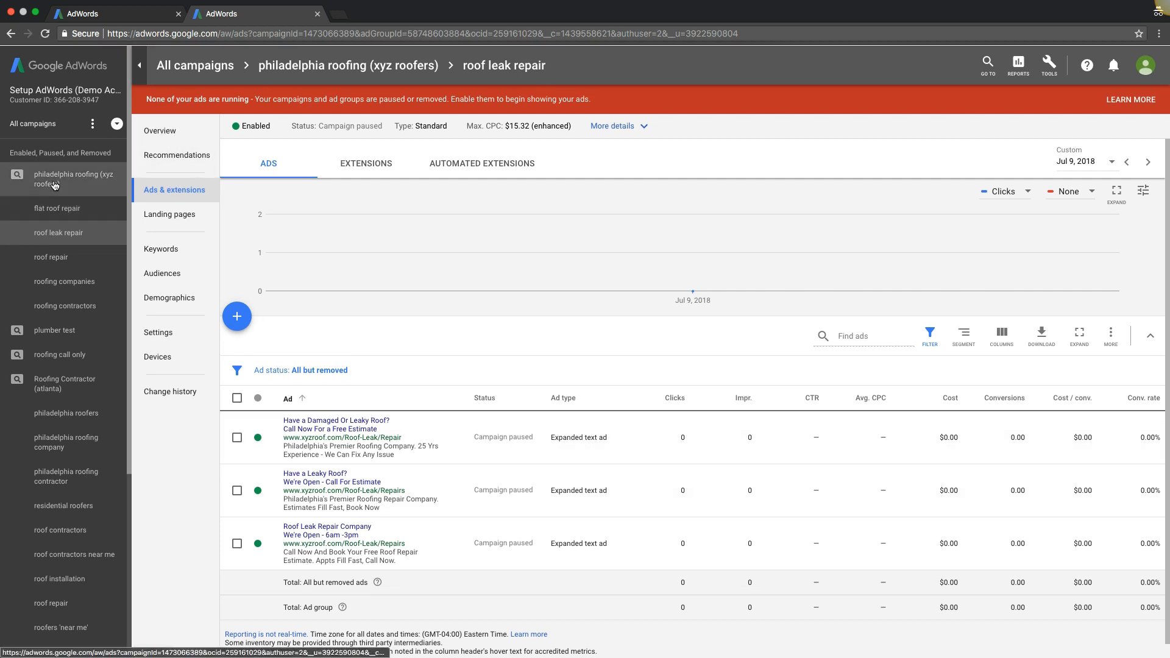
click(161, 189)
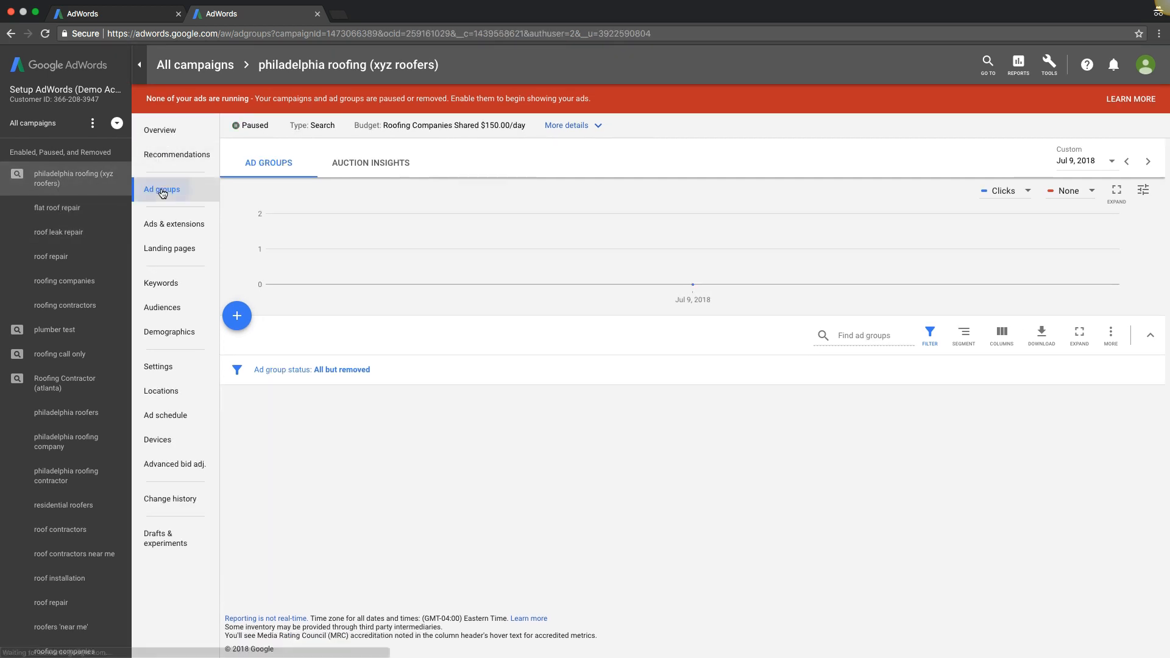
Step: Review the roofing contractors ad group's high-intent keywords and return to the campaign's ad groups
click(161, 189)
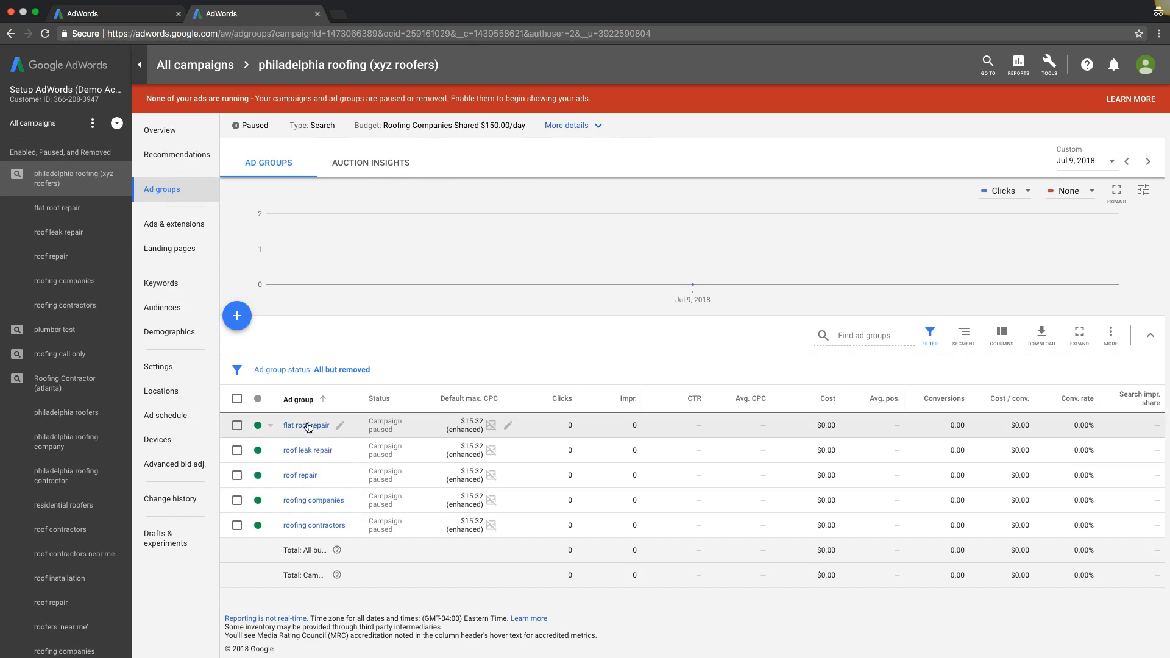
mouse_move(300, 475)
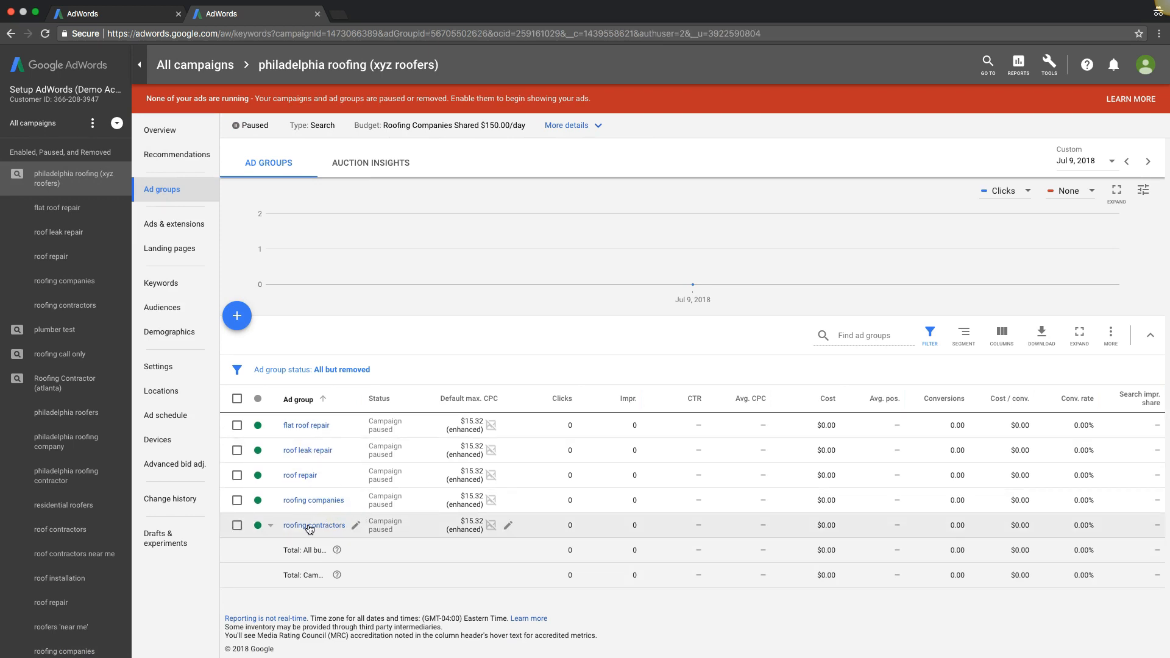
click(313, 524)
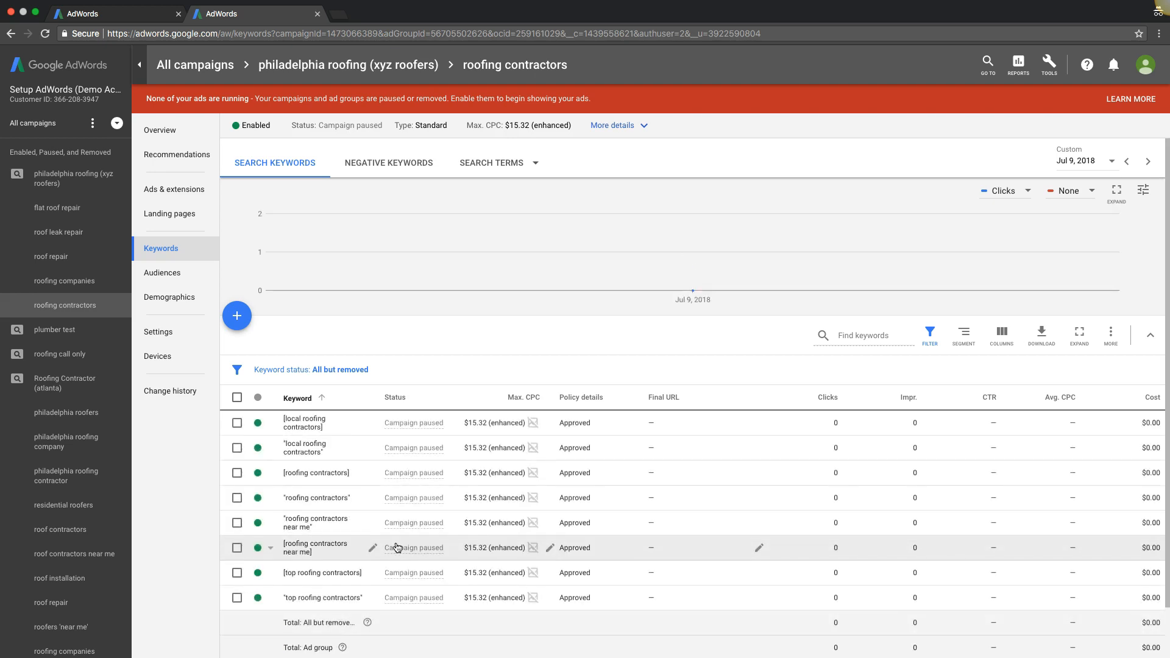
scroll(down, 3)
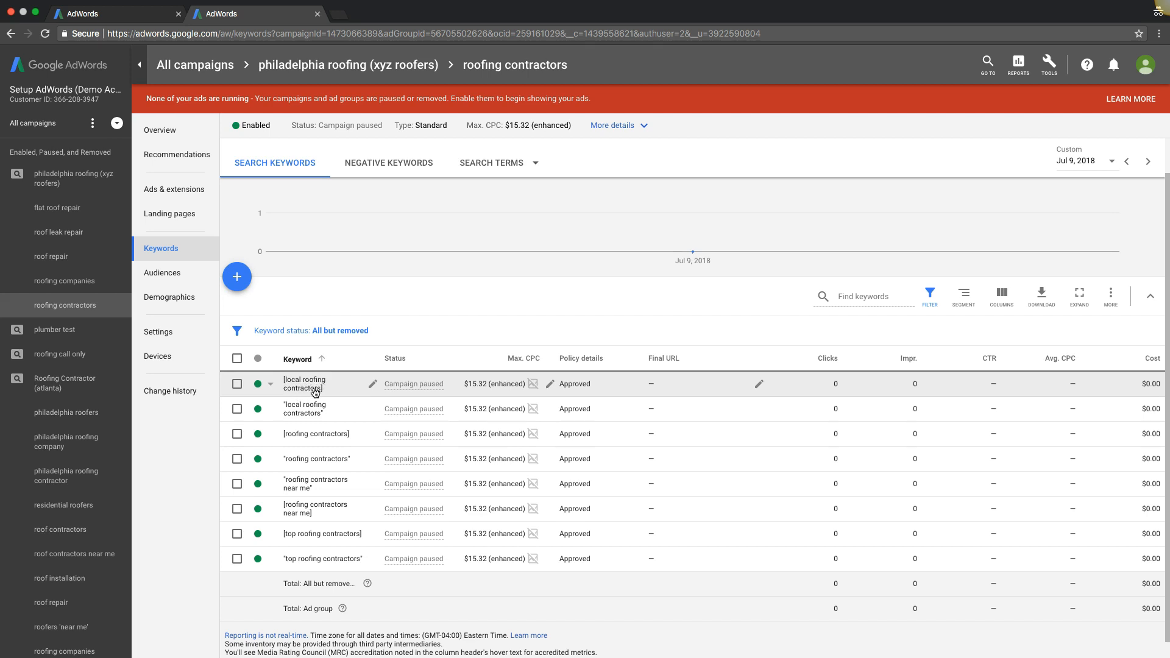
mouse_move(309, 414)
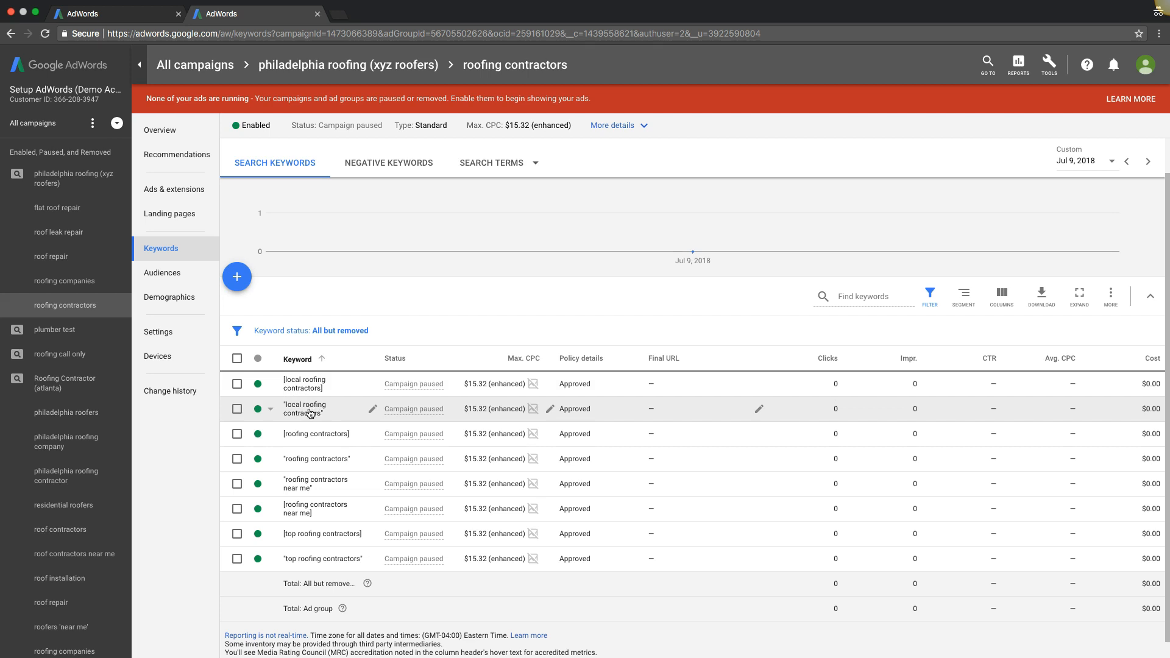
mouse_move(293, 446)
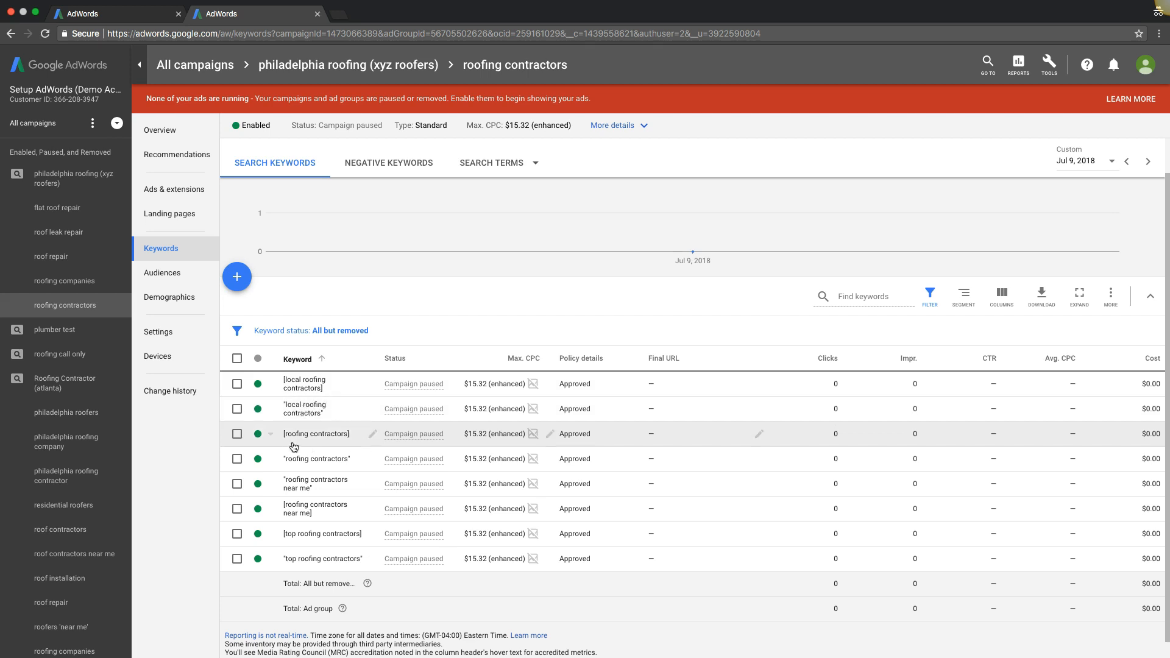
mouse_move(343, 519)
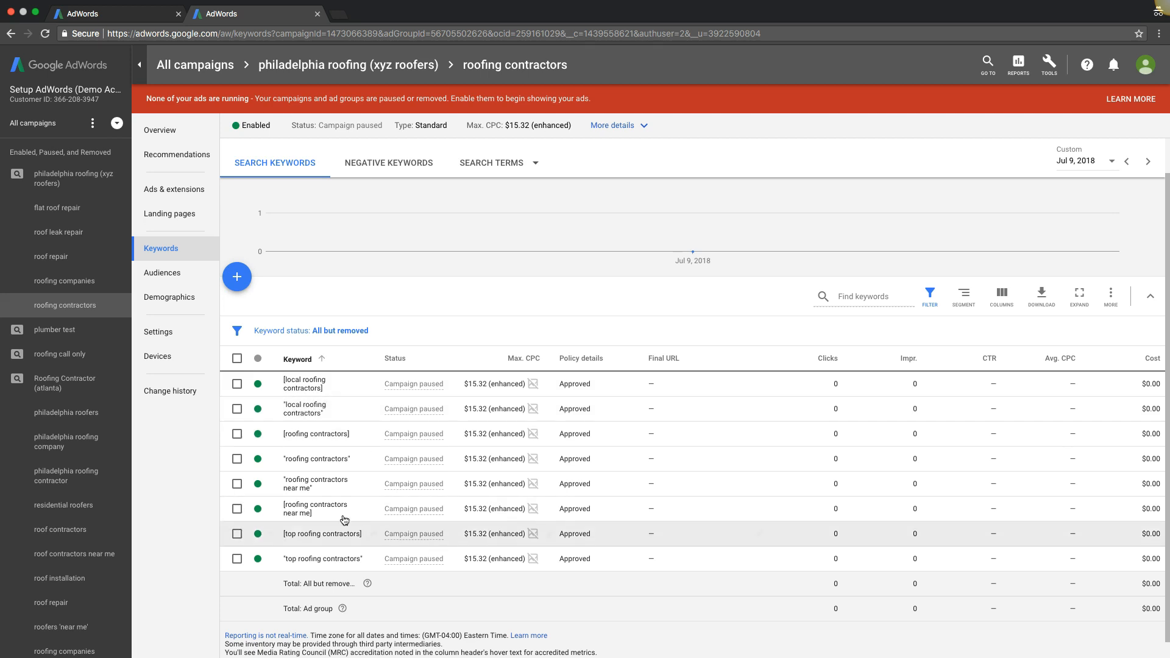
mouse_move(311, 489)
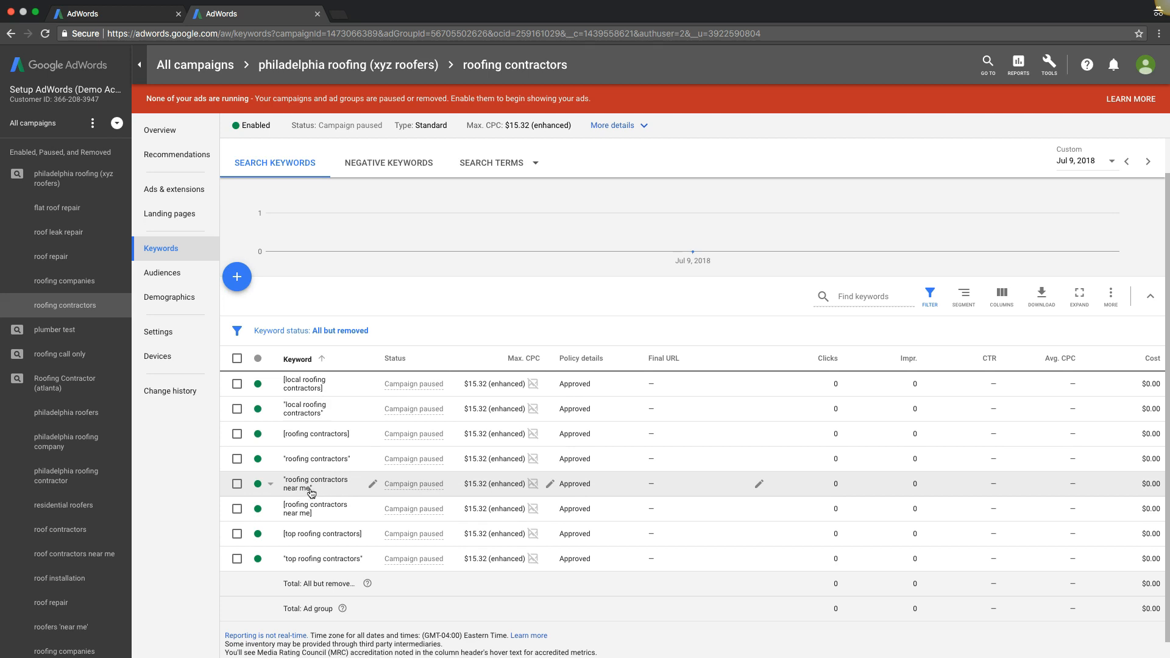
mouse_move(355, 492)
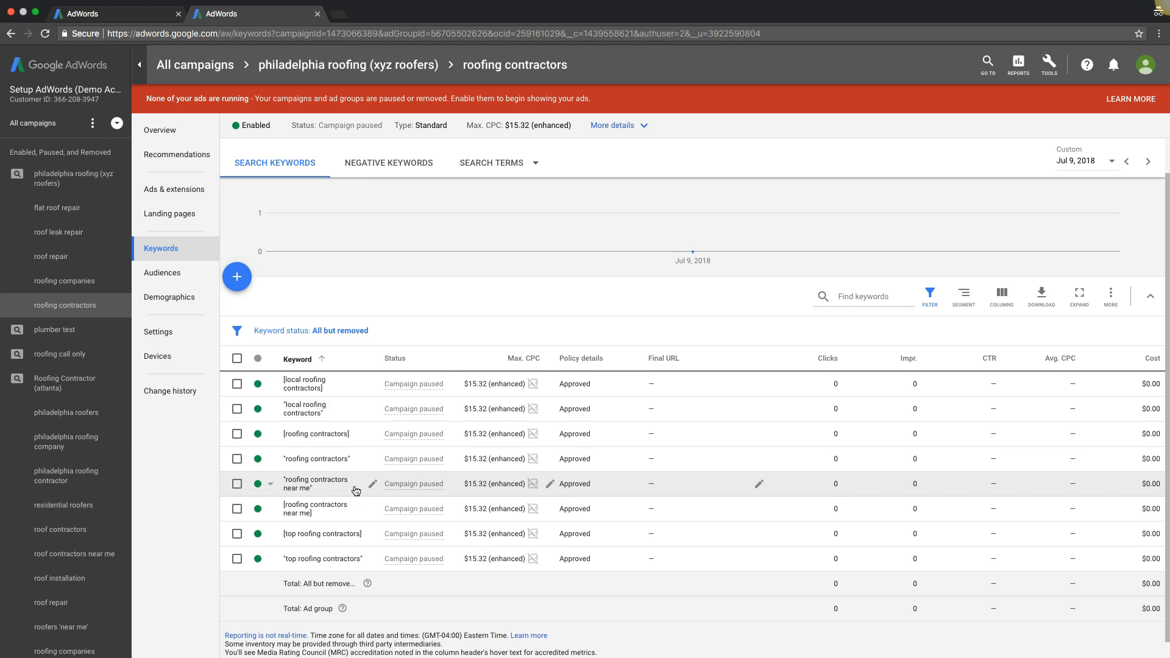
mouse_move(337, 544)
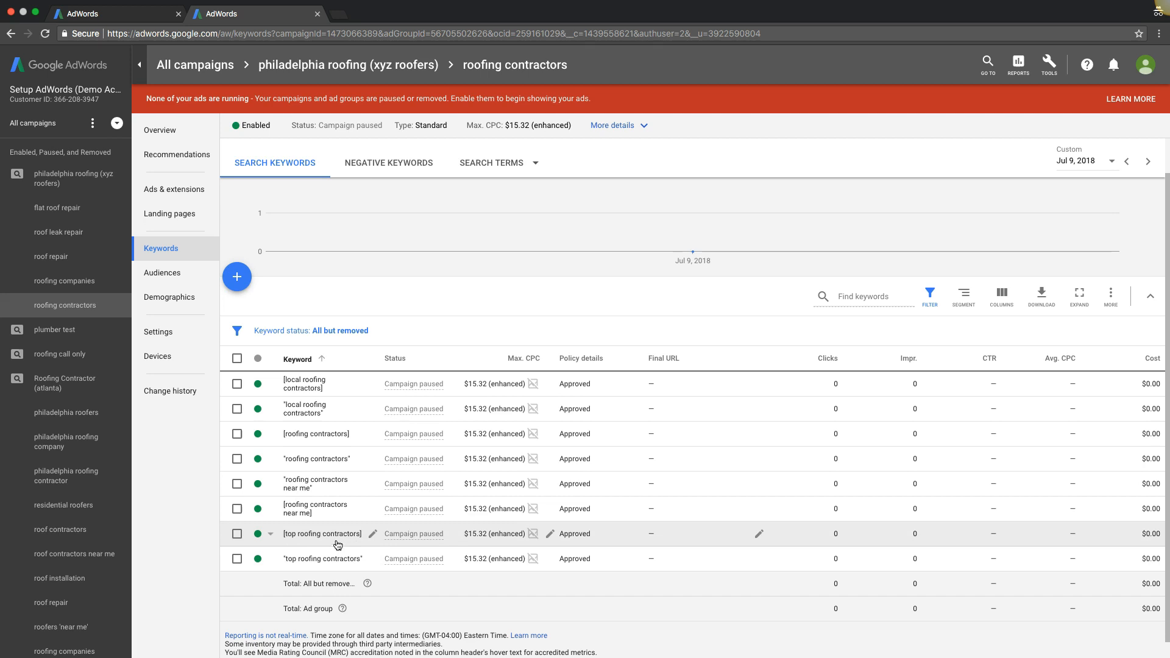
mouse_move(331, 524)
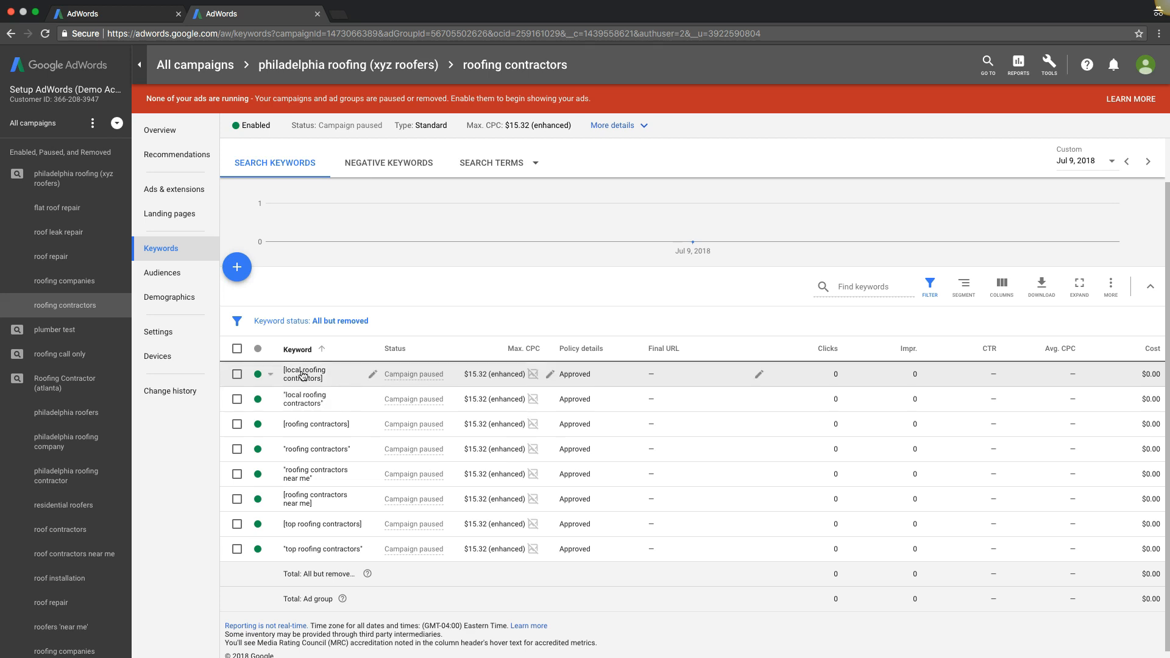
mouse_move(301, 437)
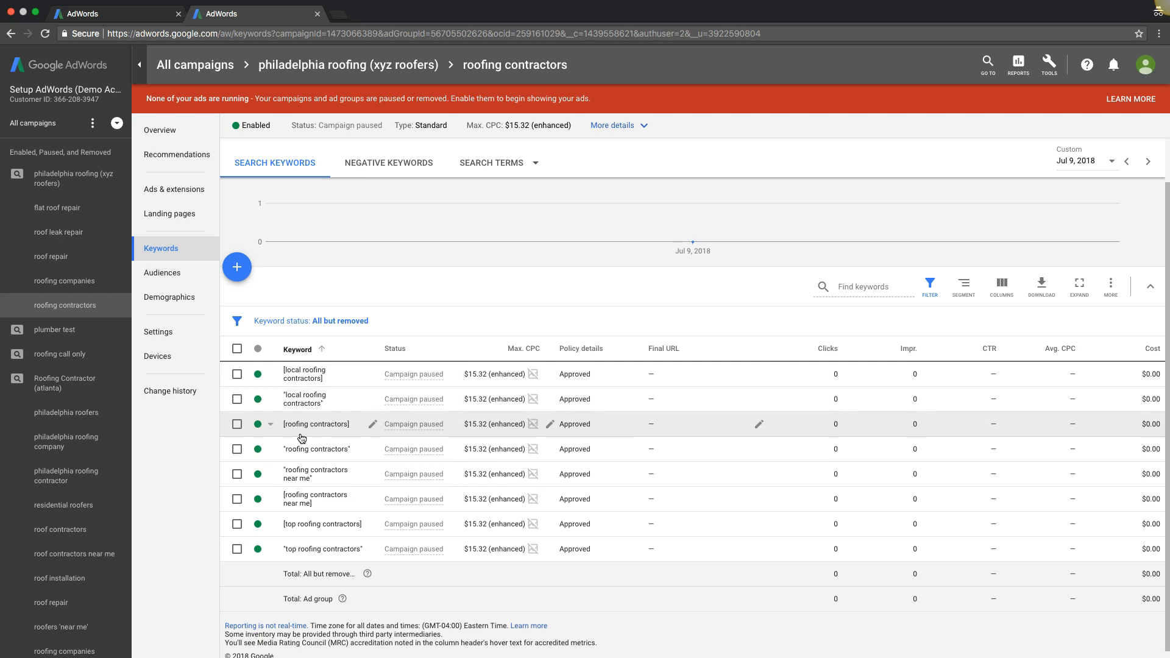
mouse_move(322, 424)
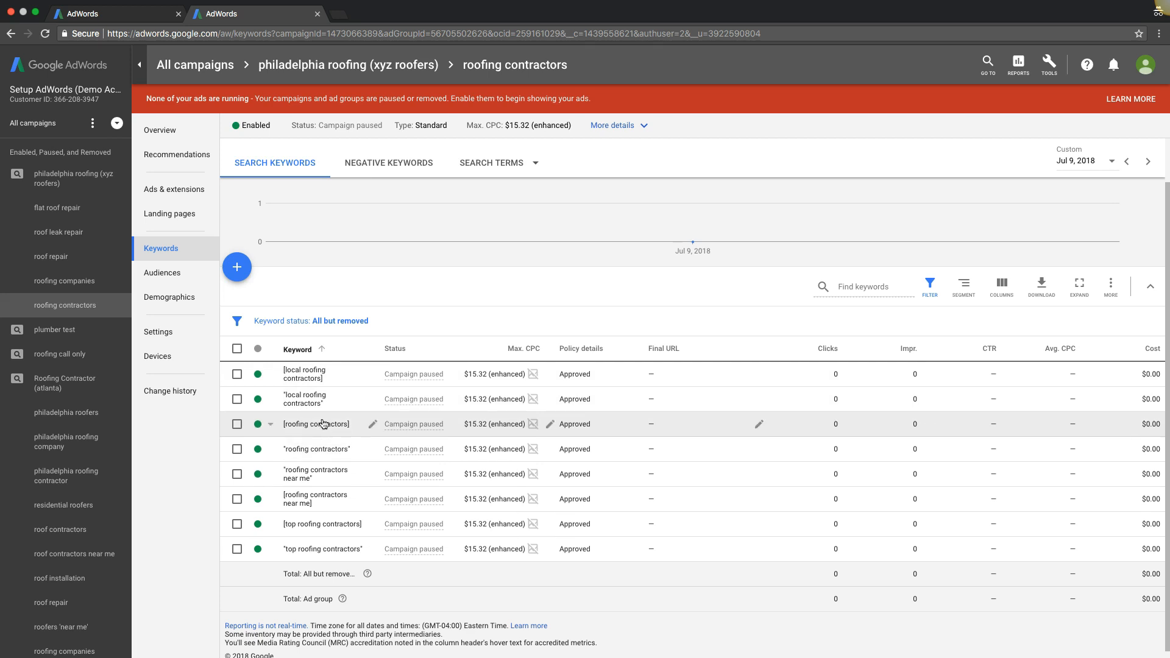
mouse_move(331, 498)
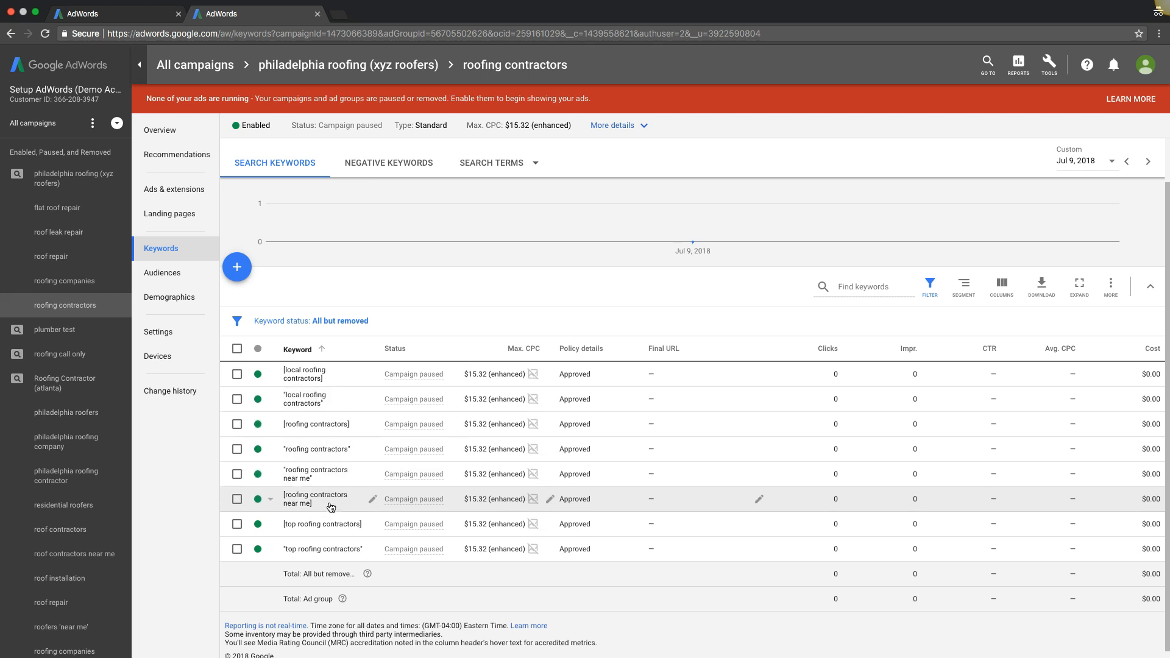
mouse_move(324, 530)
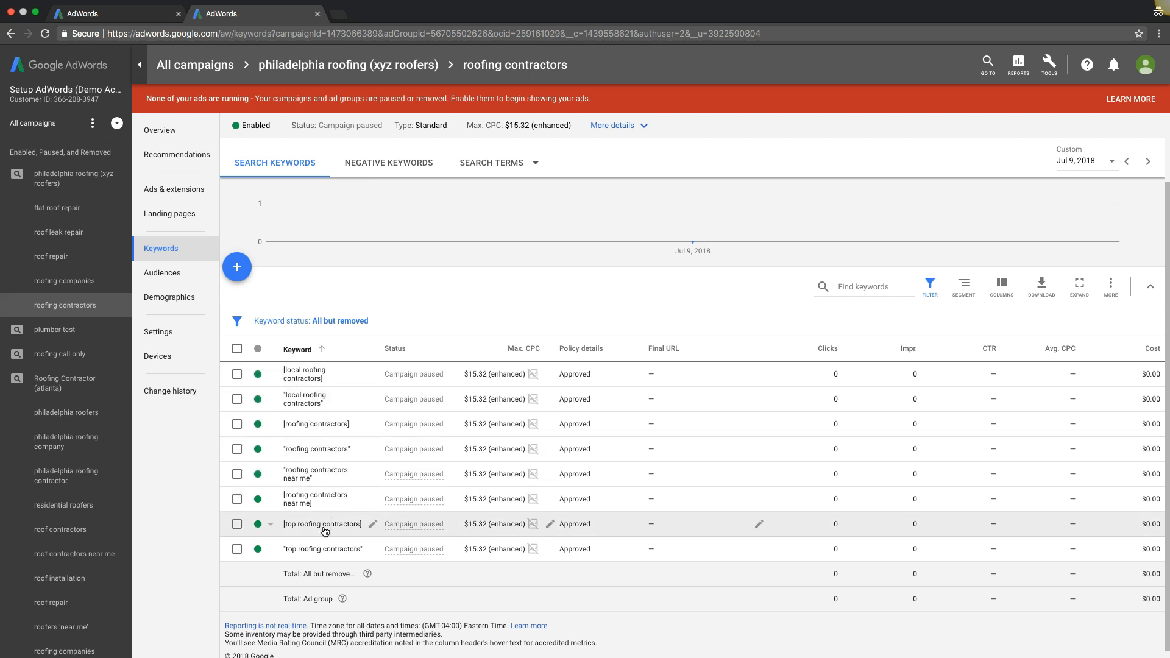
mouse_move(324, 512)
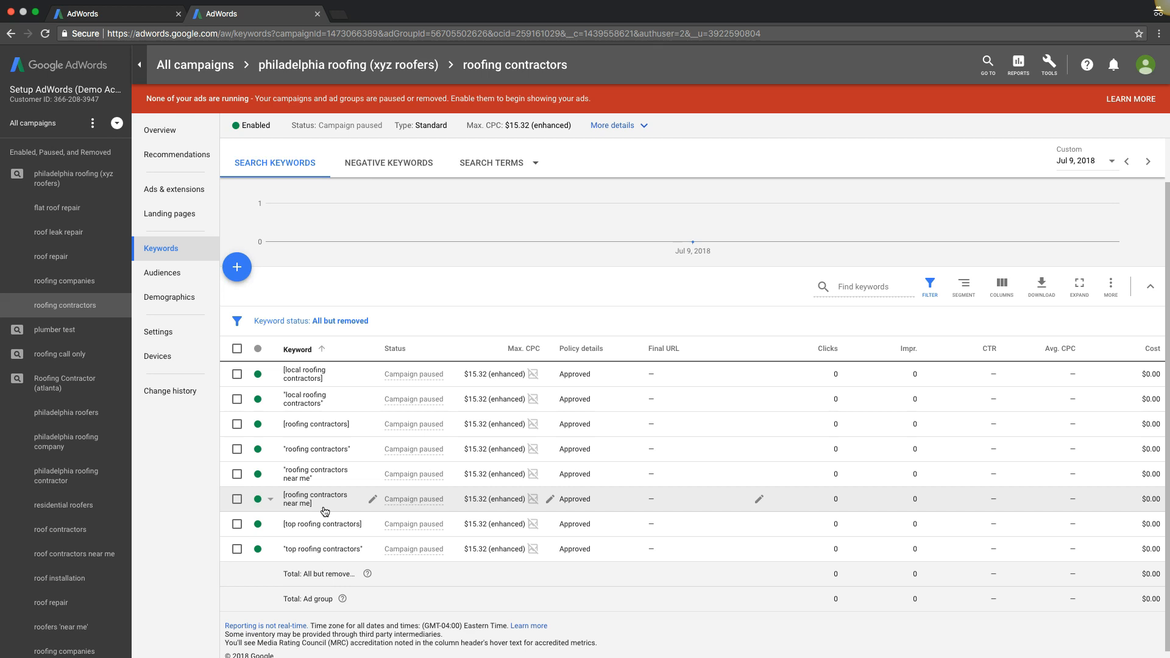
mouse_move(168, 148)
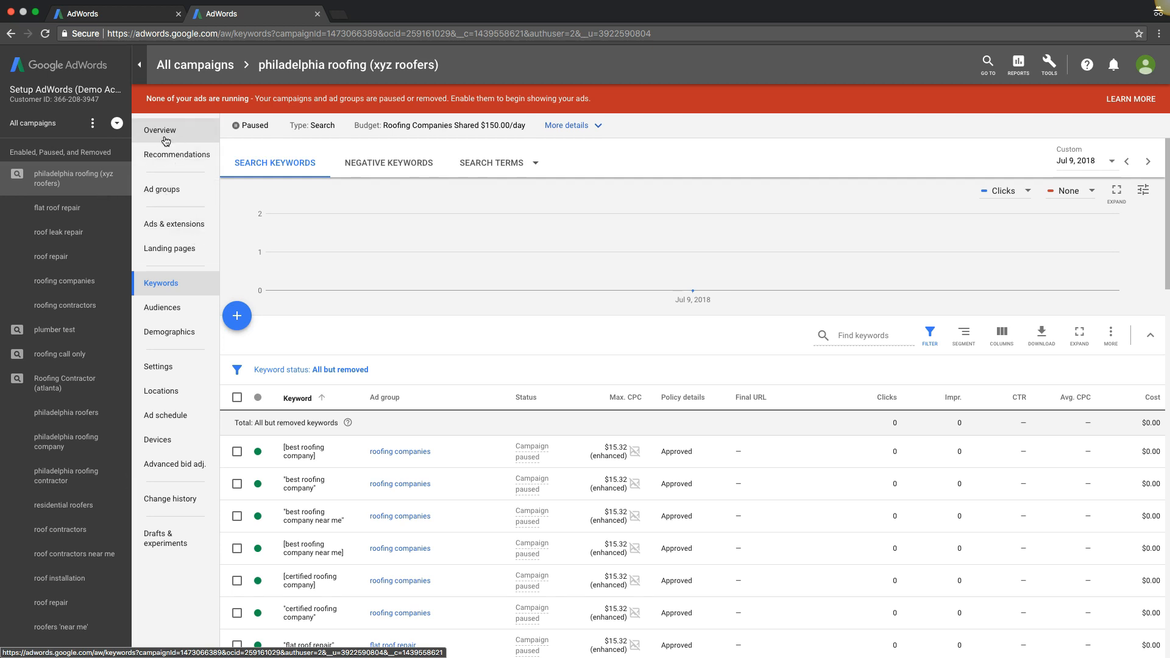
click(161, 189)
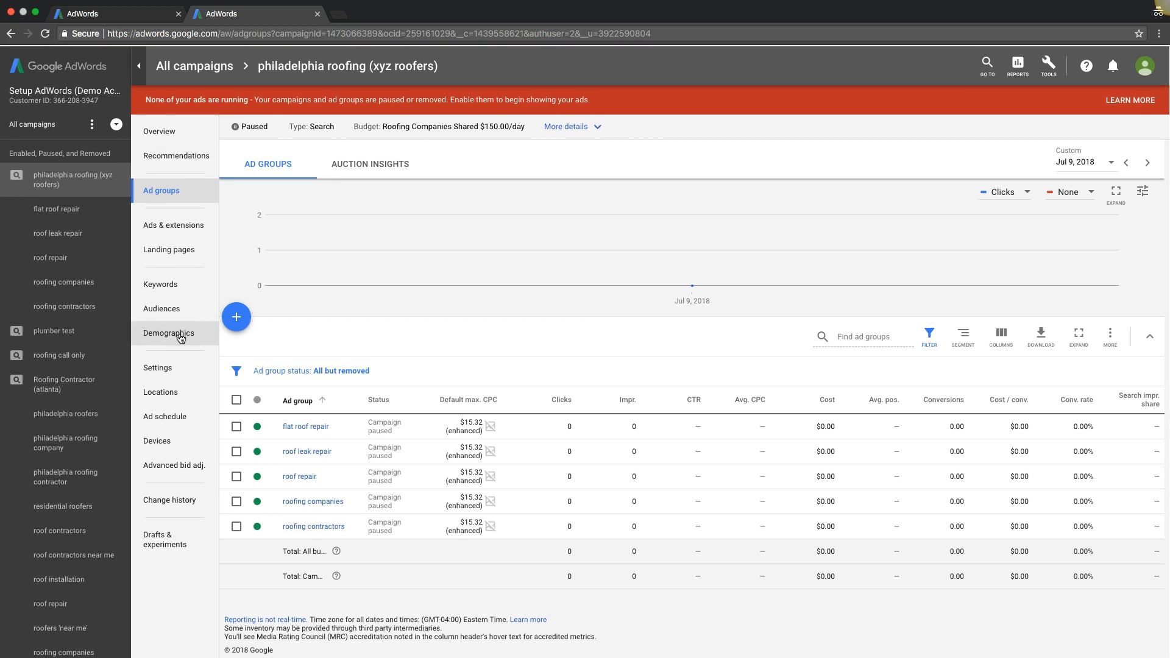
Step: Target Philadelphia PA, reaching people in or showing interest in the location
click(158, 367)
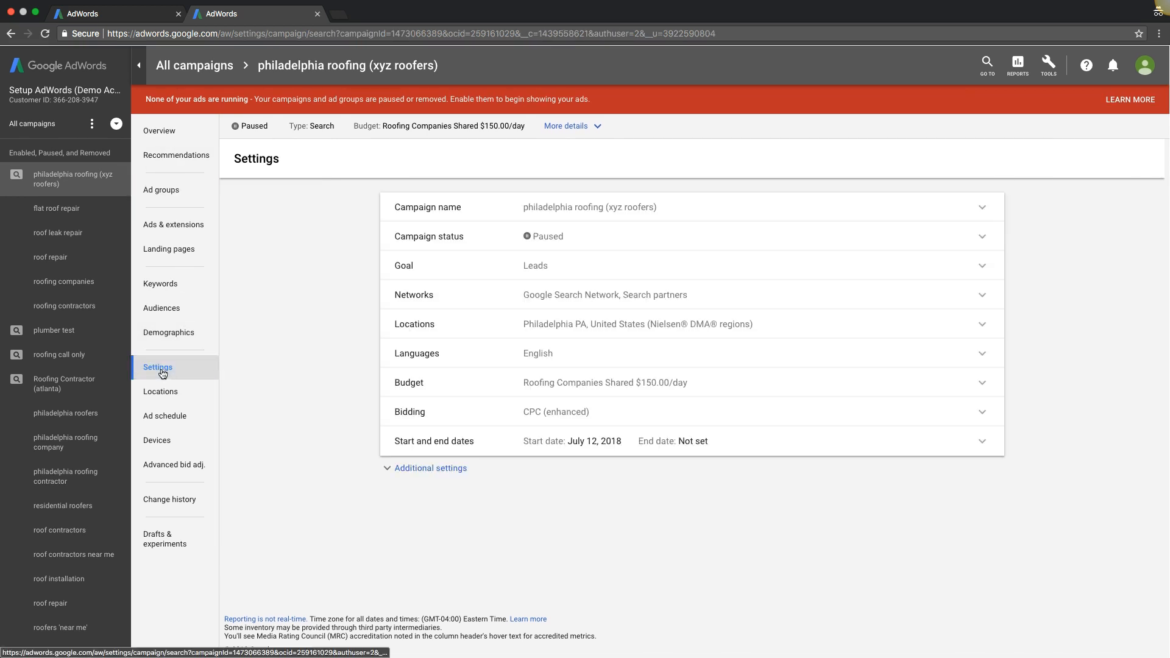
mouse_move(510, 341)
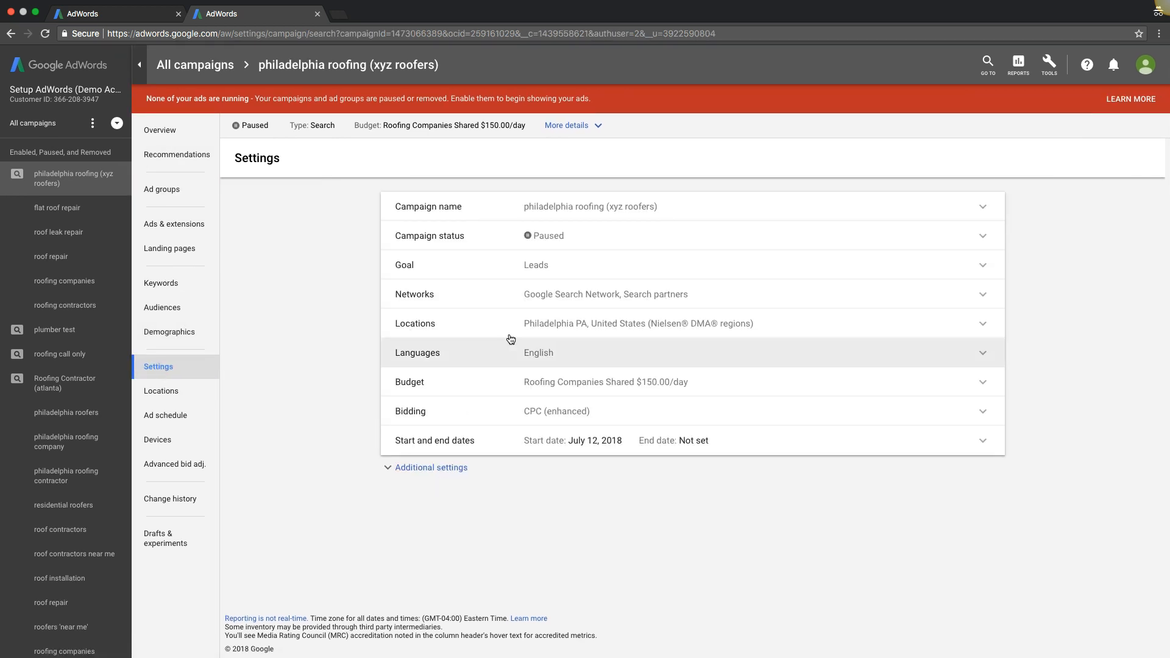
click(638, 323)
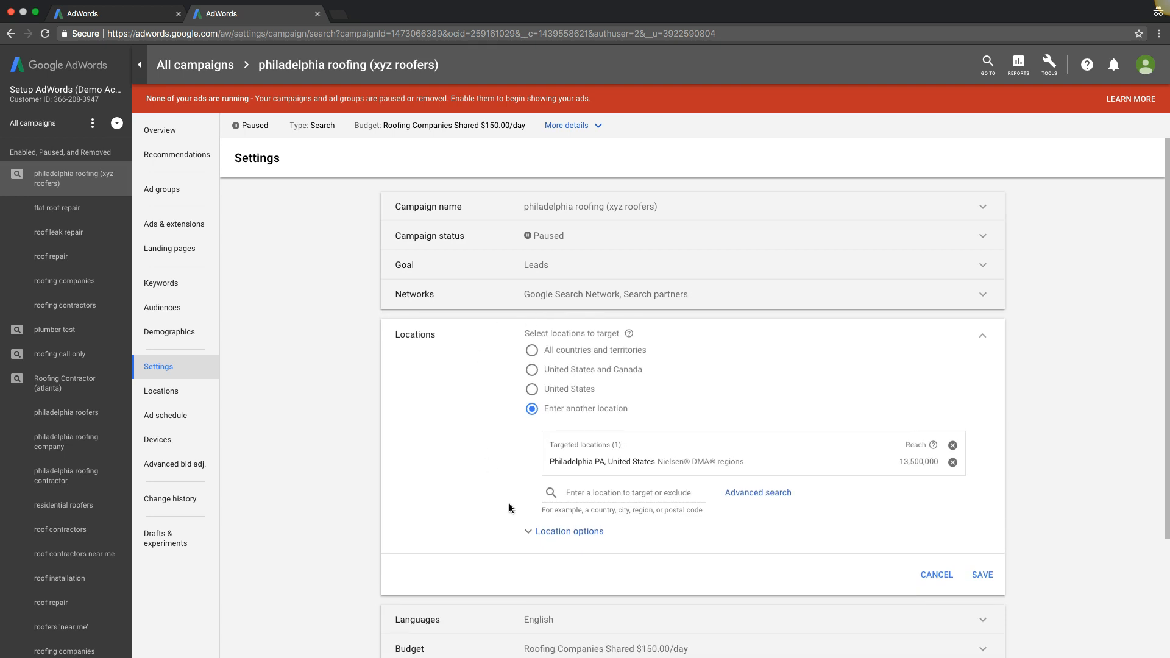
click(570, 532)
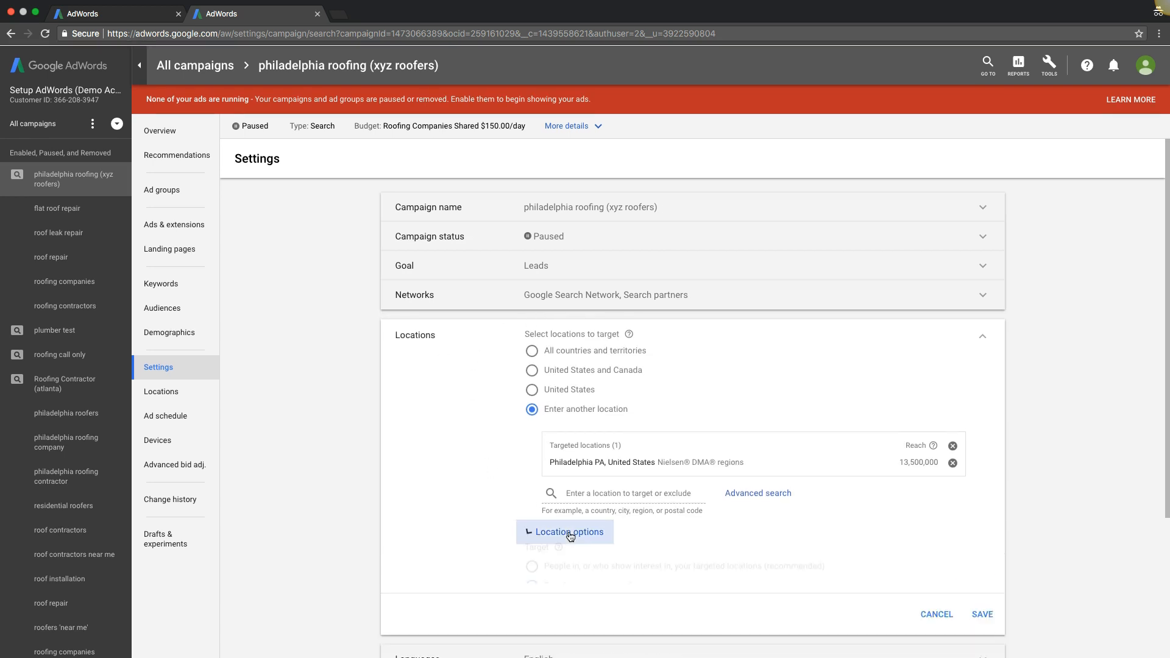
click(569, 531)
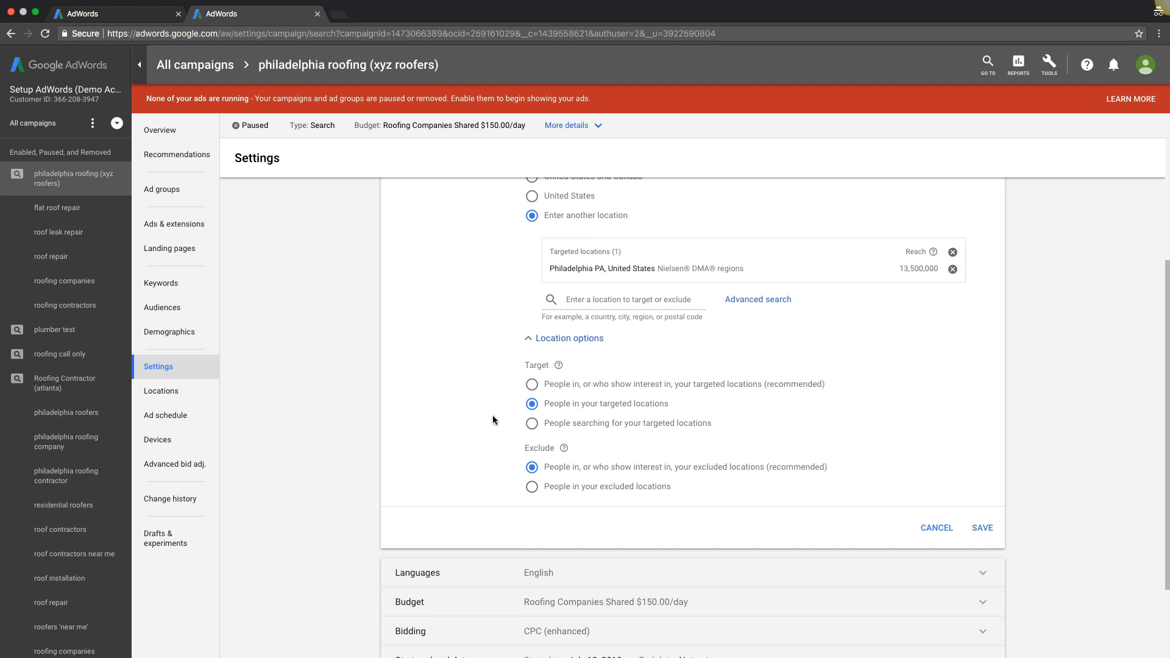
mouse_move(661, 412)
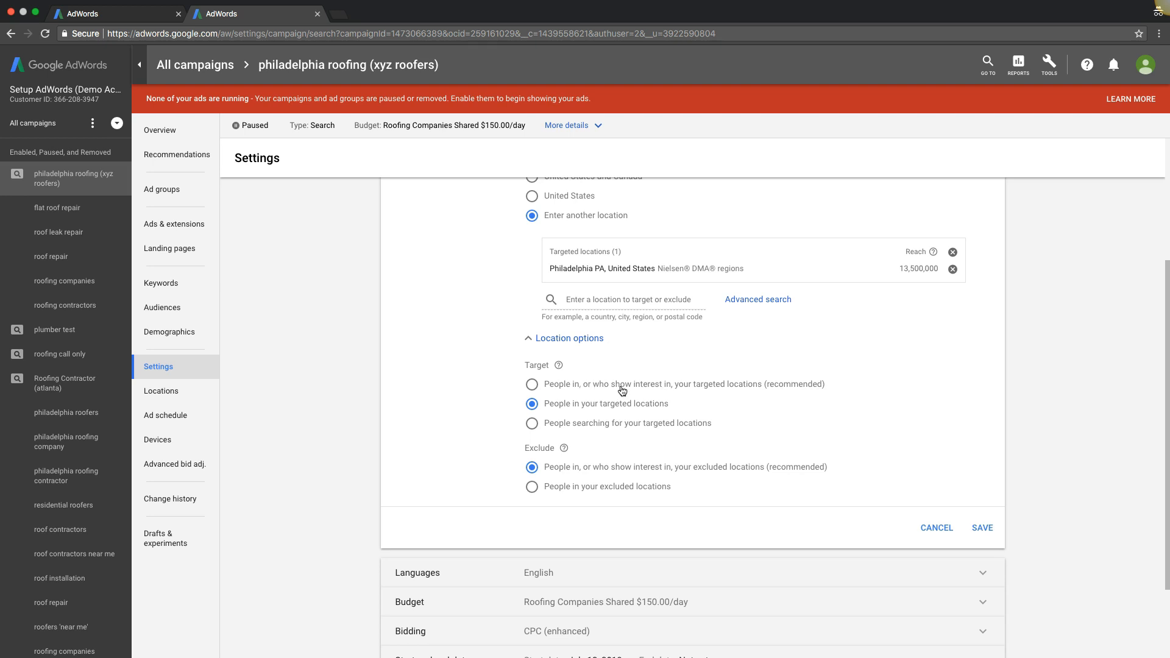
mouse_move(574, 394)
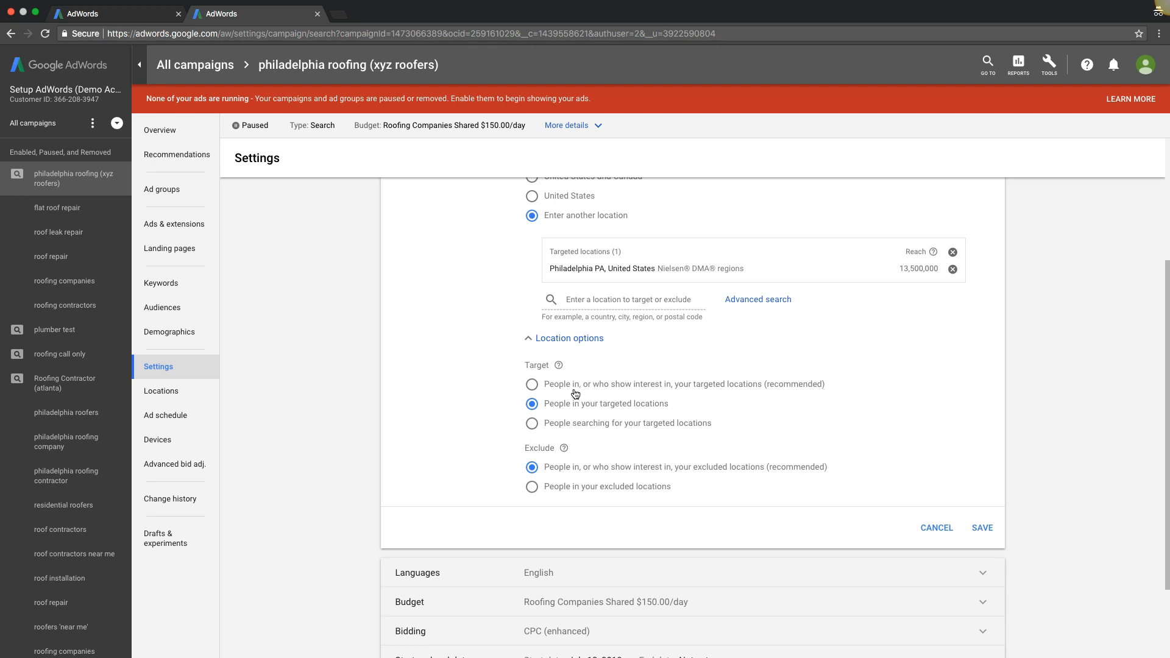
mouse_move(683, 392)
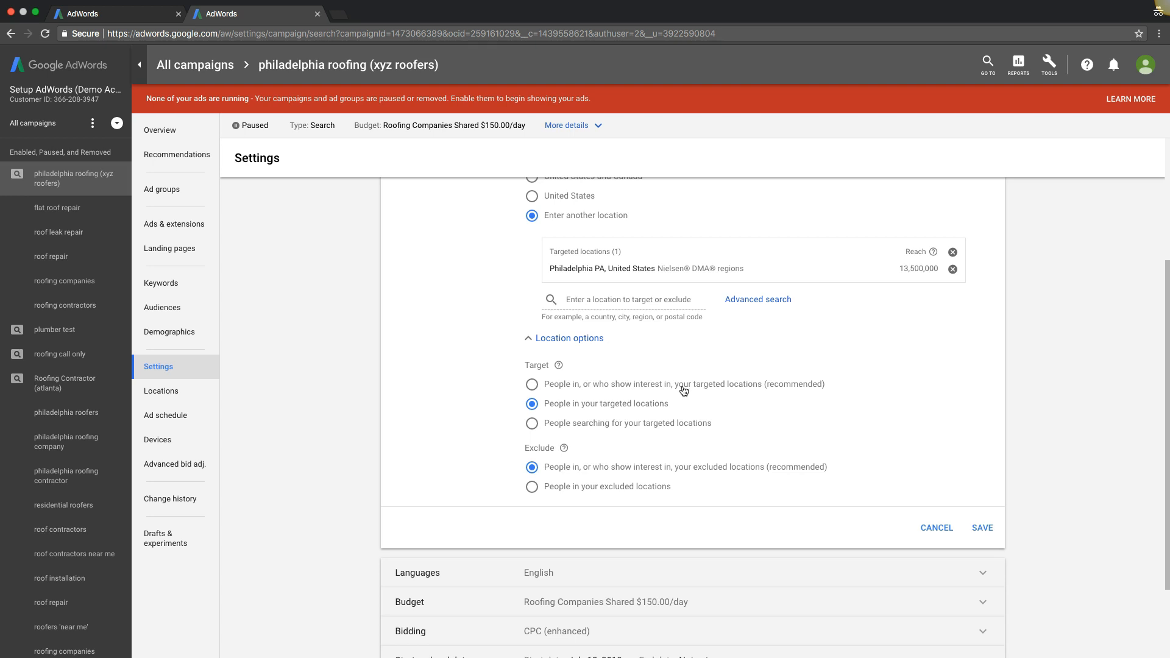
mouse_move(601, 391)
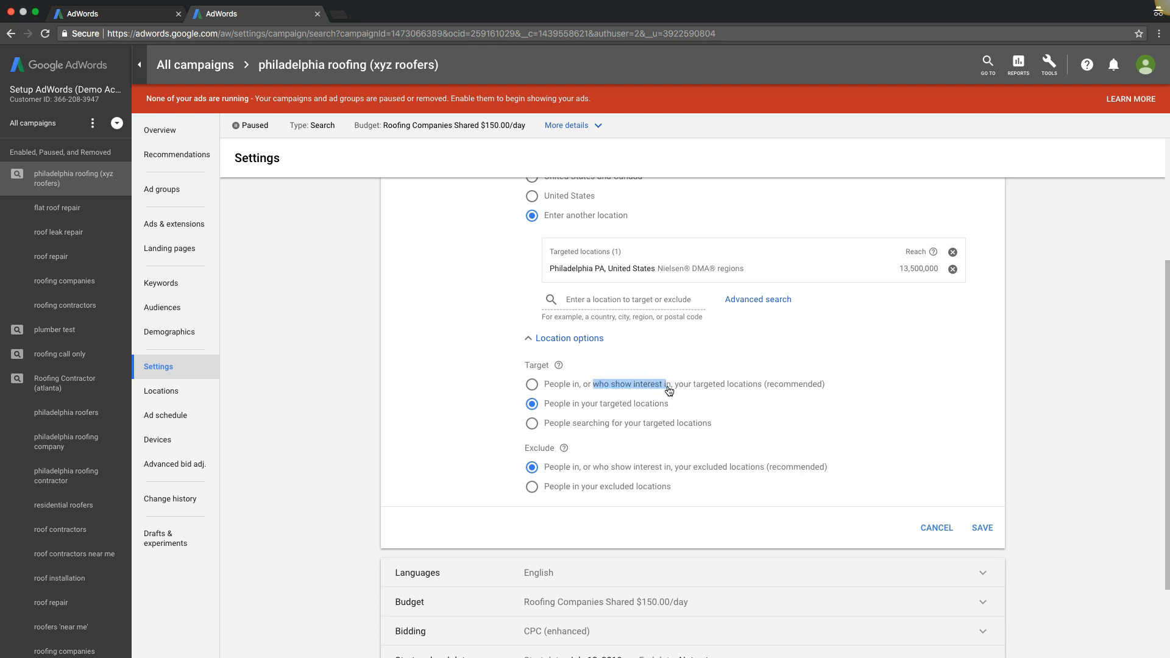
click(533, 384)
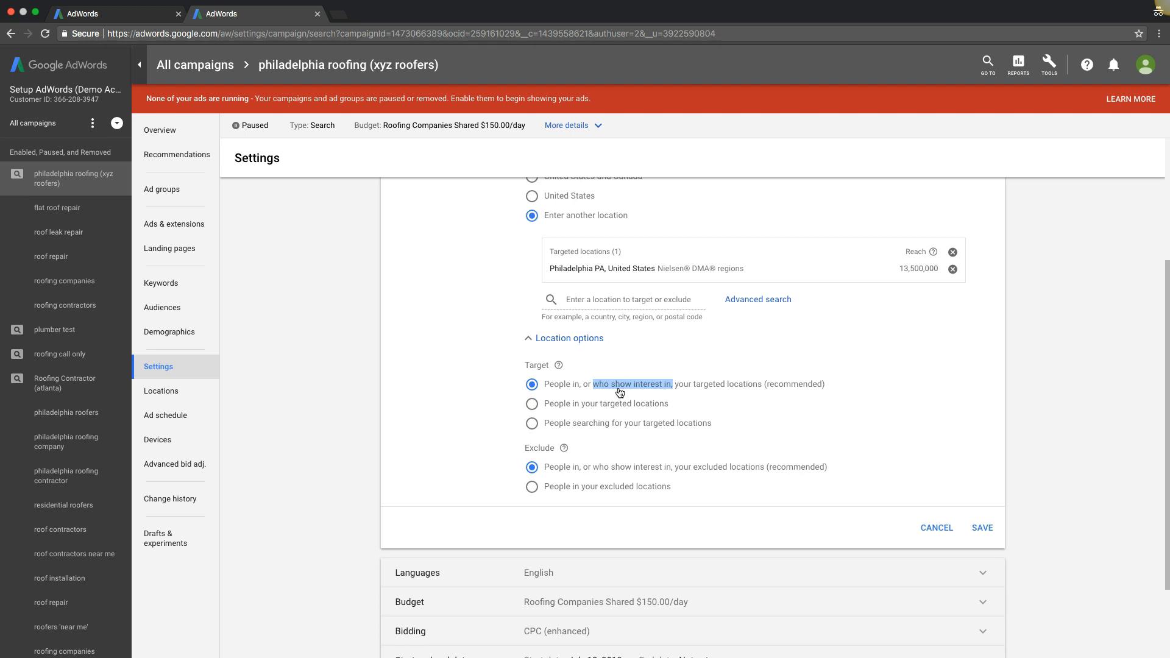
mouse_move(612, 392)
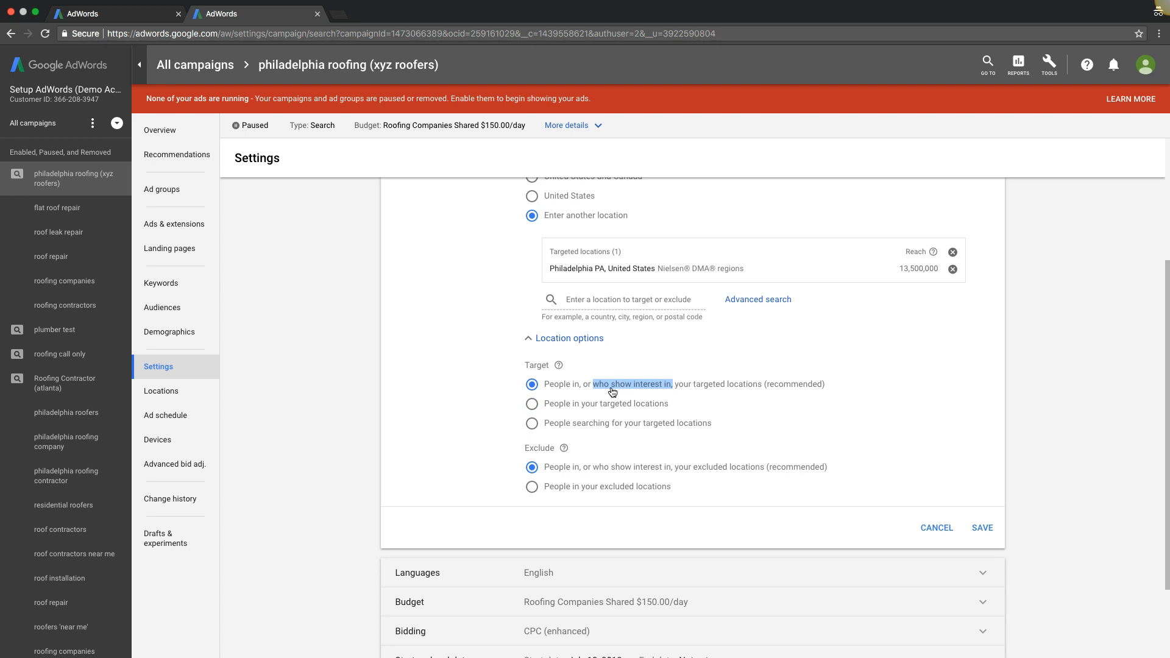
mouse_move(701, 404)
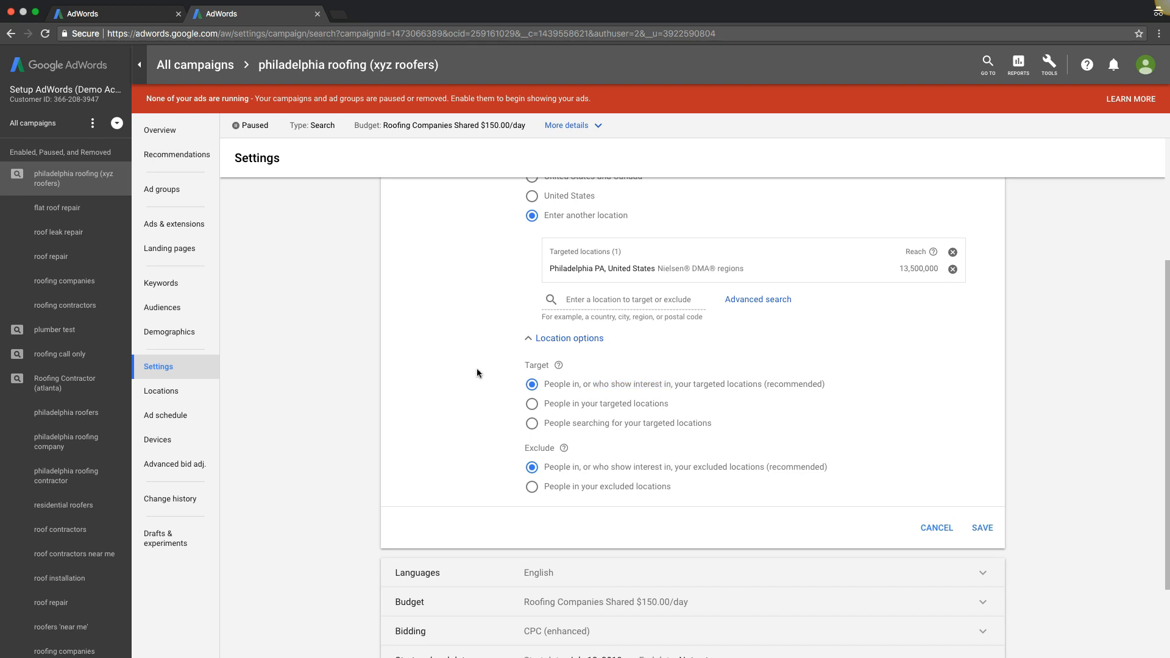
mouse_move(461, 377)
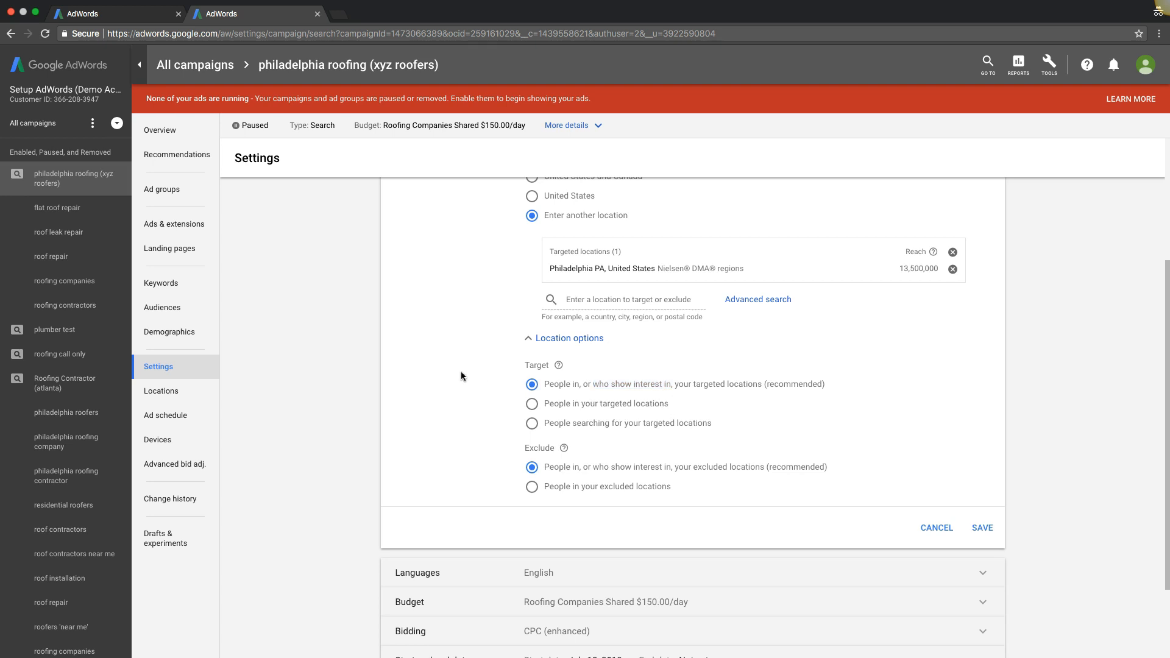
mouse_move(447, 376)
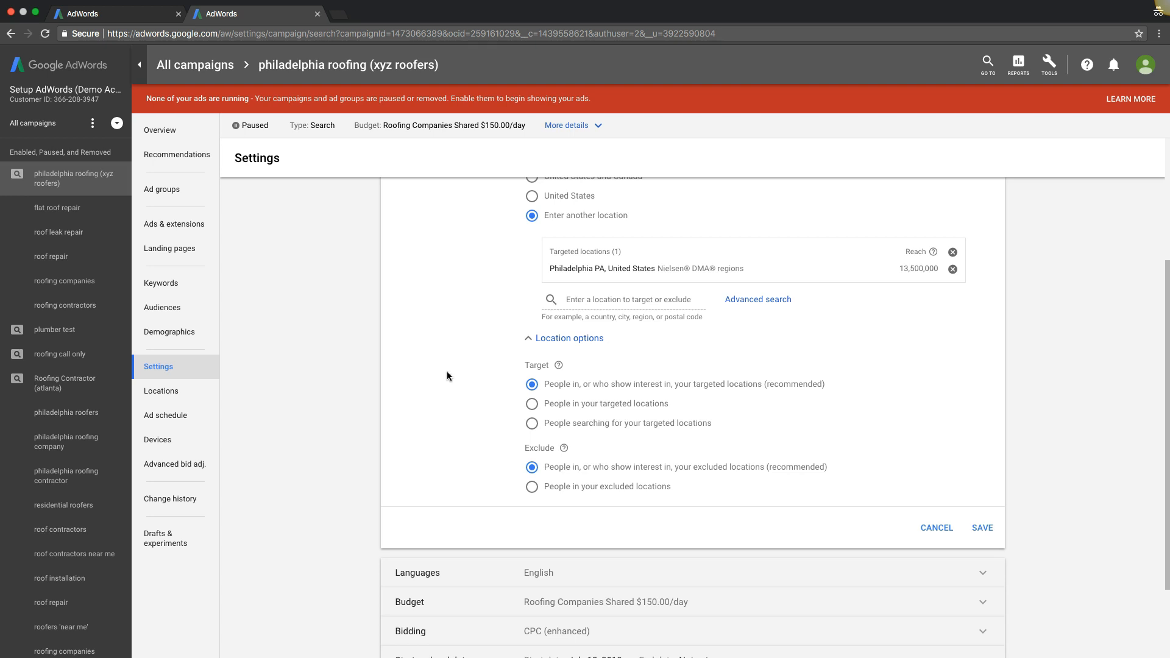
mouse_move(497, 383)
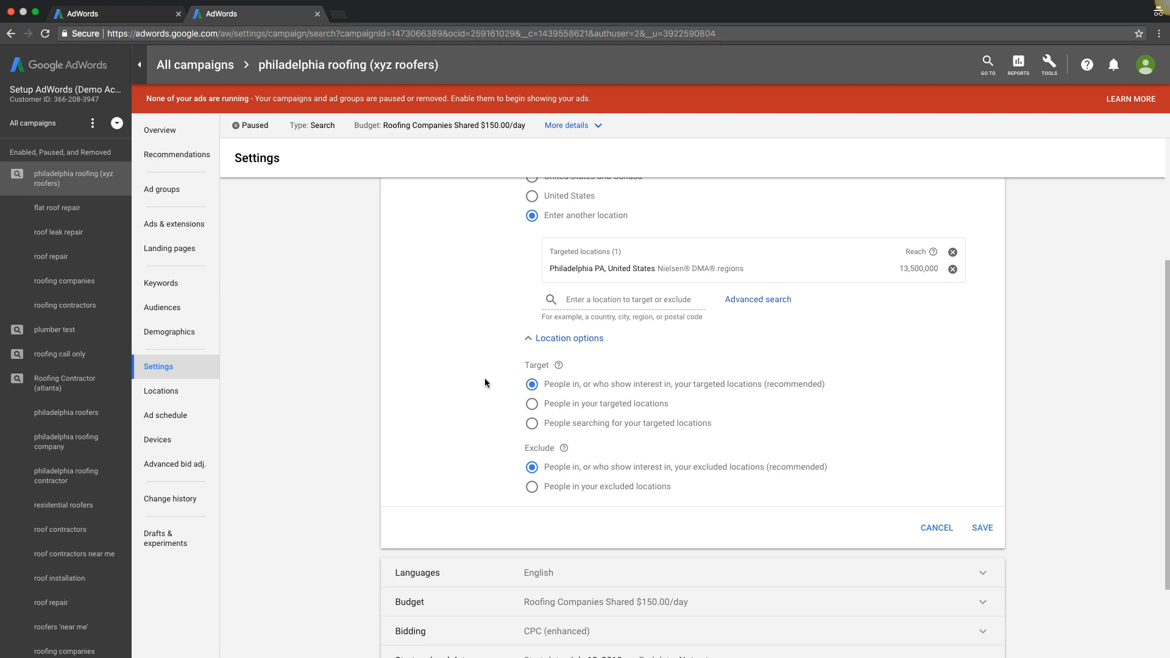
mouse_move(454, 374)
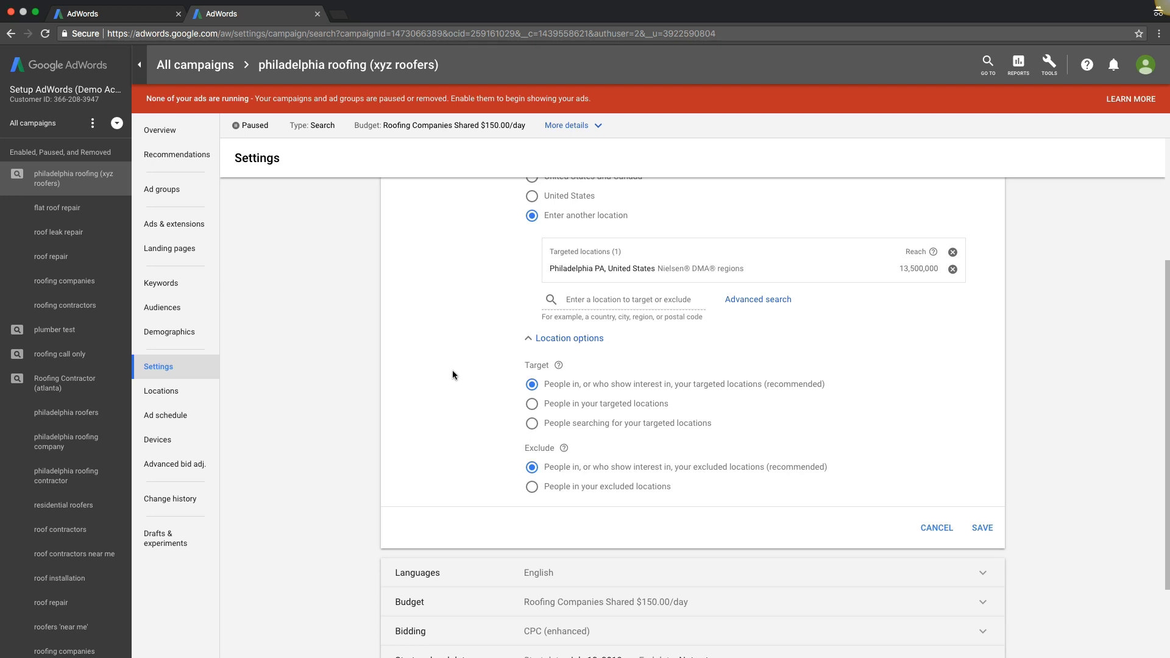
mouse_move(445, 373)
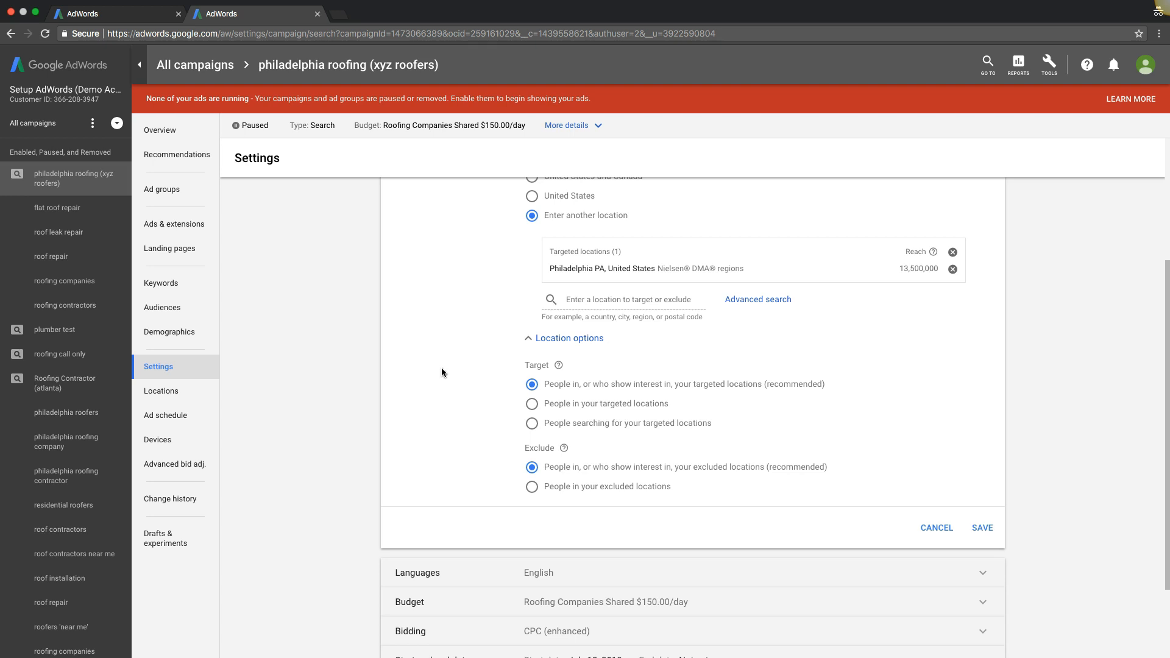
mouse_move(169, 249)
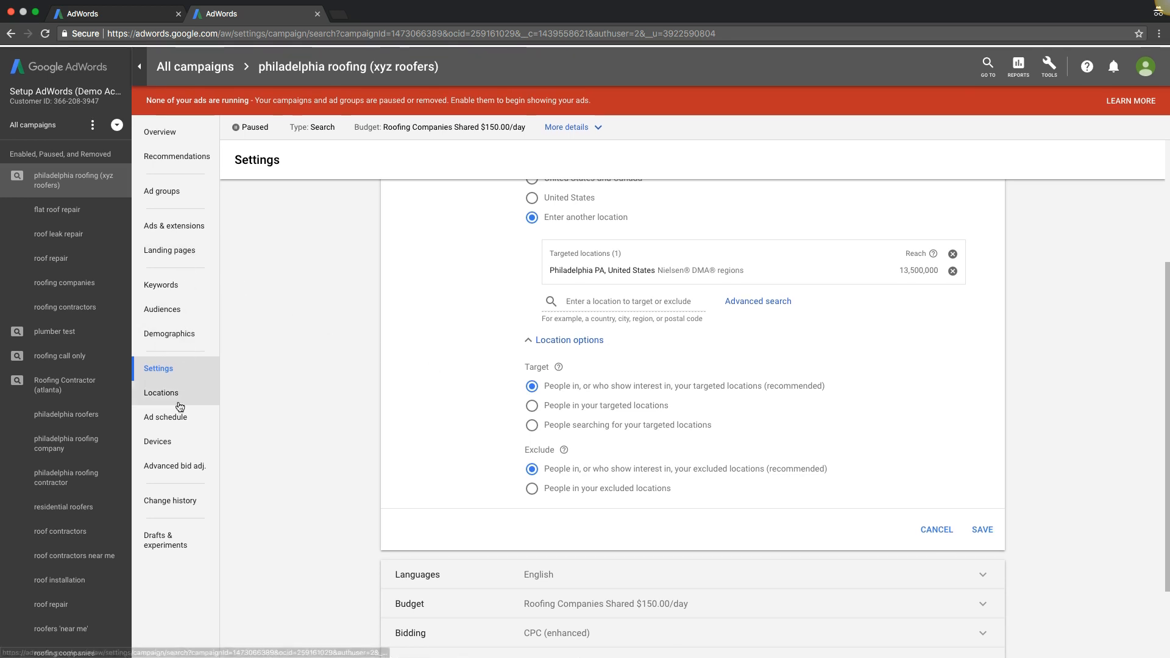
Step: Show Conversions, Cost / conv. and Conv. rate for computers, mobile phones and tablets in the devices report
click(158, 440)
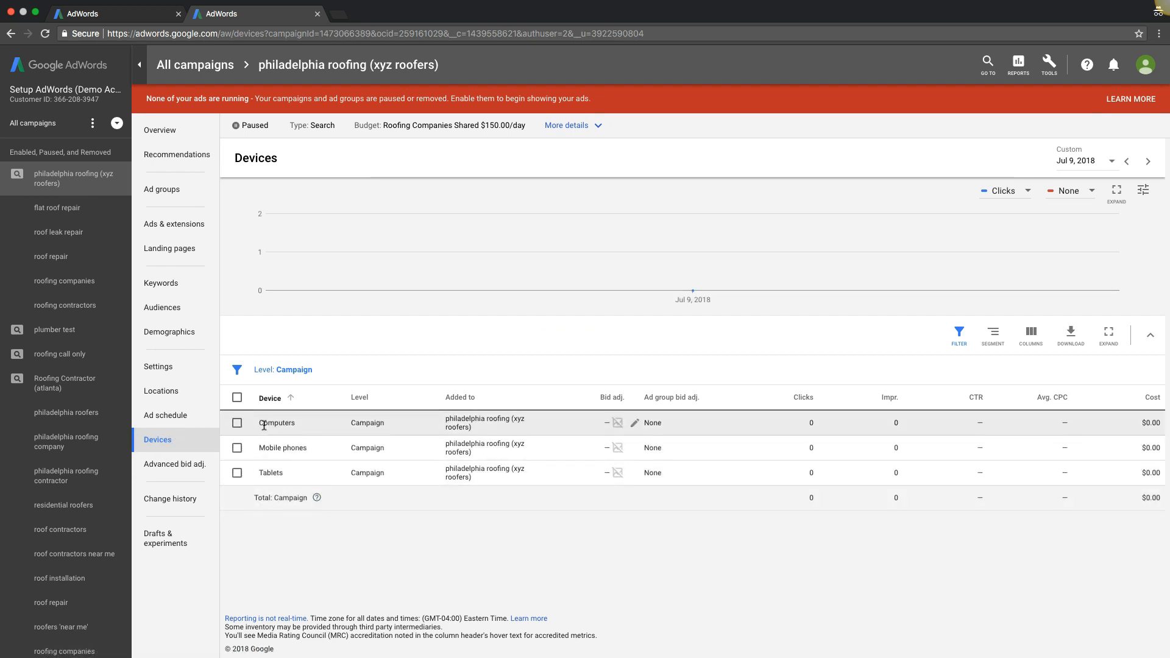
mouse_move(277, 473)
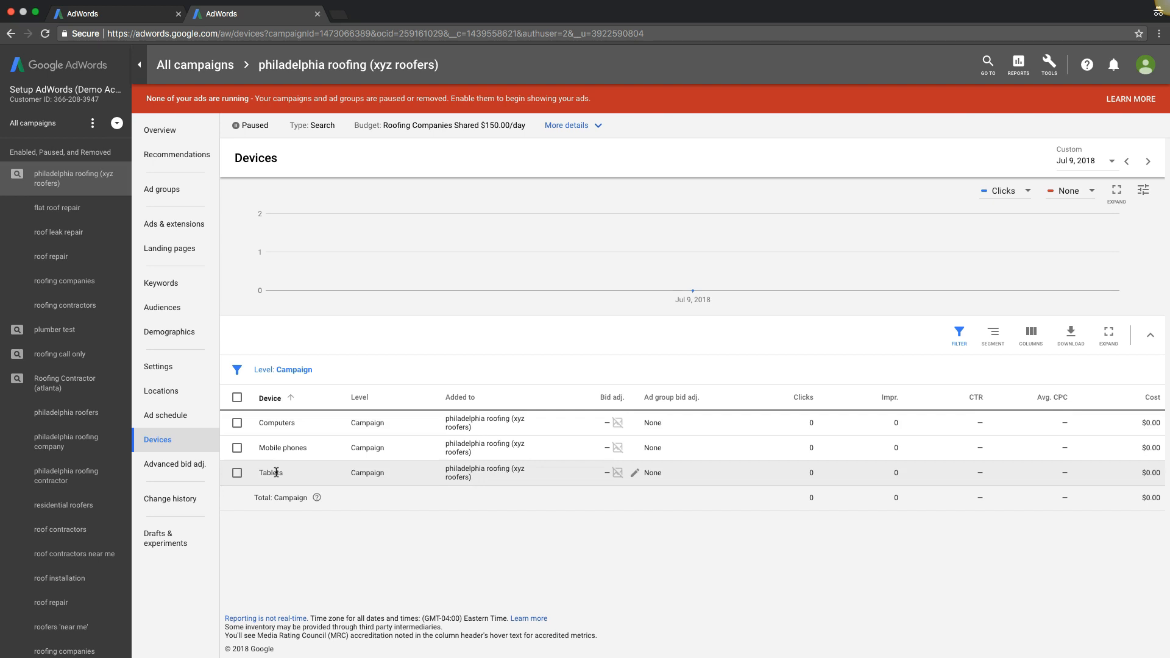
mouse_move(280, 471)
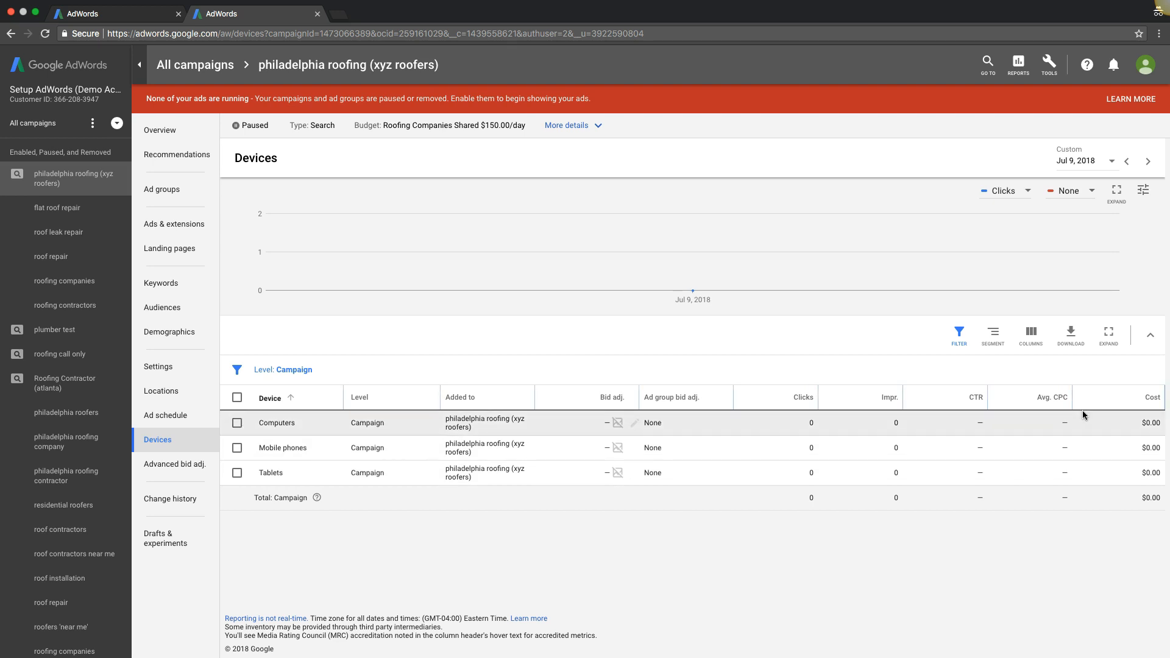
click(1031, 334)
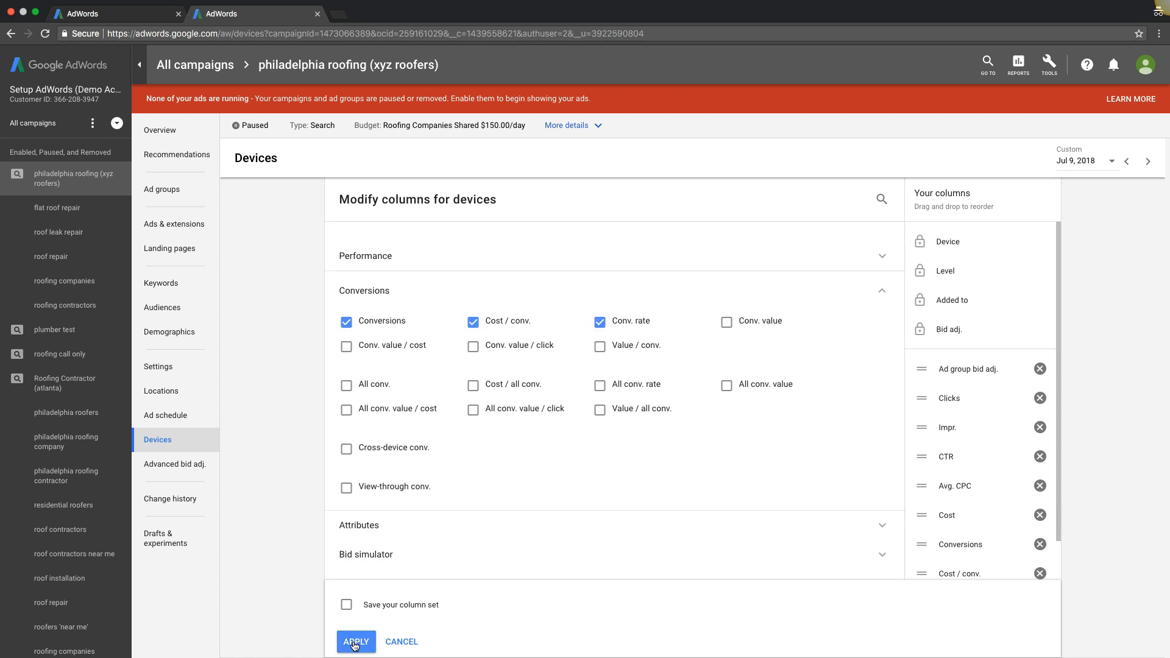
click(355, 642)
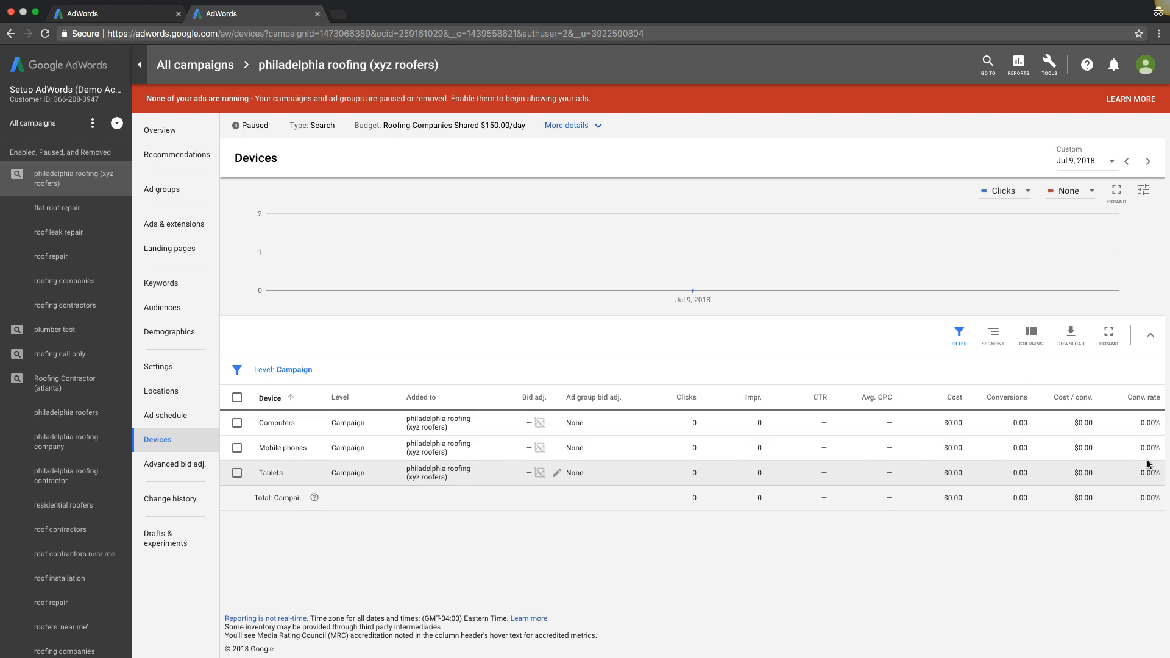
mouse_move(280, 427)
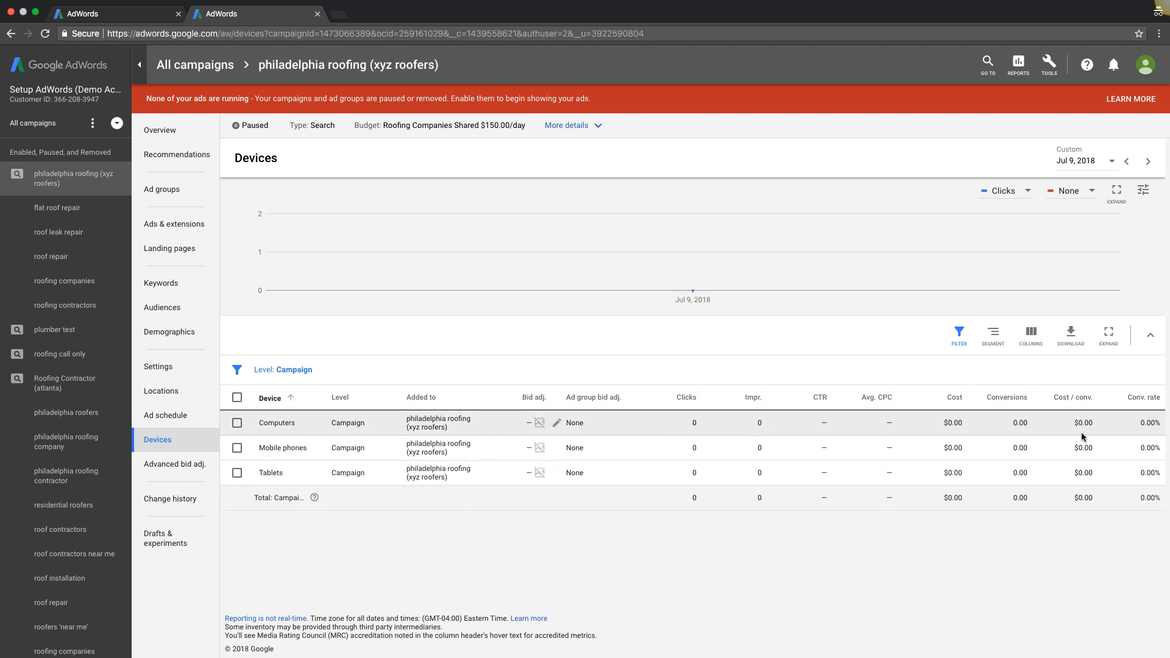
mouse_move(1154, 423)
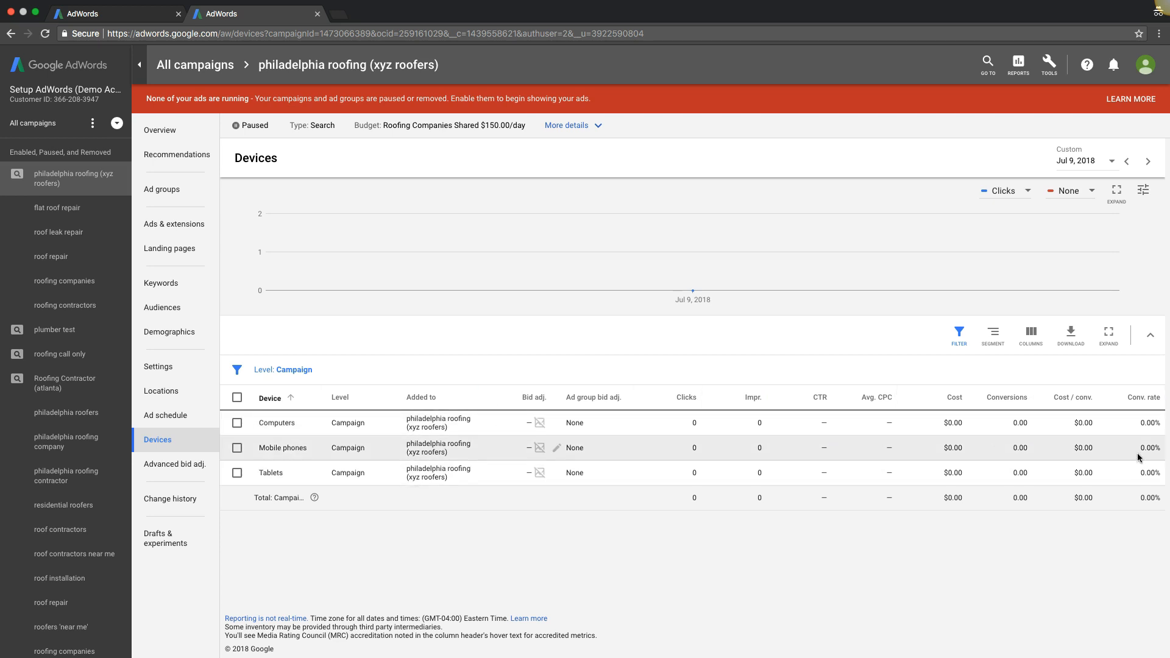
mouse_move(363, 491)
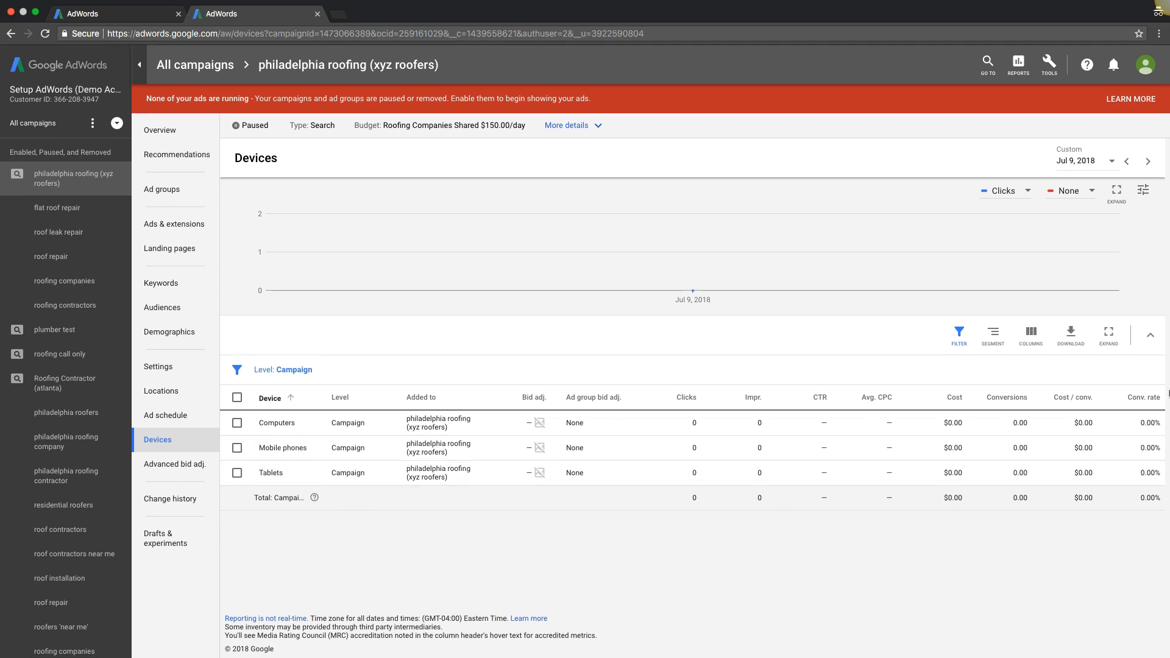
mouse_move(527, 423)
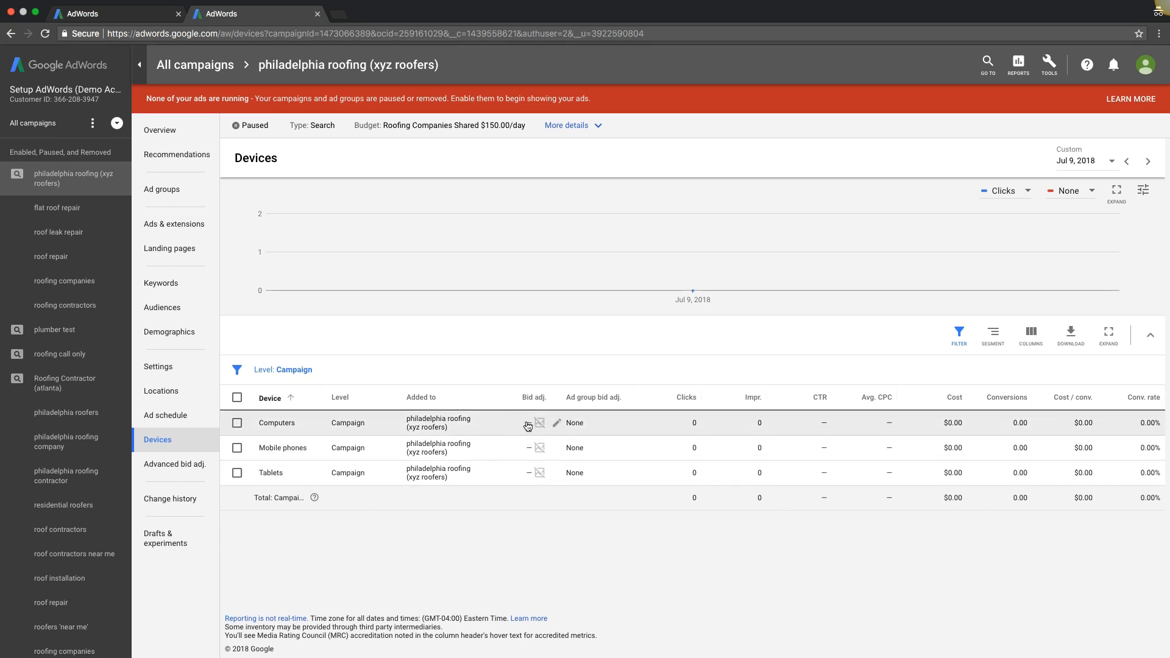
Step: Set a 25% bid decrease for computers, leaving mobile phones unchanged for now
click(556, 423)
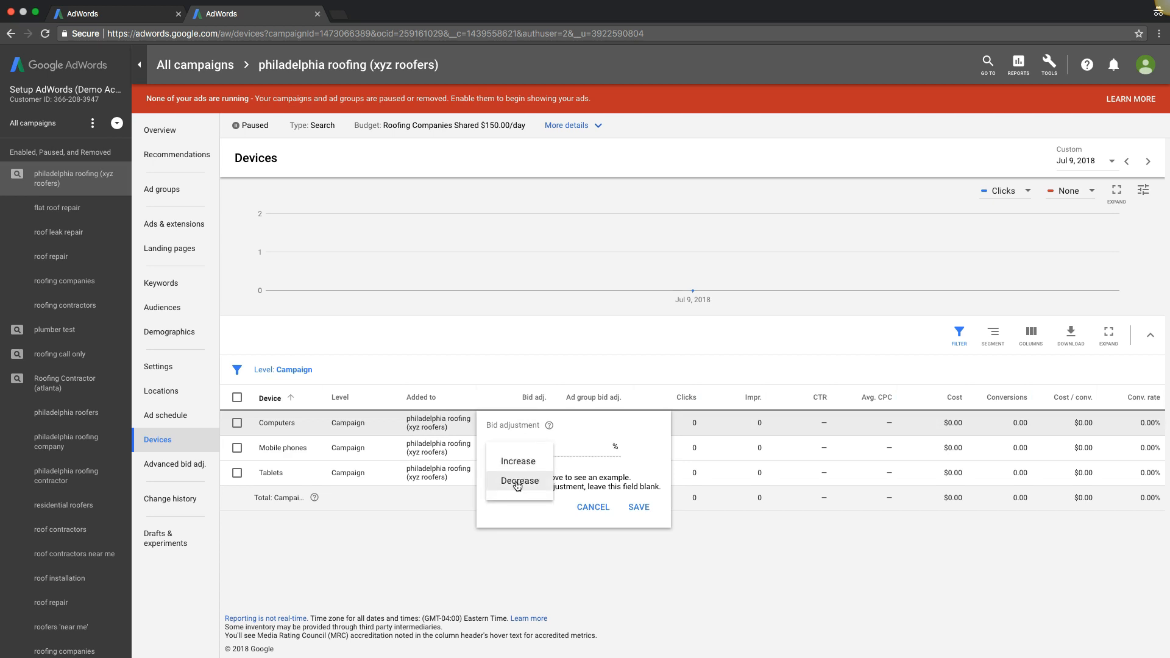
click(519, 481)
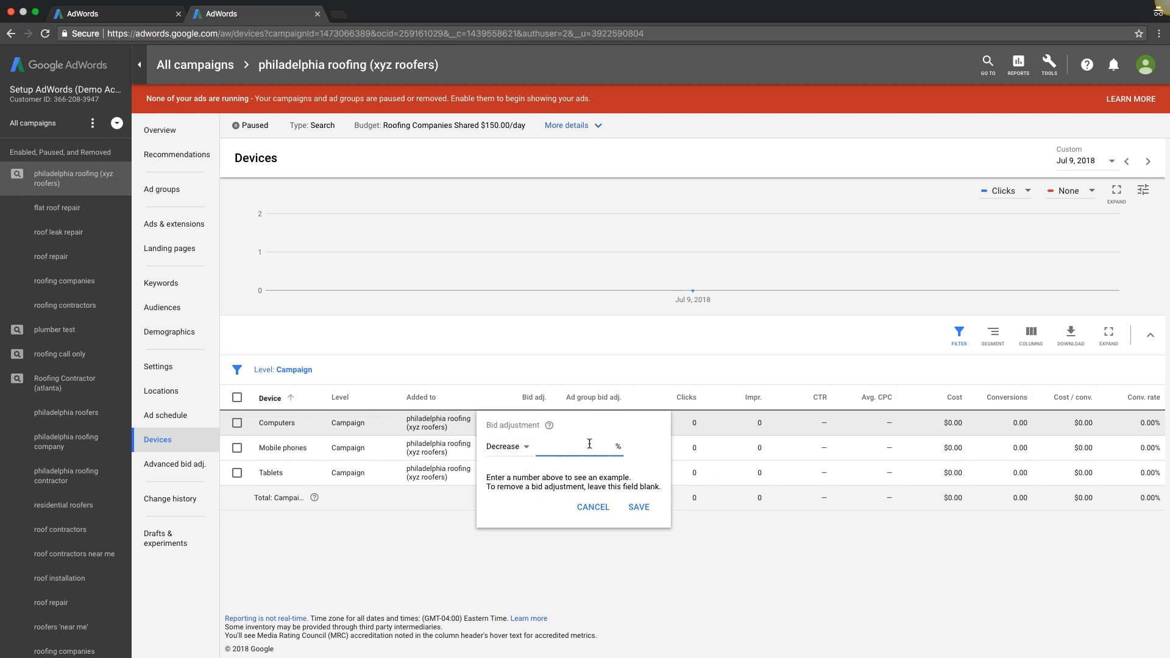
text(25)
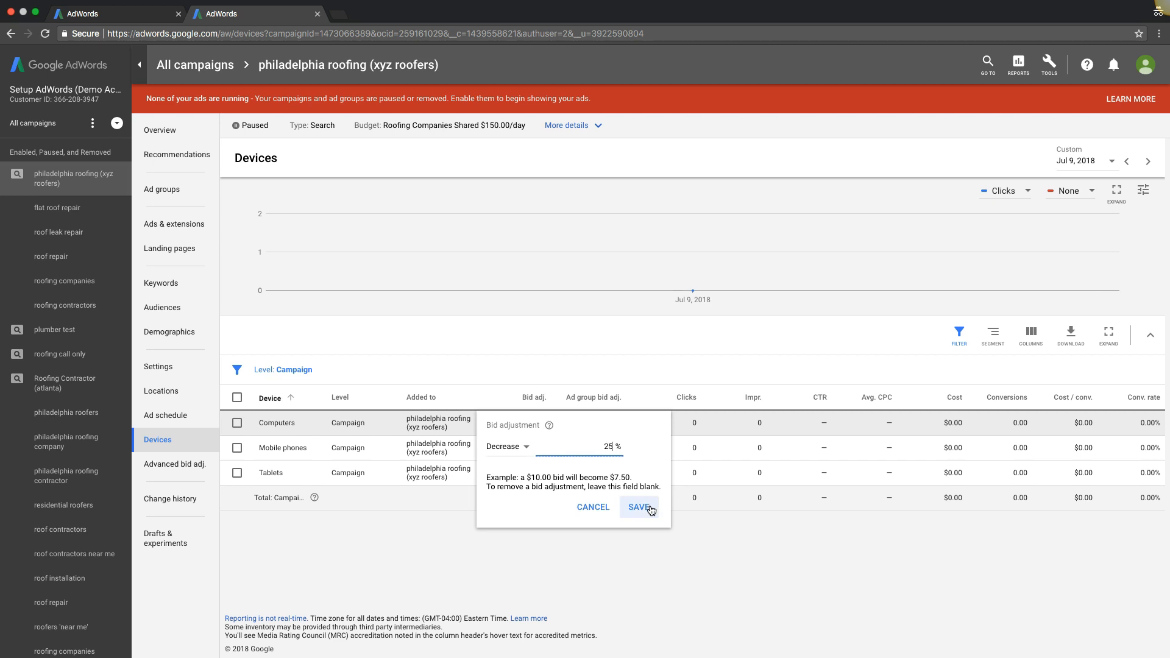
click(639, 507)
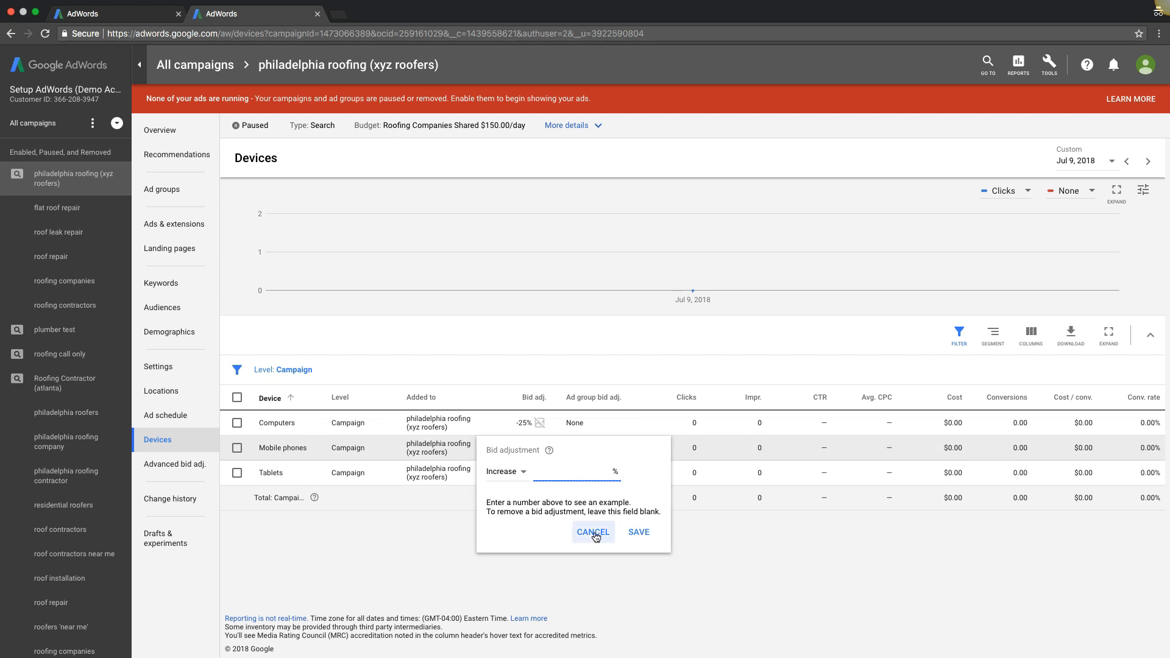
click(594, 532)
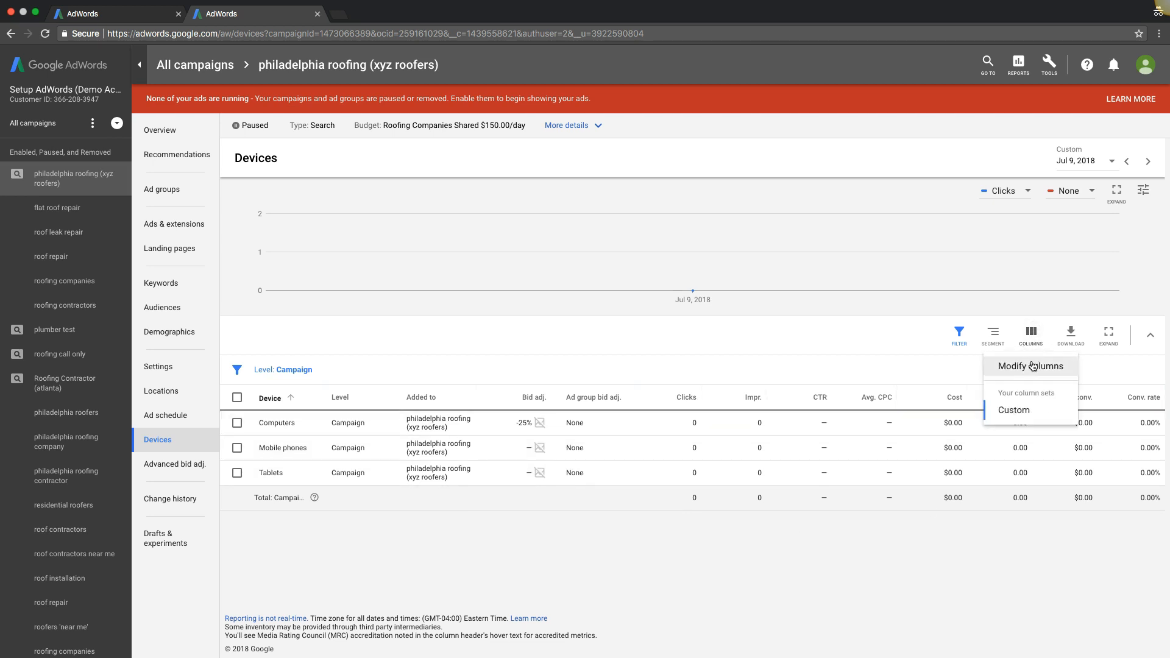
Step: Add an Avg. pos. column to the devices table
click(1032, 365)
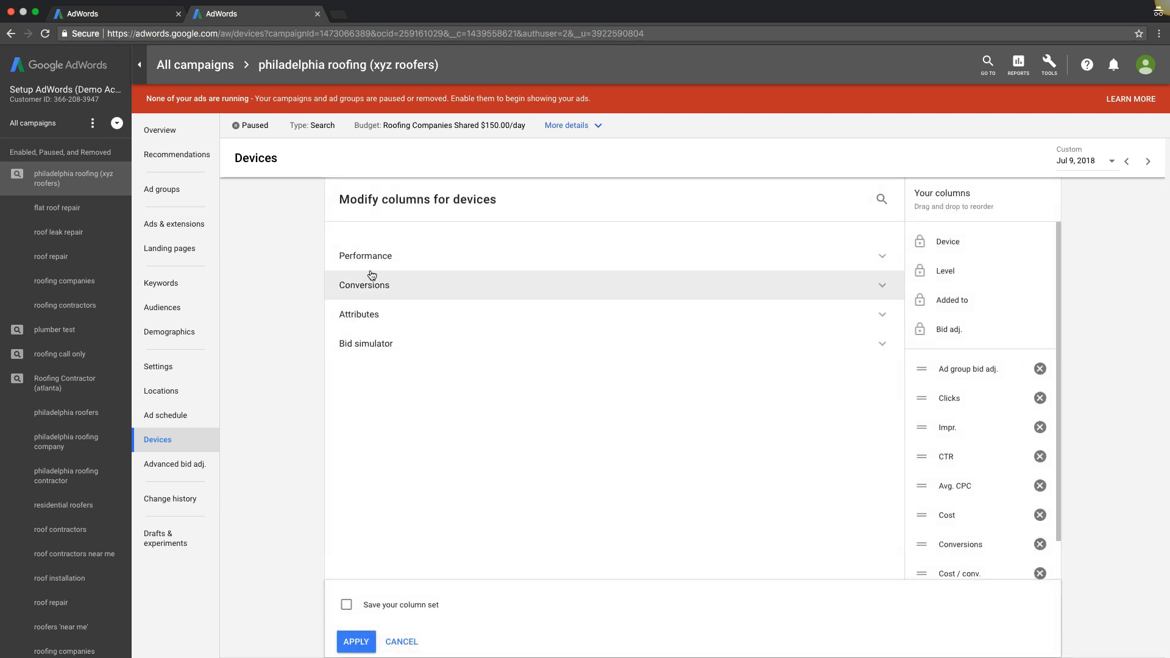
click(365, 255)
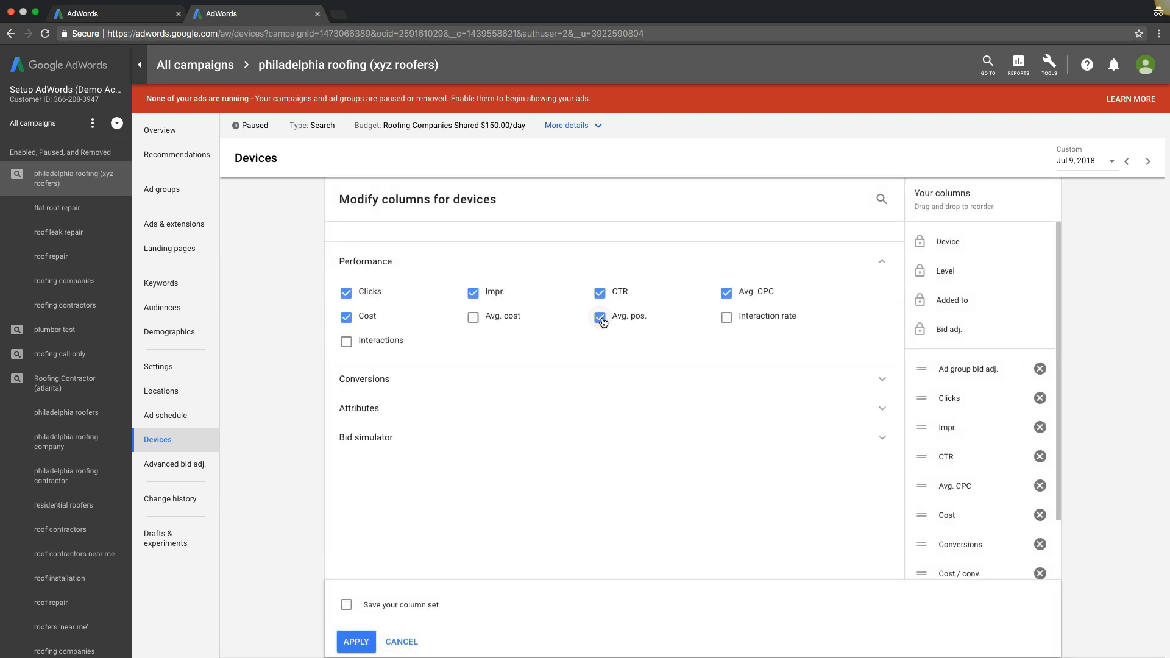
click(355, 642)
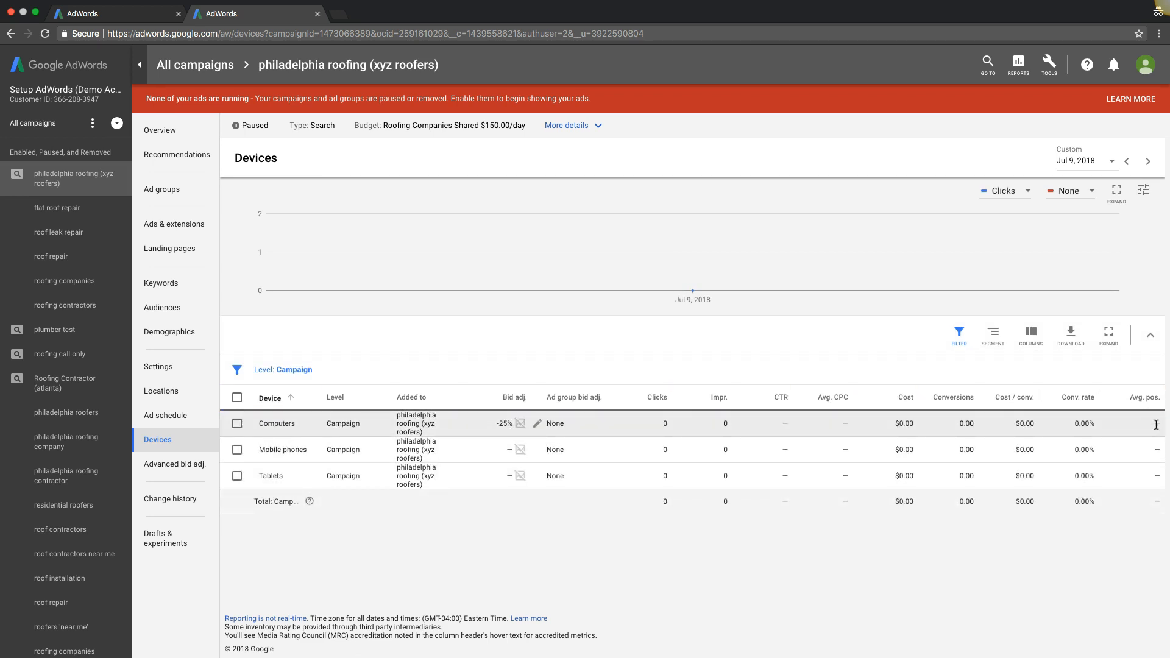
mouse_move(271, 457)
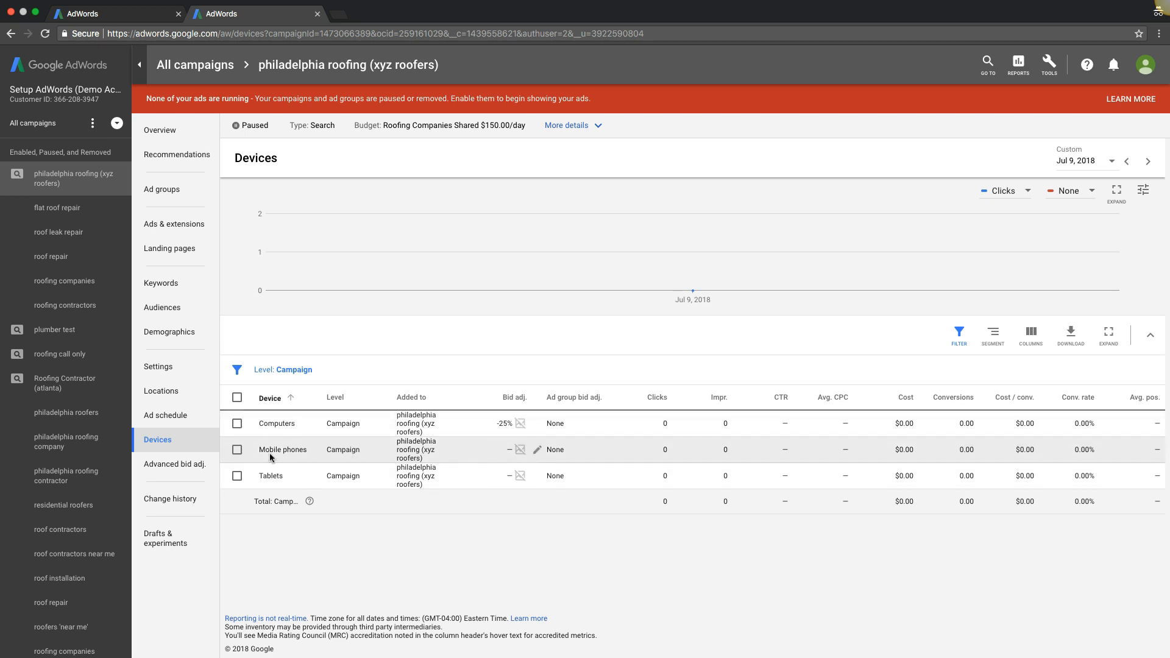
mouse_move(290, 460)
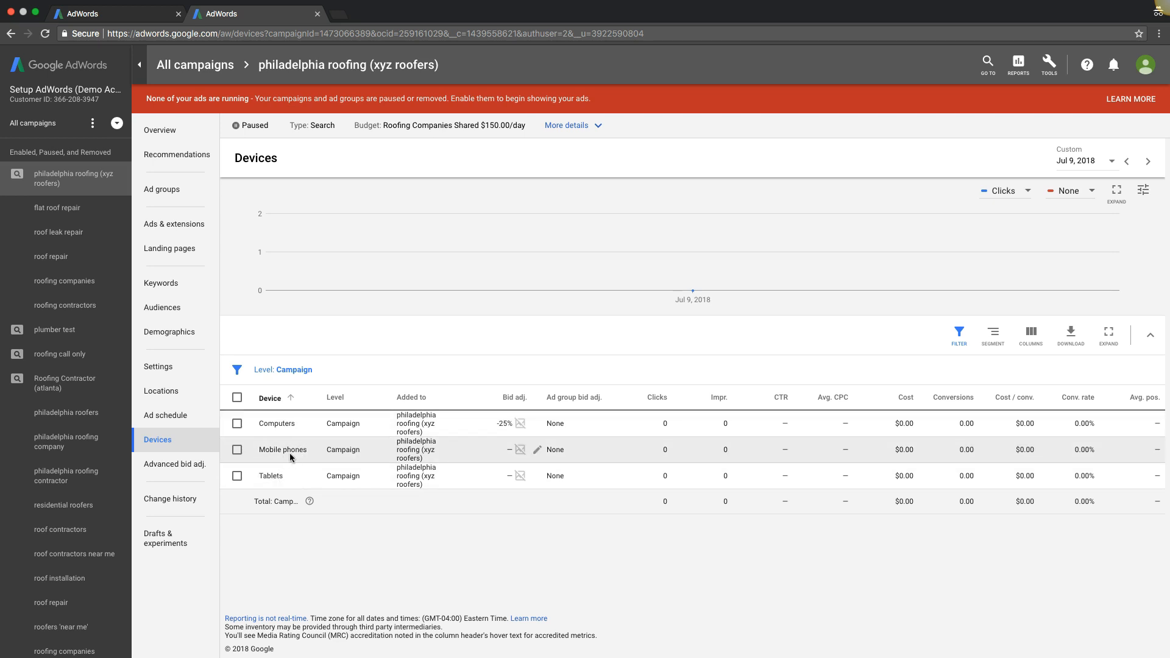
mouse_move(317, 484)
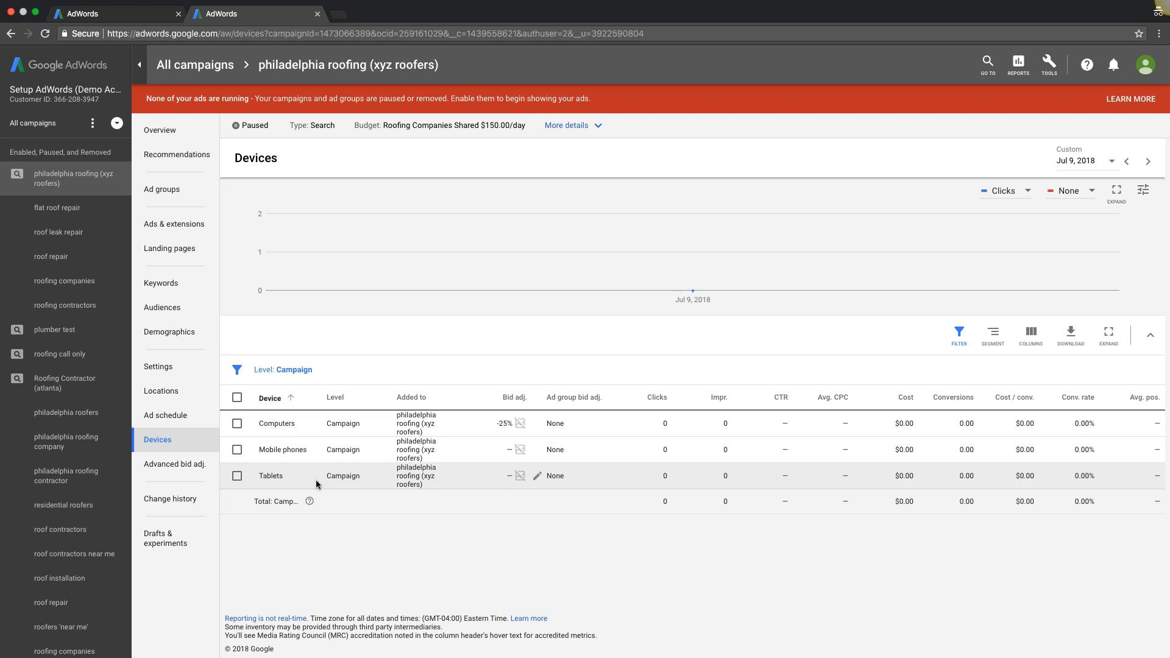
mouse_move(1009, 484)
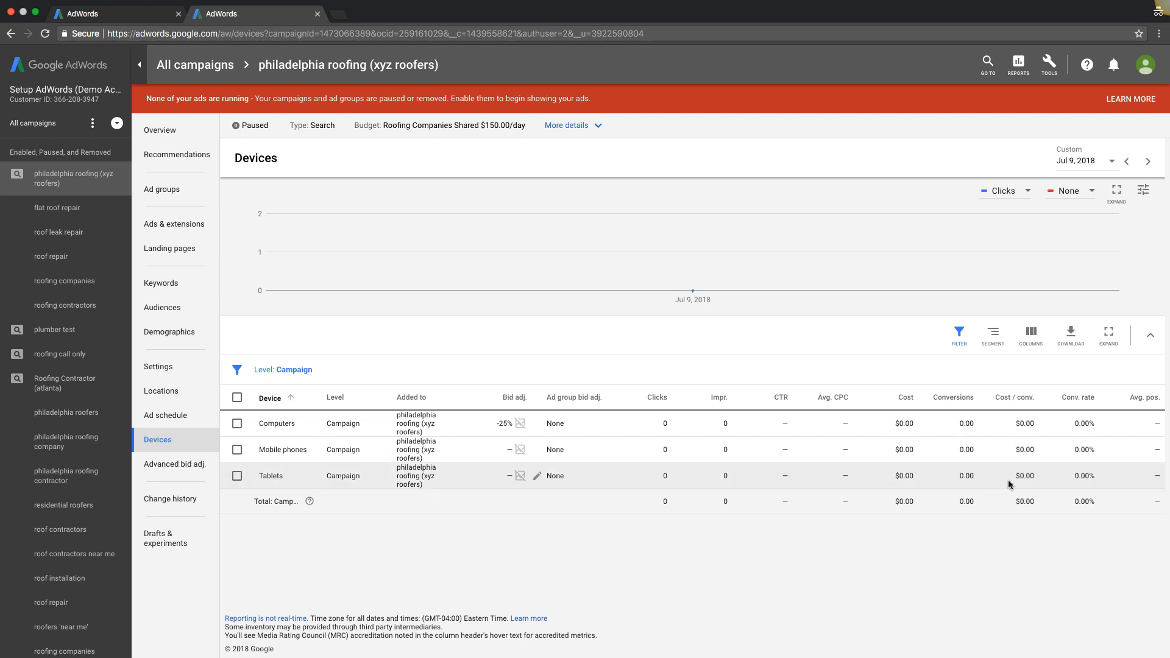
mouse_move(876, 487)
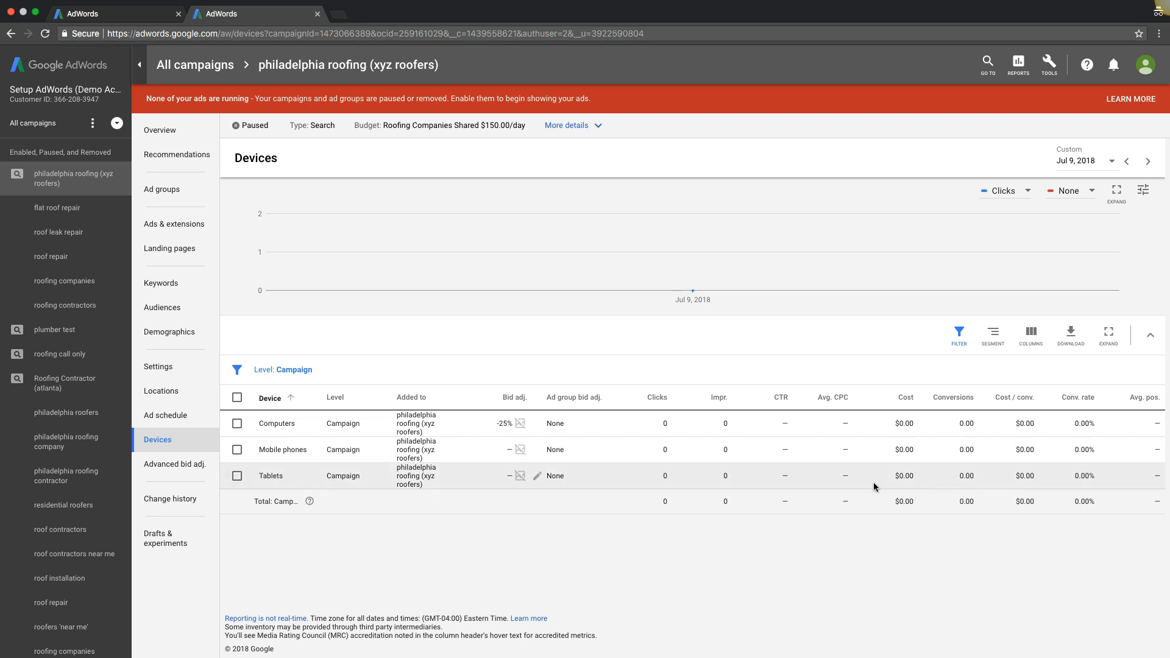
mouse_move(532, 491)
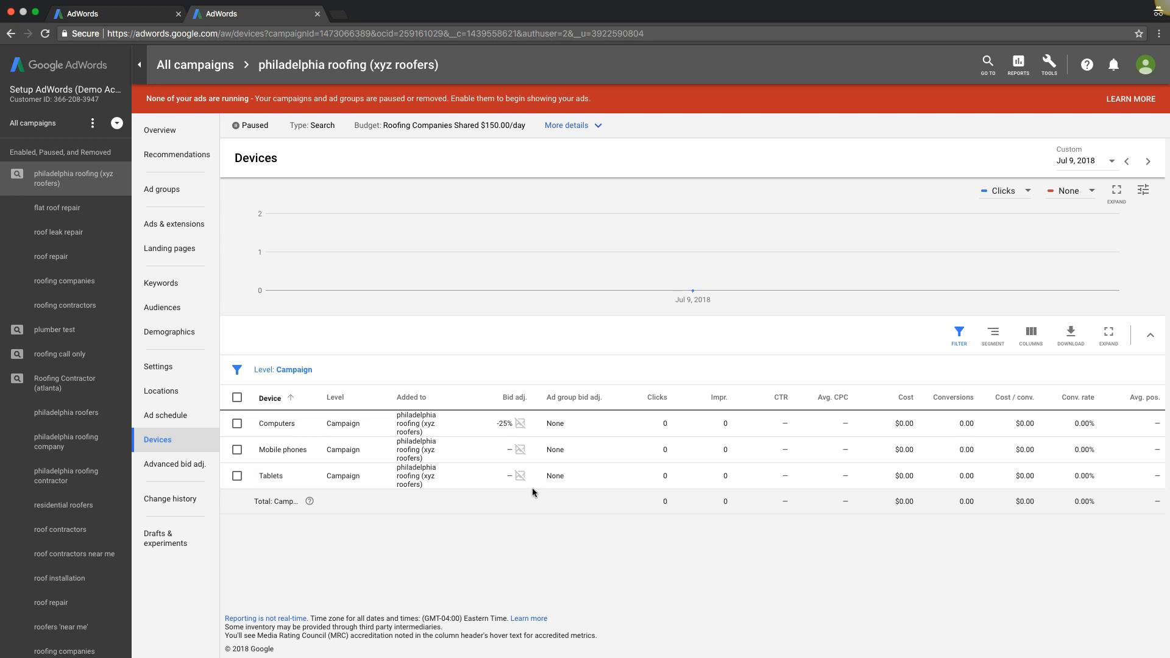
Step: Set +5% bid adjustments for mobile phones and tablets alongside computers at -25%
click(519, 450)
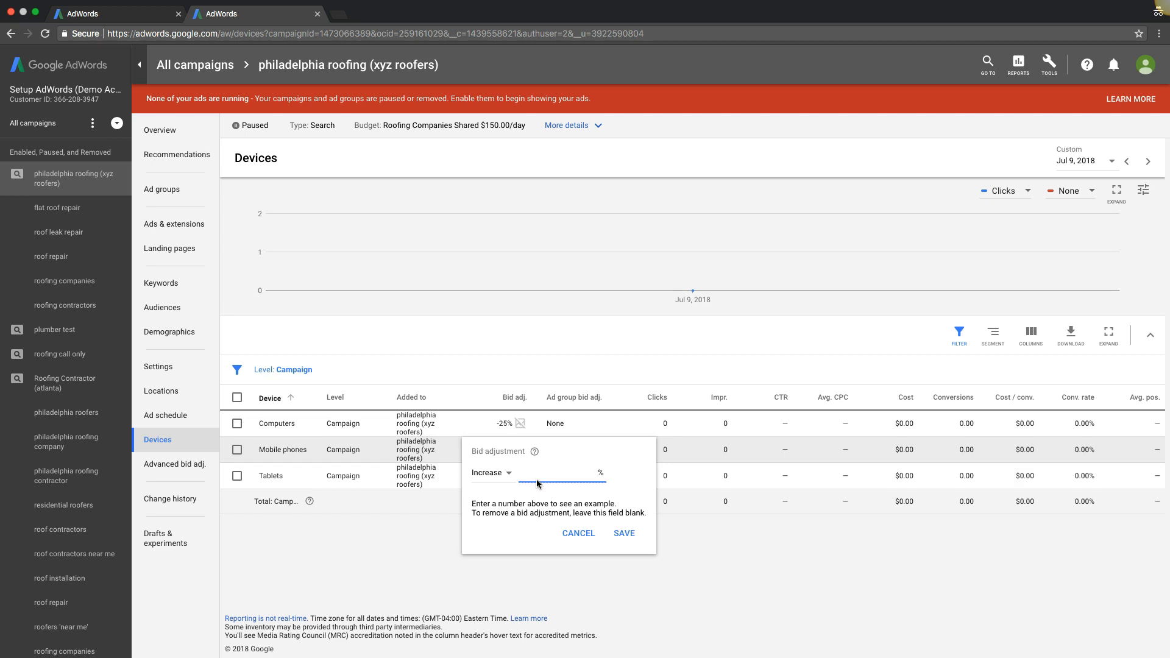
text(5)
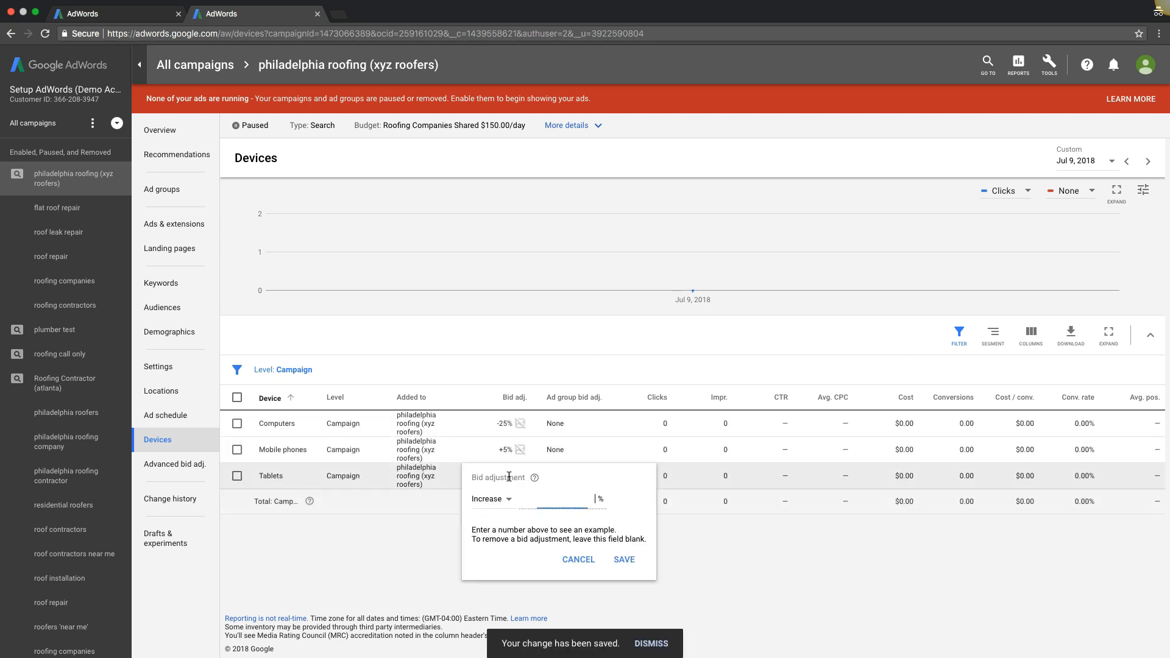
text(5)
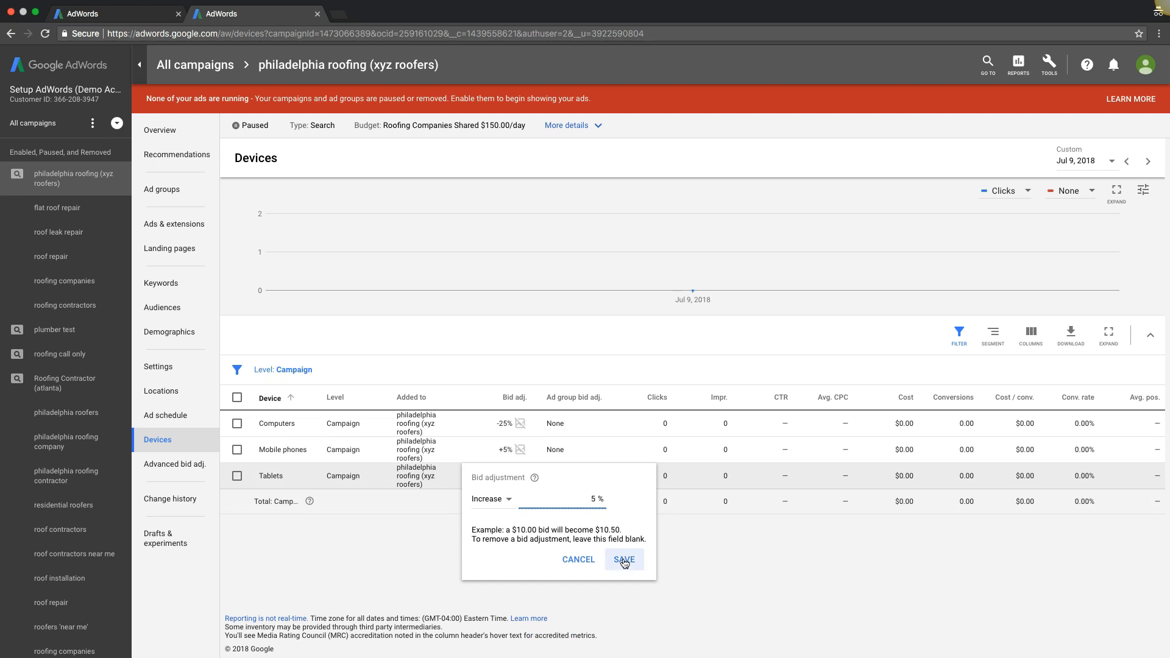
click(624, 559)
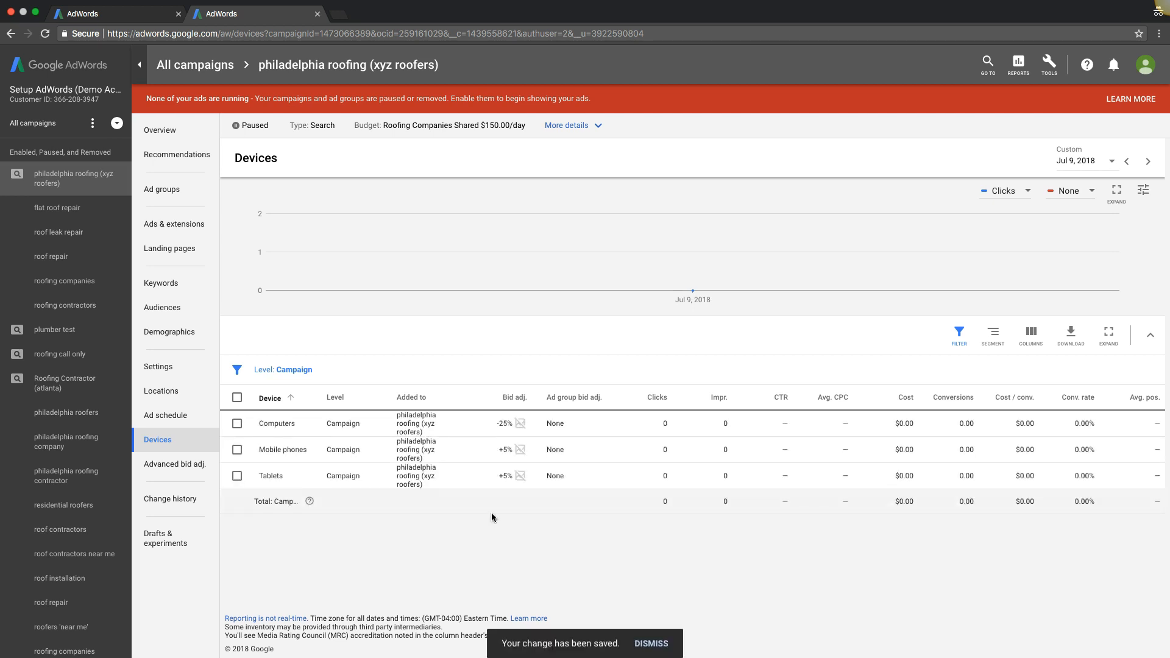
click(651, 644)
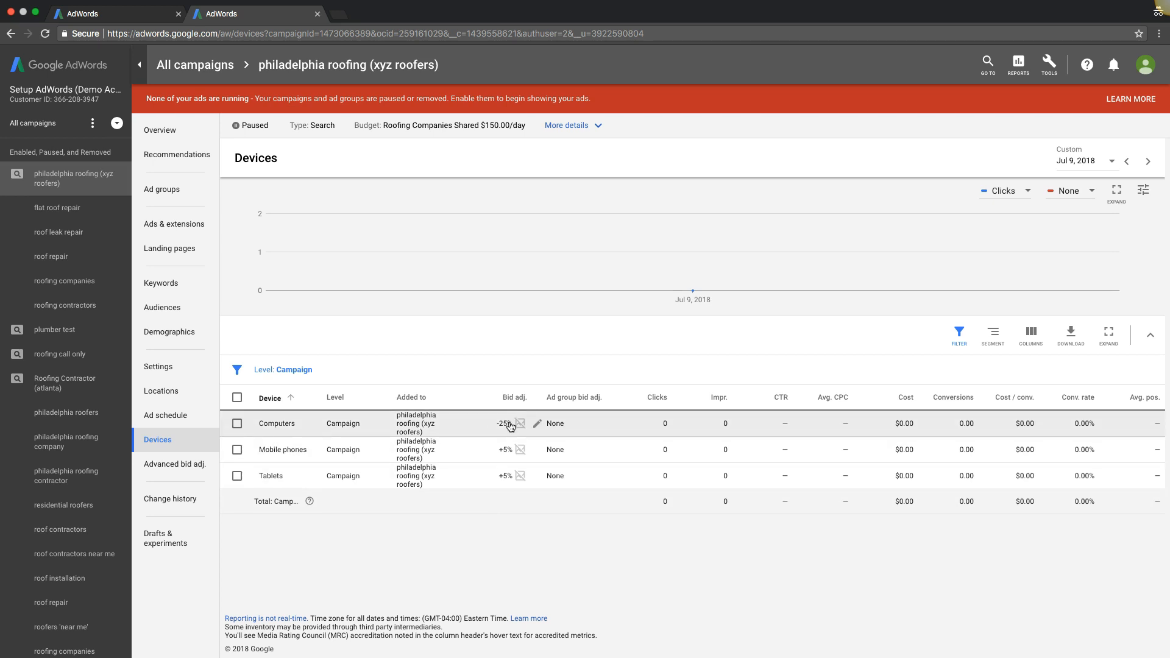
mouse_move(505, 454)
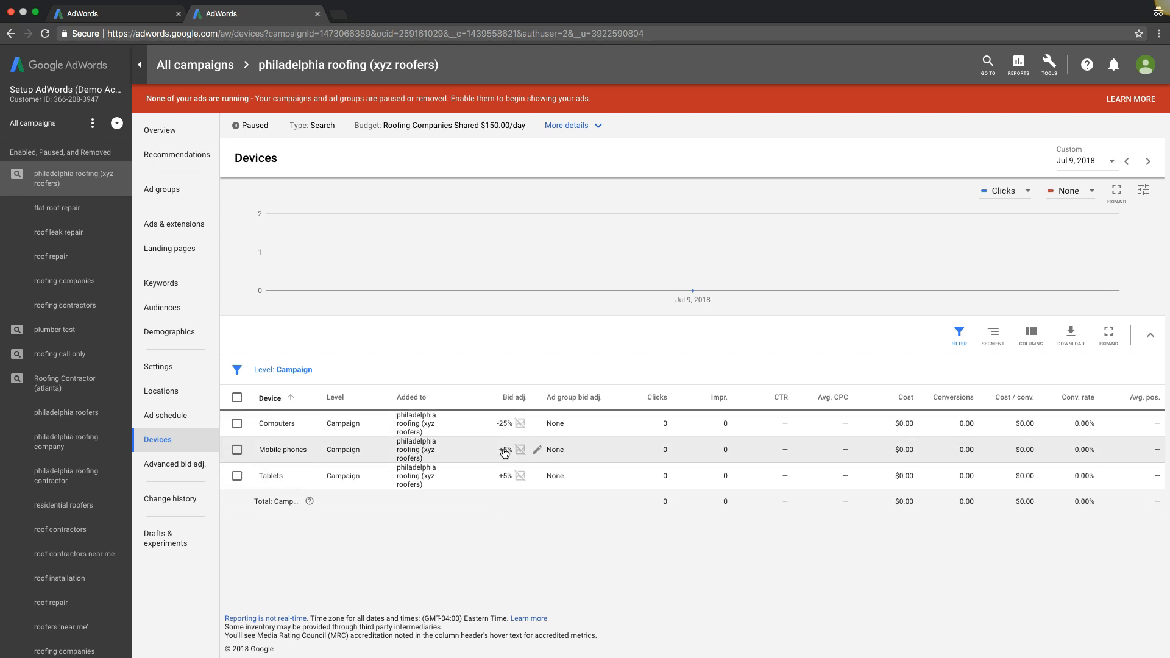